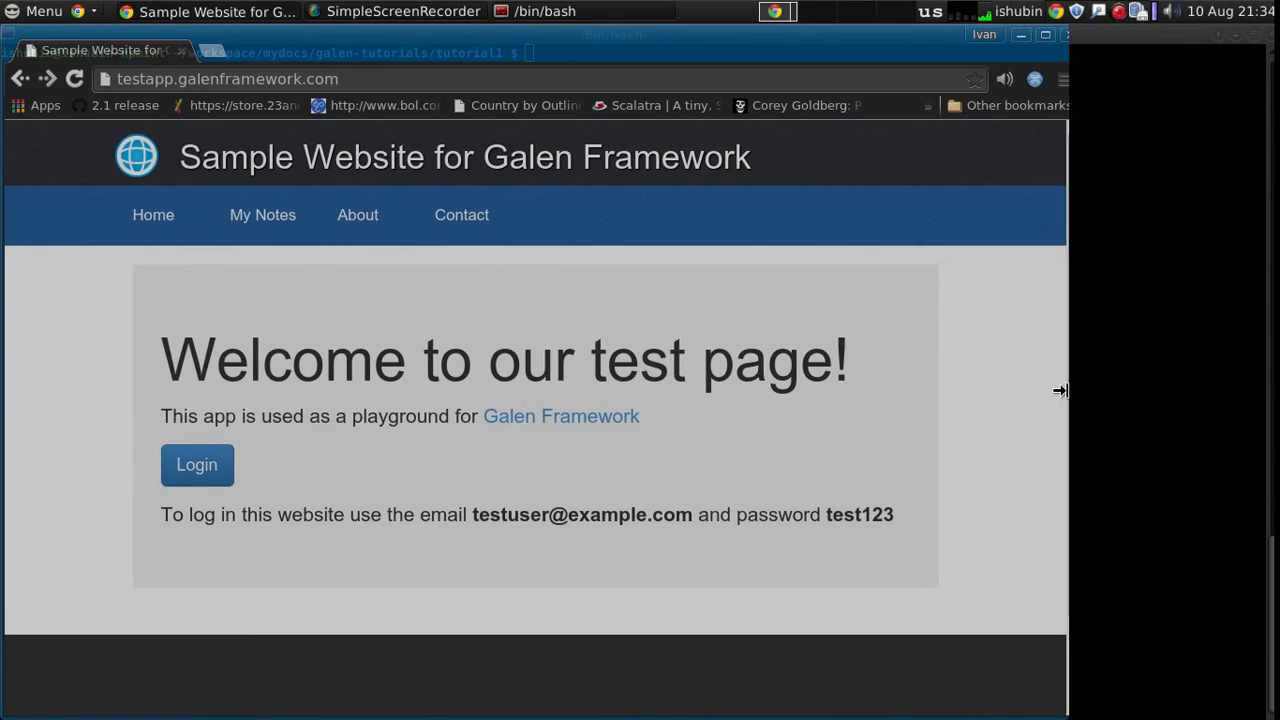
Quit vim on homepage.gspec without changes, back at the tutorial1 shell prompt.
{"action": "left_click", "coordinate": [564, 11]}
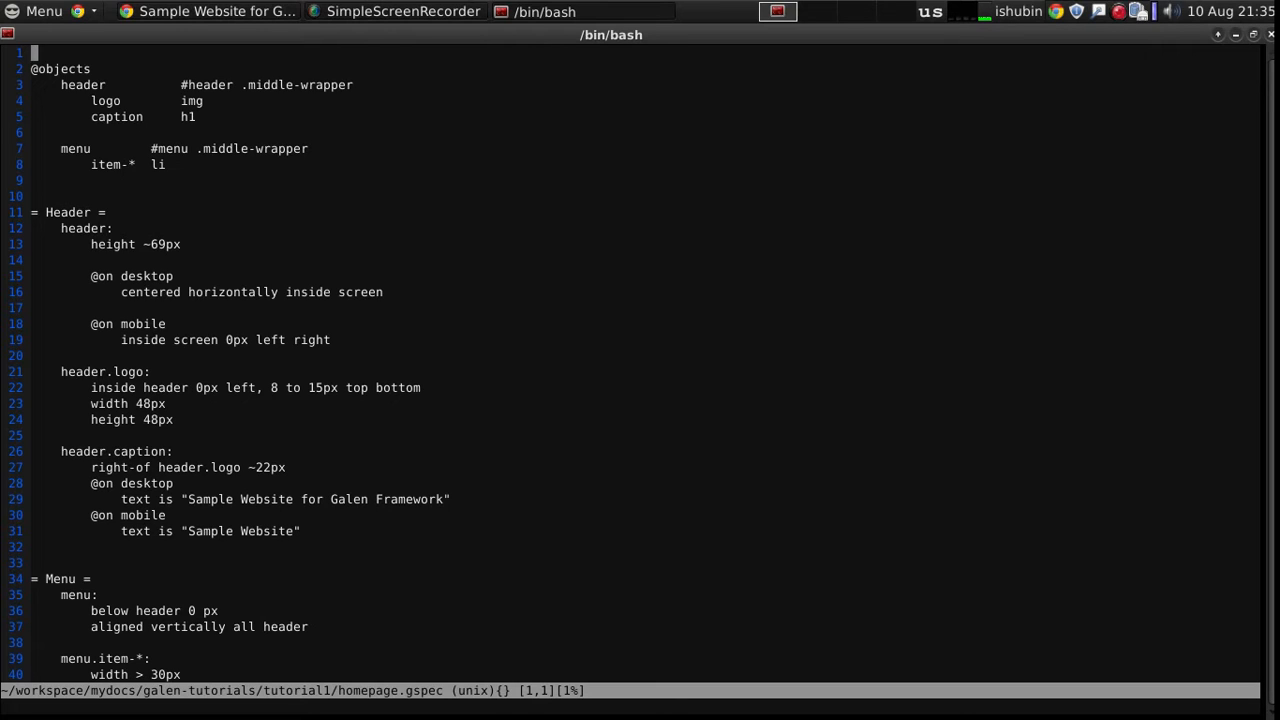
{"action": "mouse_move", "coordinate": [953, 242]}
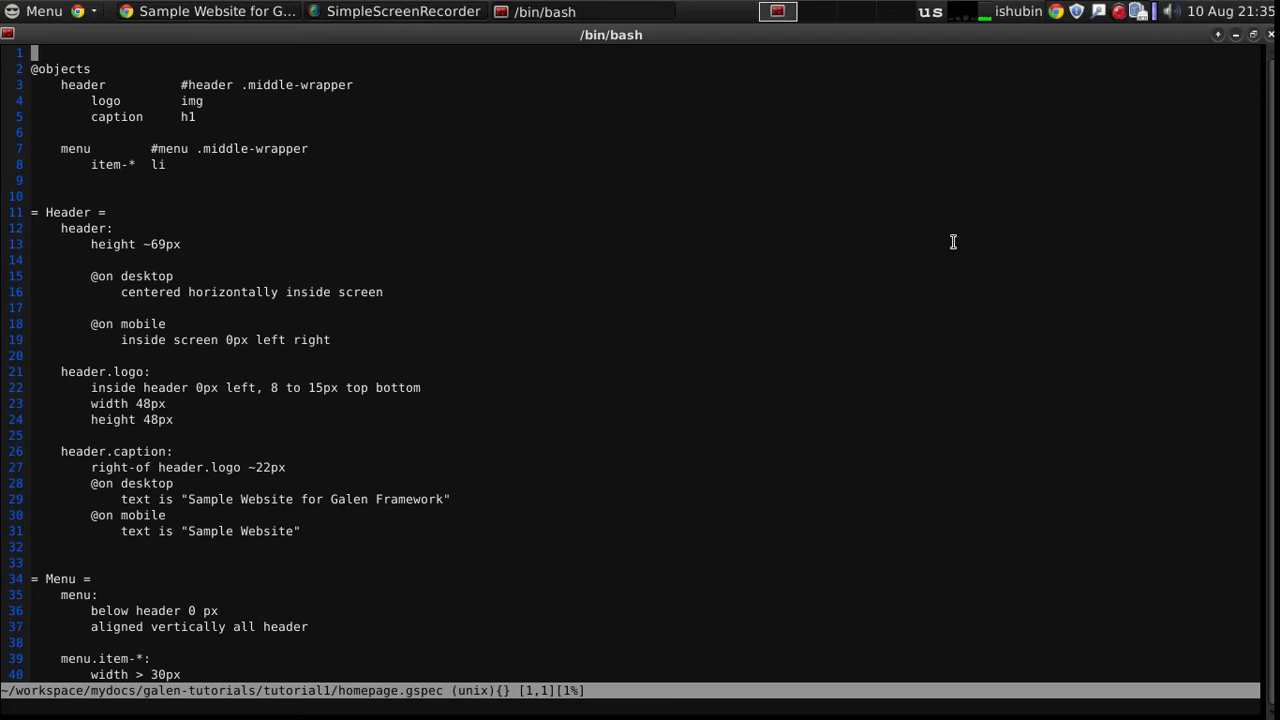
{"action": "left_click", "coordinate": [210, 13]}
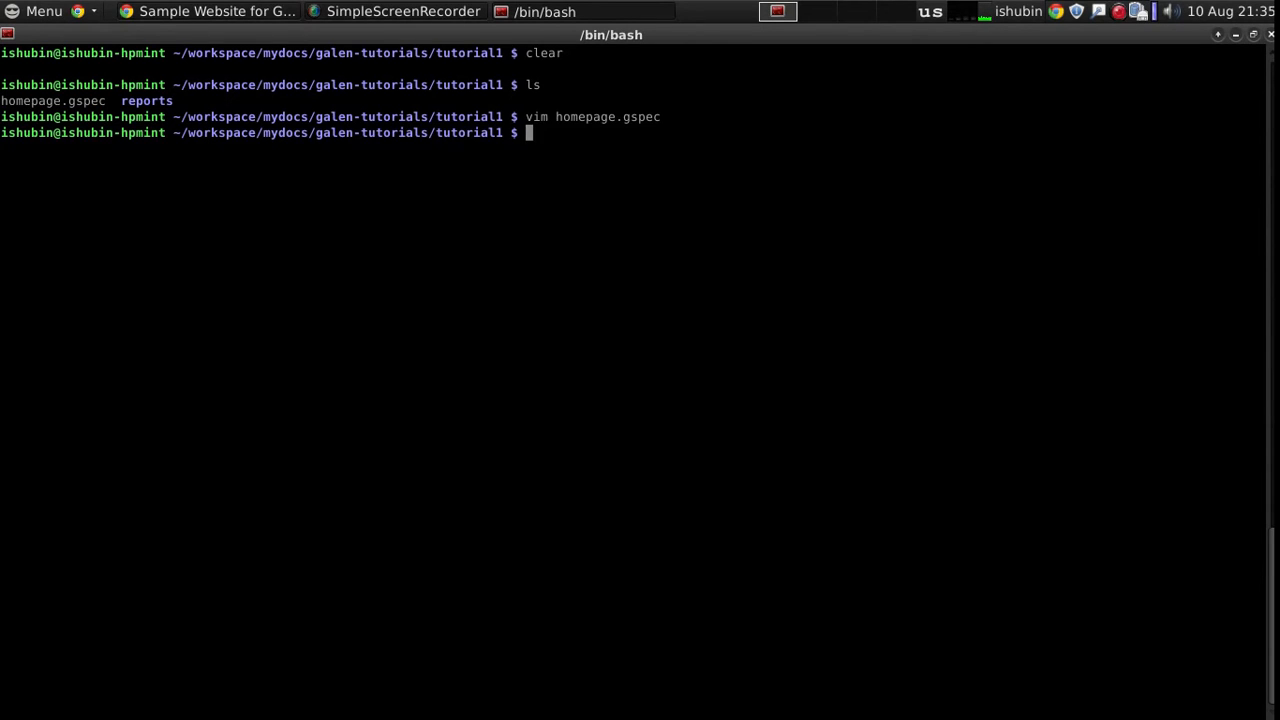
{"action": "mouse_move", "coordinate": [502, 231]}
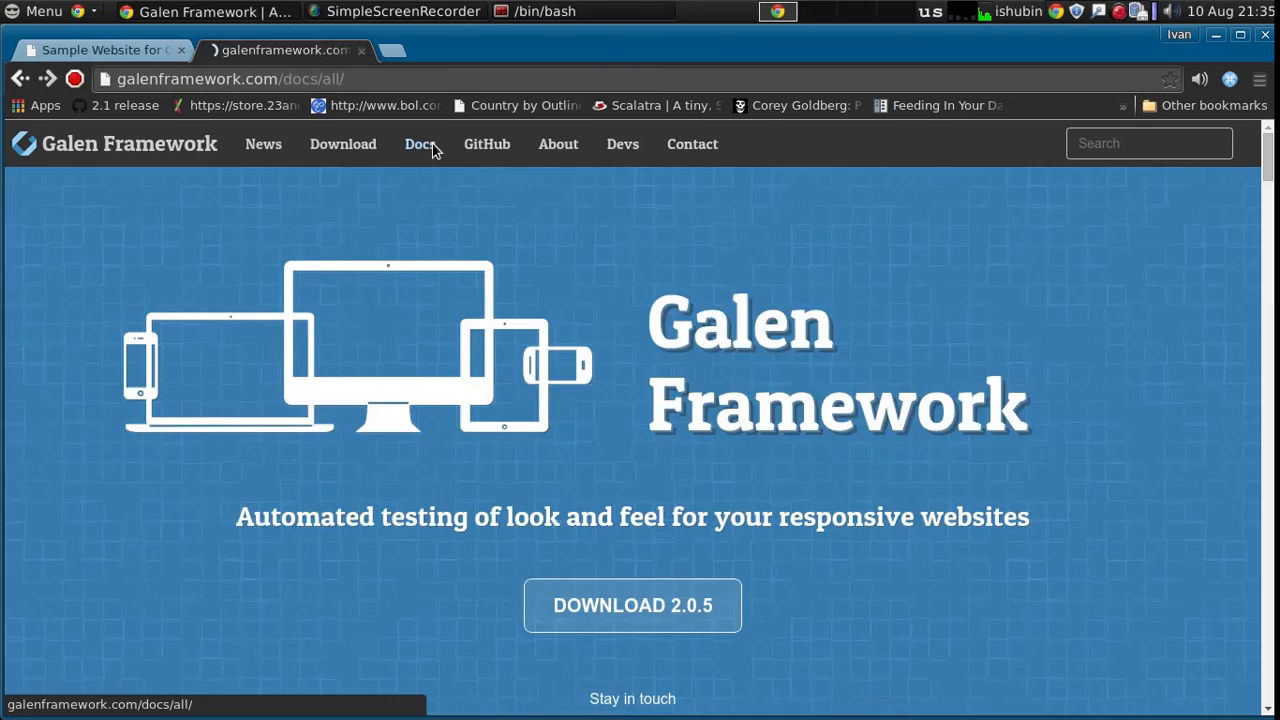
Navigate Galen Docs to the Test Suite Syntax page's Basic Format section.
{"action": "left_click", "coordinate": [418, 143]}
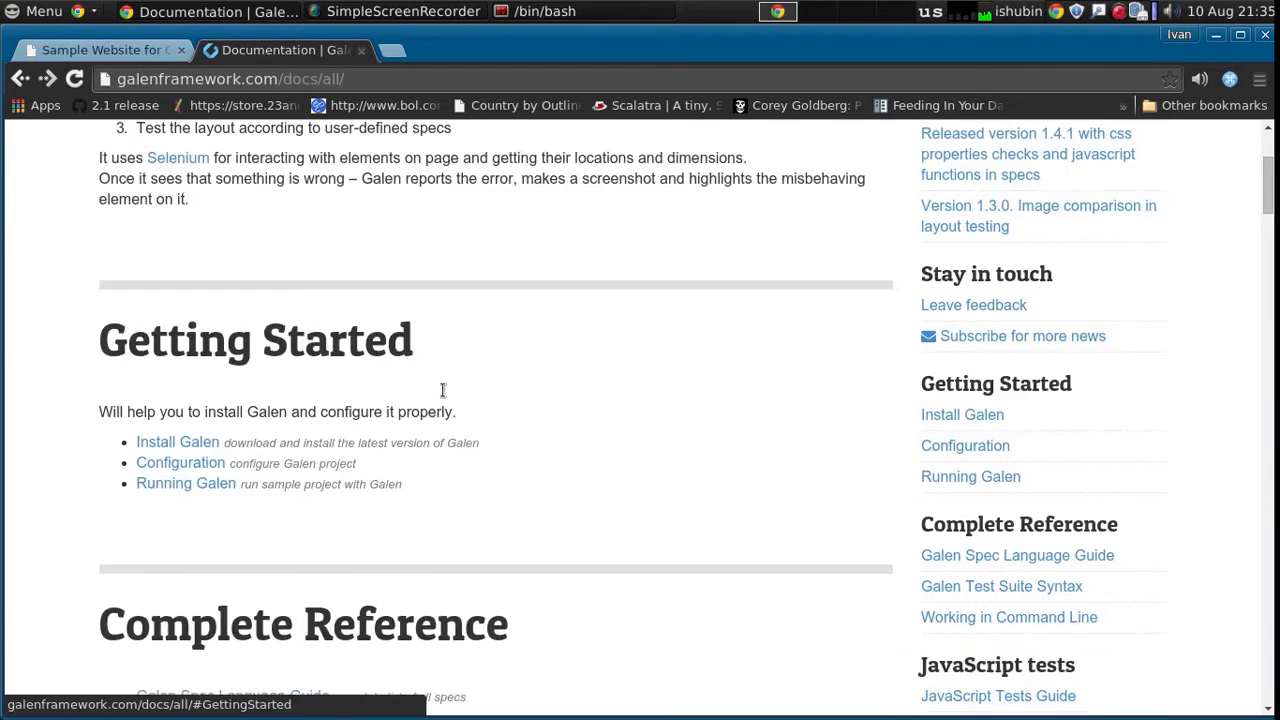
{"action": "scroll", "scroll_direction": "down", "scroll_amount": 3}
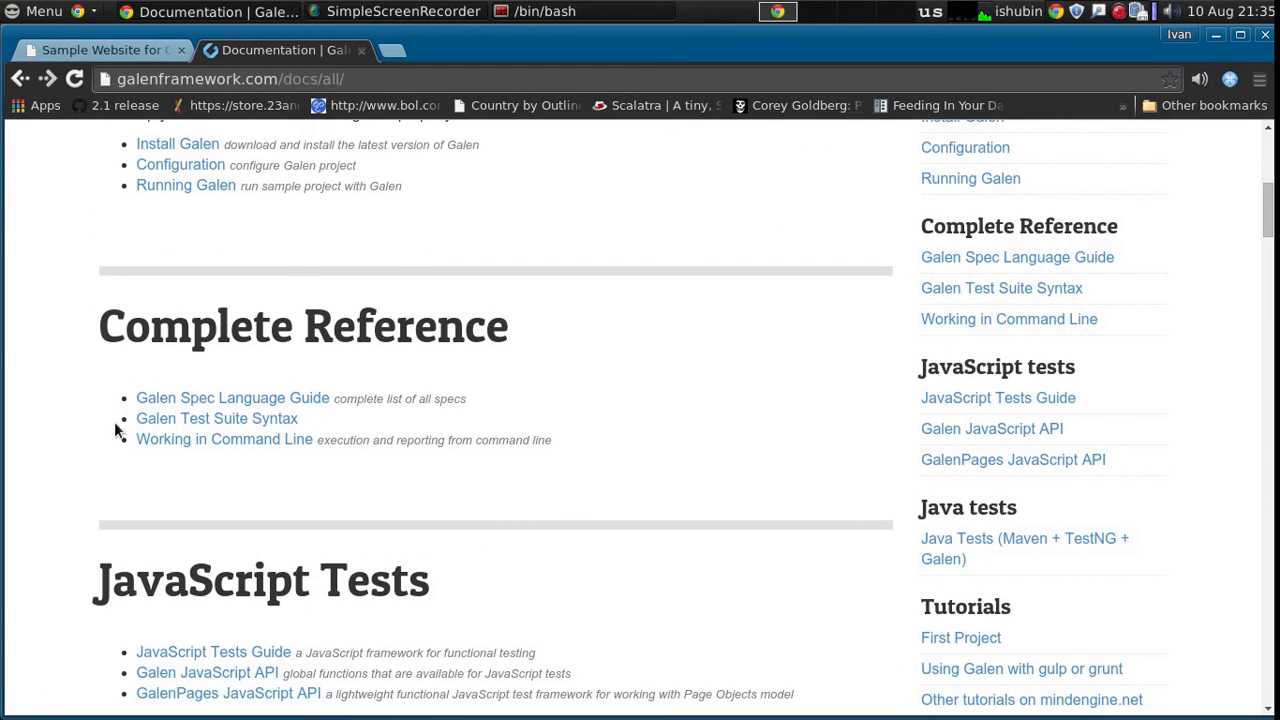
{"action": "left_click", "coordinate": [222, 419]}
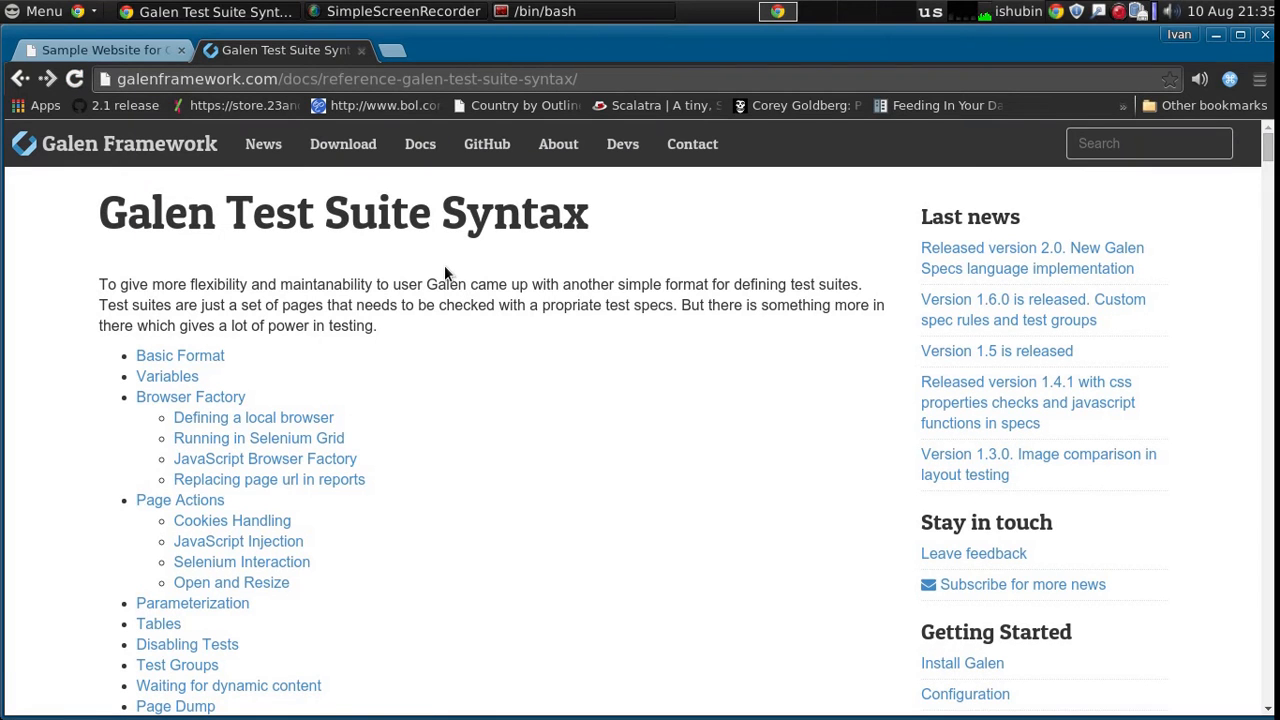
{"action": "scroll", "scroll_direction": "down", "scroll_amount": 3}
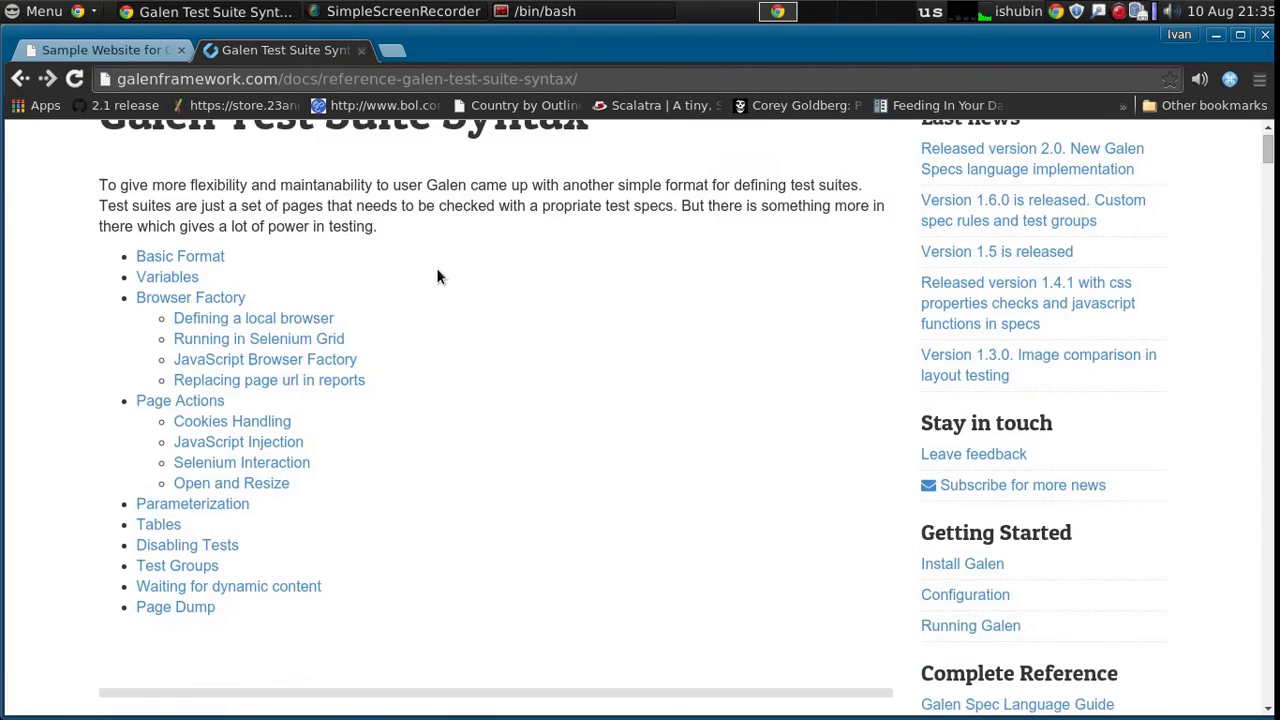
{"action": "left_click", "coordinate": [180, 256]}
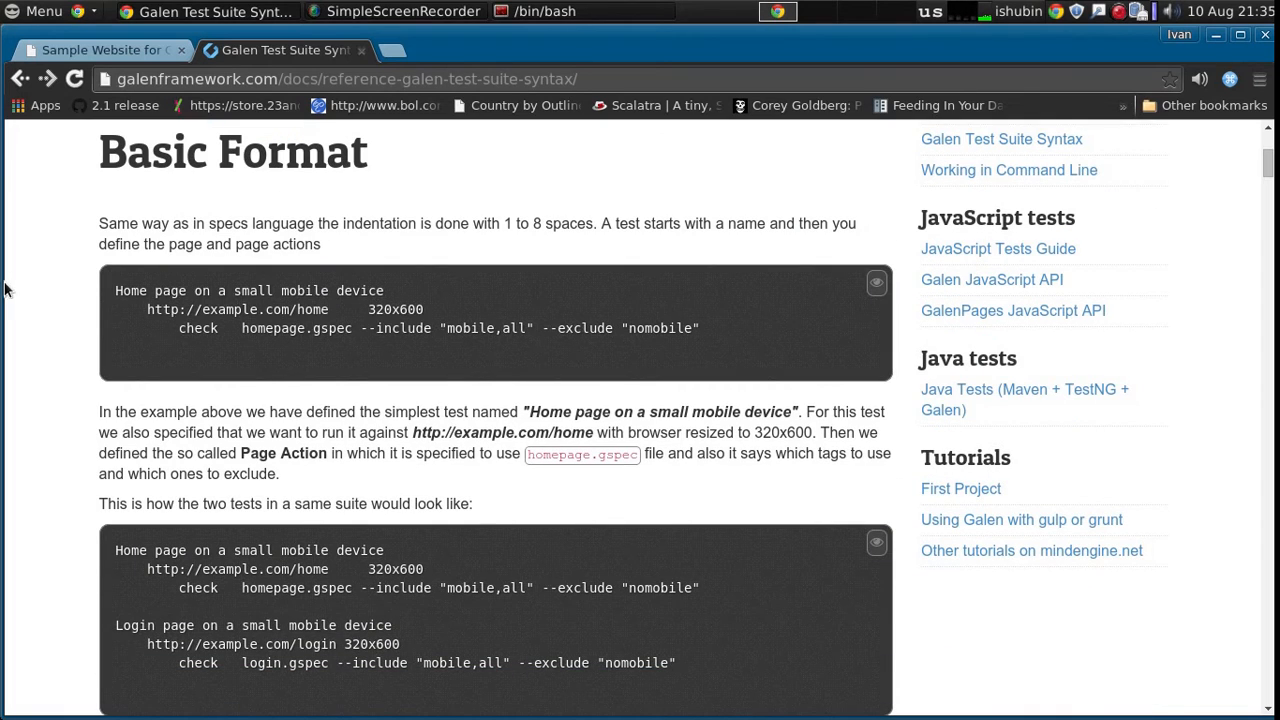
{"action": "mouse_move", "coordinate": [111, 270]}
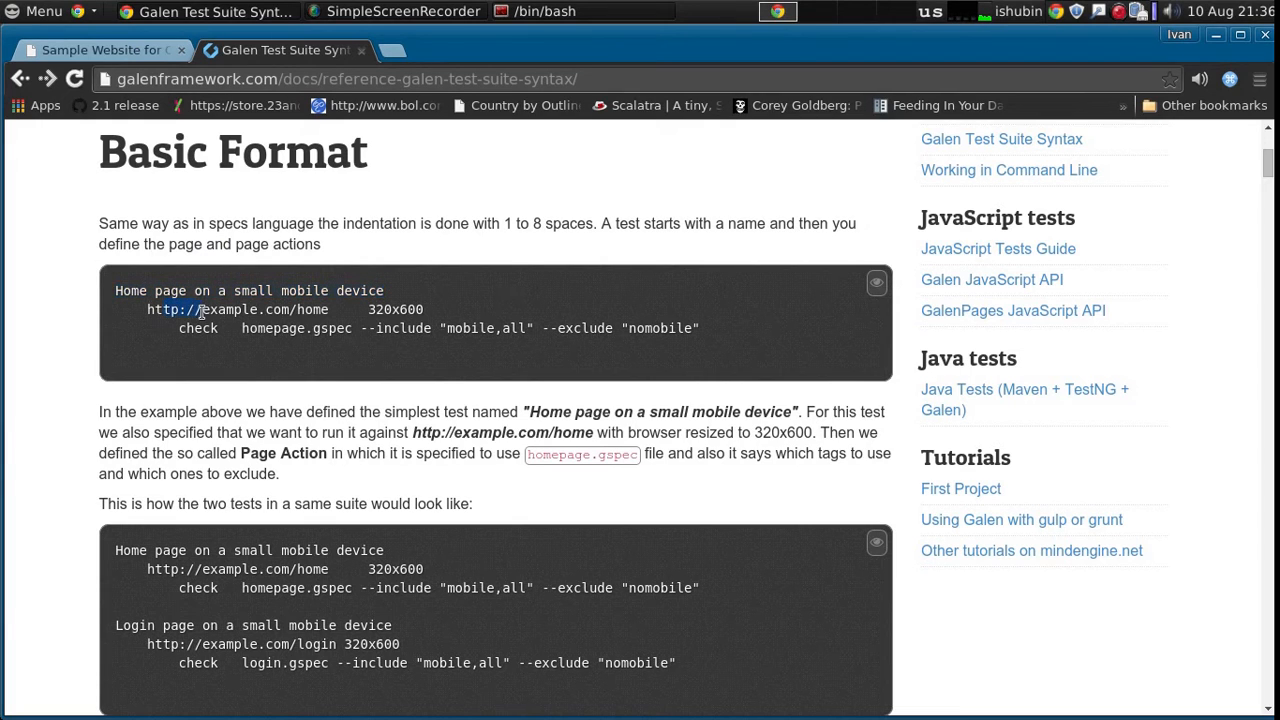
Select parts of the Basic Format example's page address and code.
{"action": "double_click", "coordinate": [396, 309]}
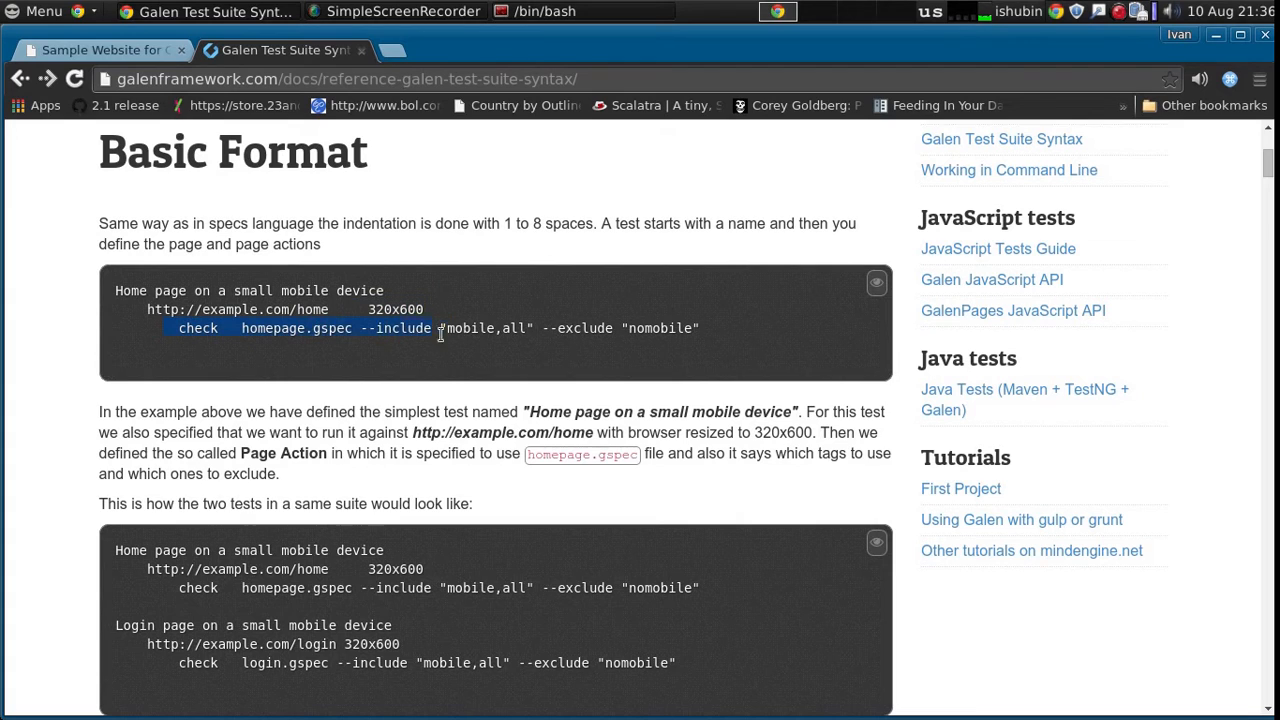
{"action": "left_click", "coordinate": [275, 328]}
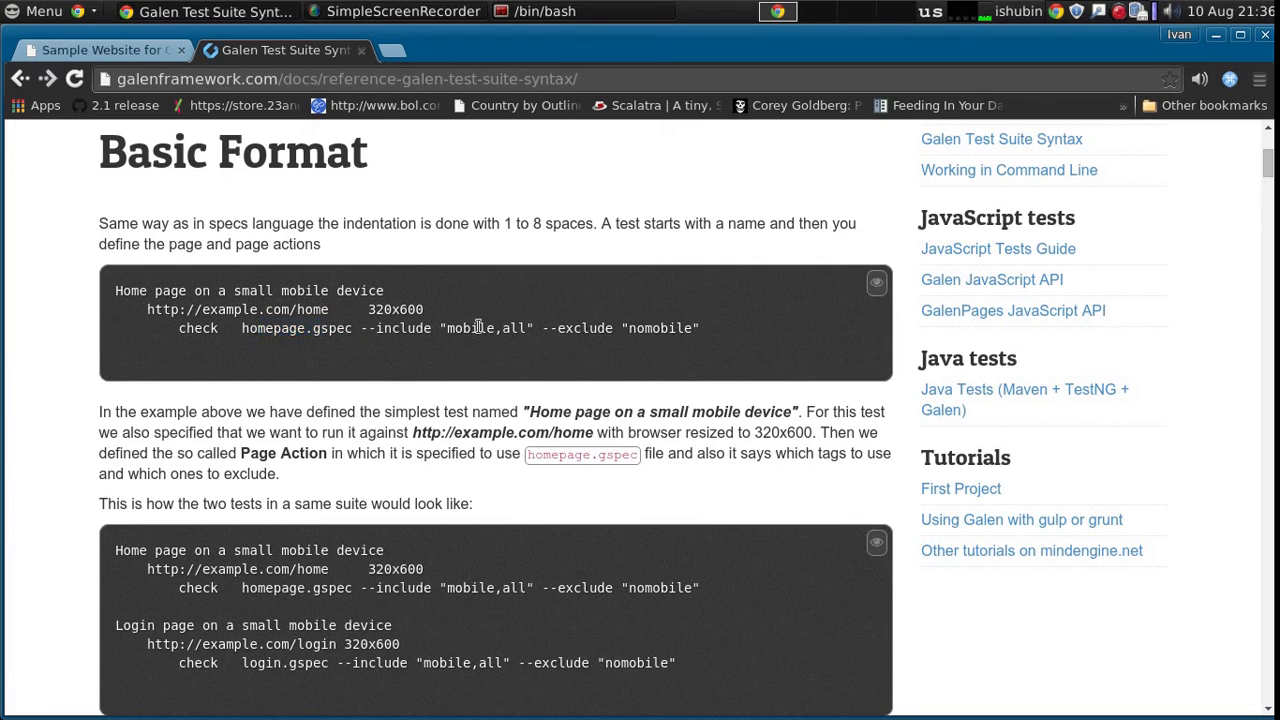
{"action": "double_click", "coordinate": [470, 328]}
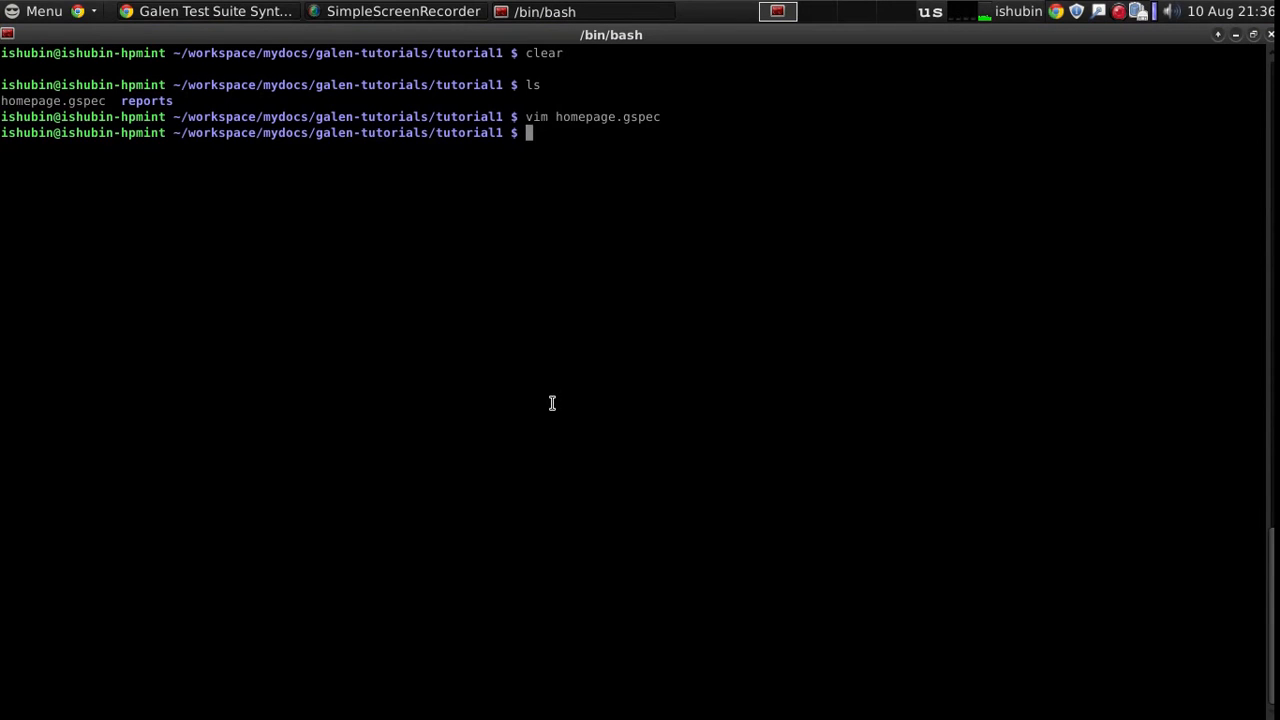
Create my.test with touch and start the 'Home page on mobile' test in vim.
{"action": "type", "text": "touch"}
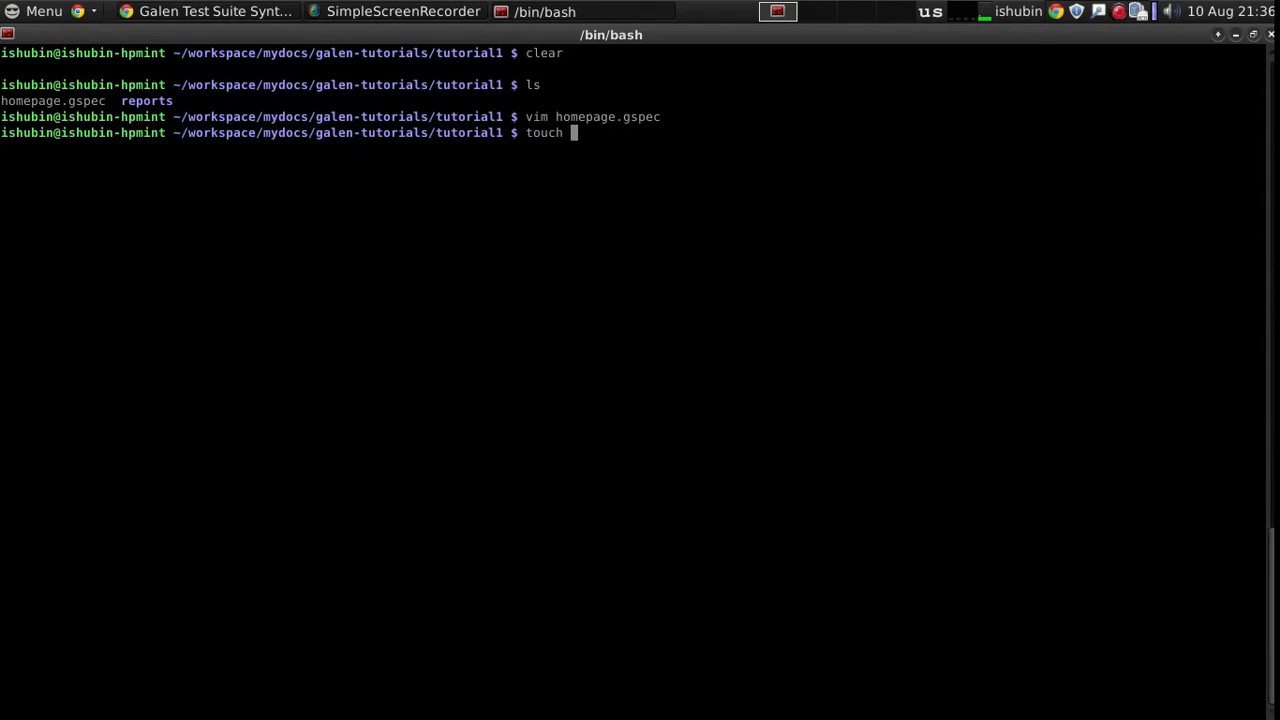
{"action": "type", "text": "my.test"}
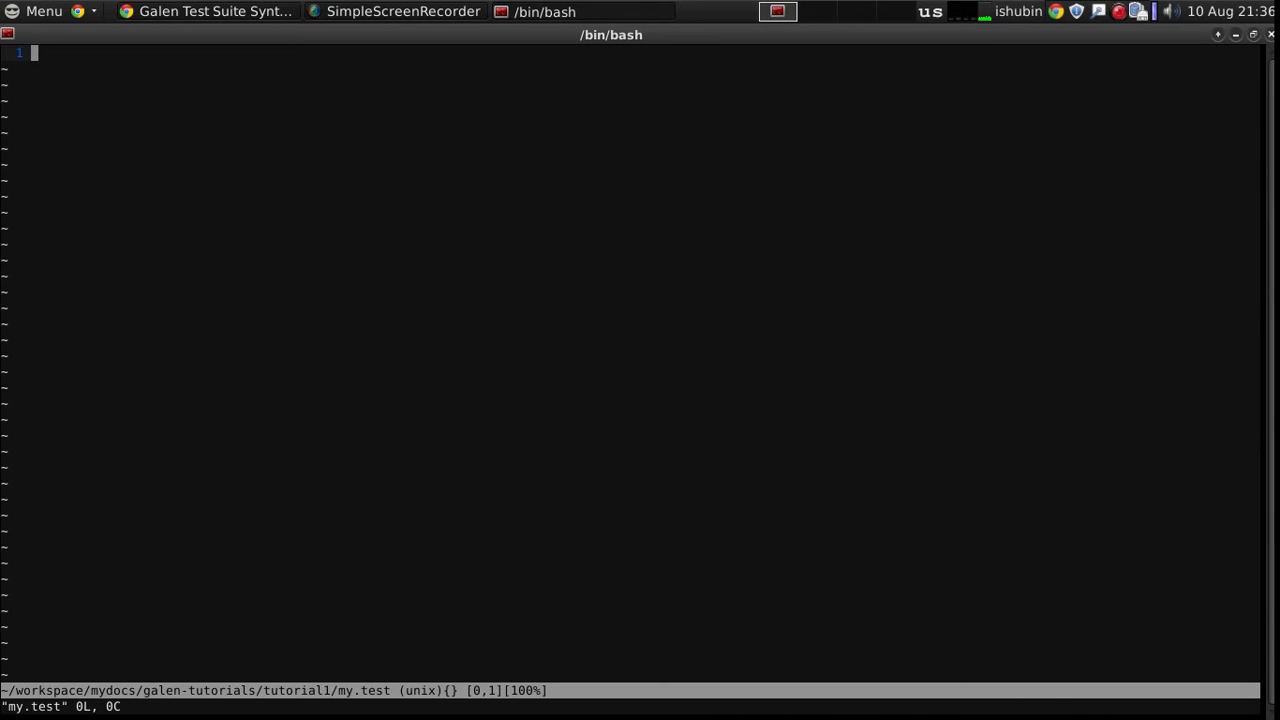
{"action": "type", "text": "Home pa"}
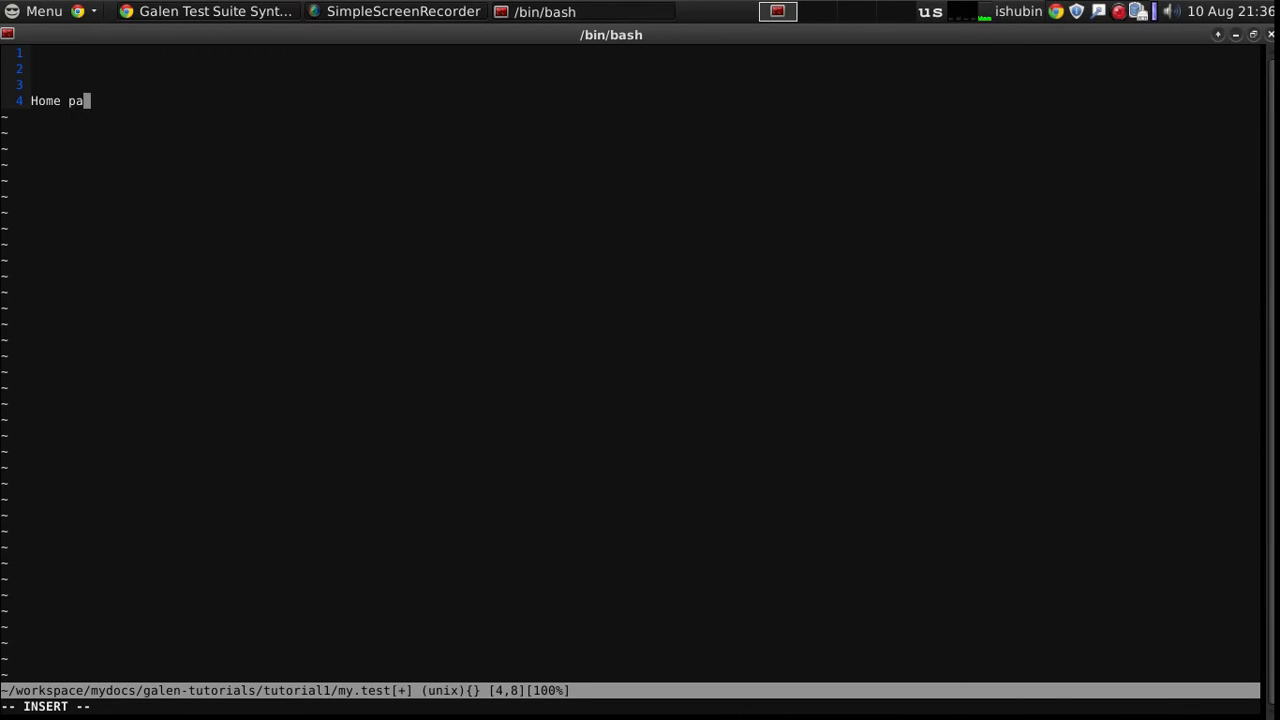
{"action": "type", "text": "ge on mobile"}
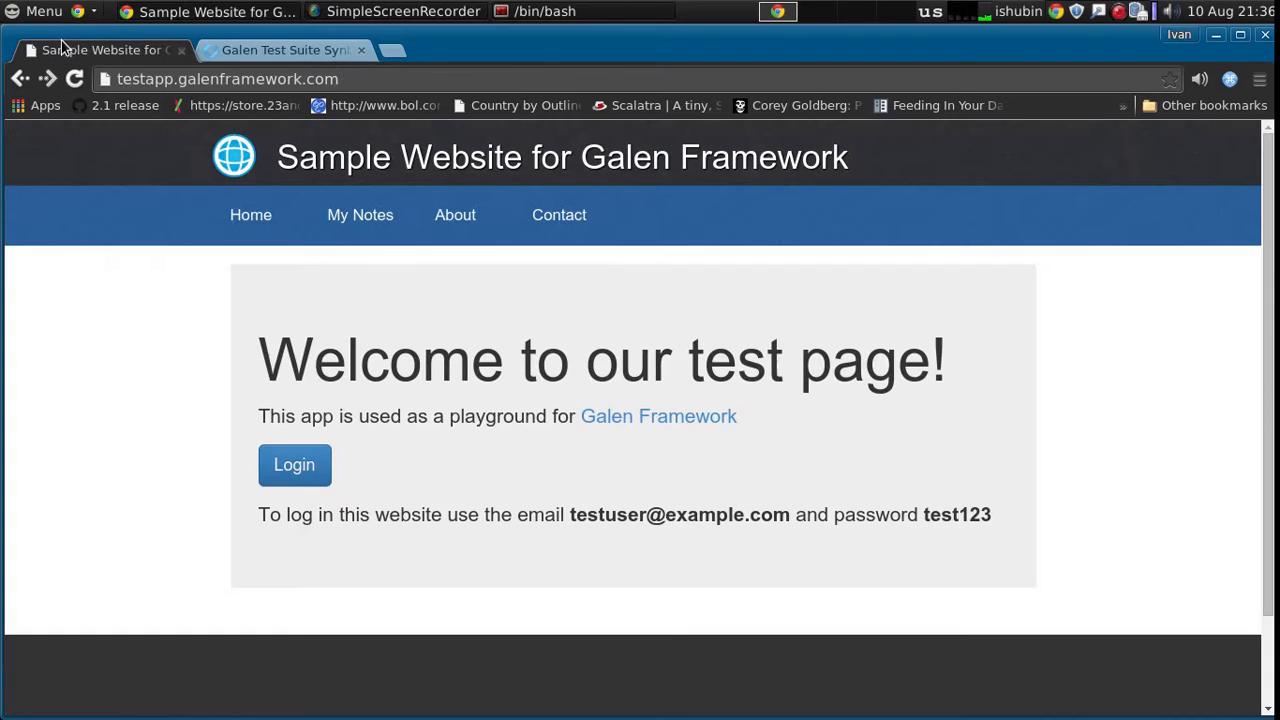
{"action": "left_click", "coordinate": [549, 11]}
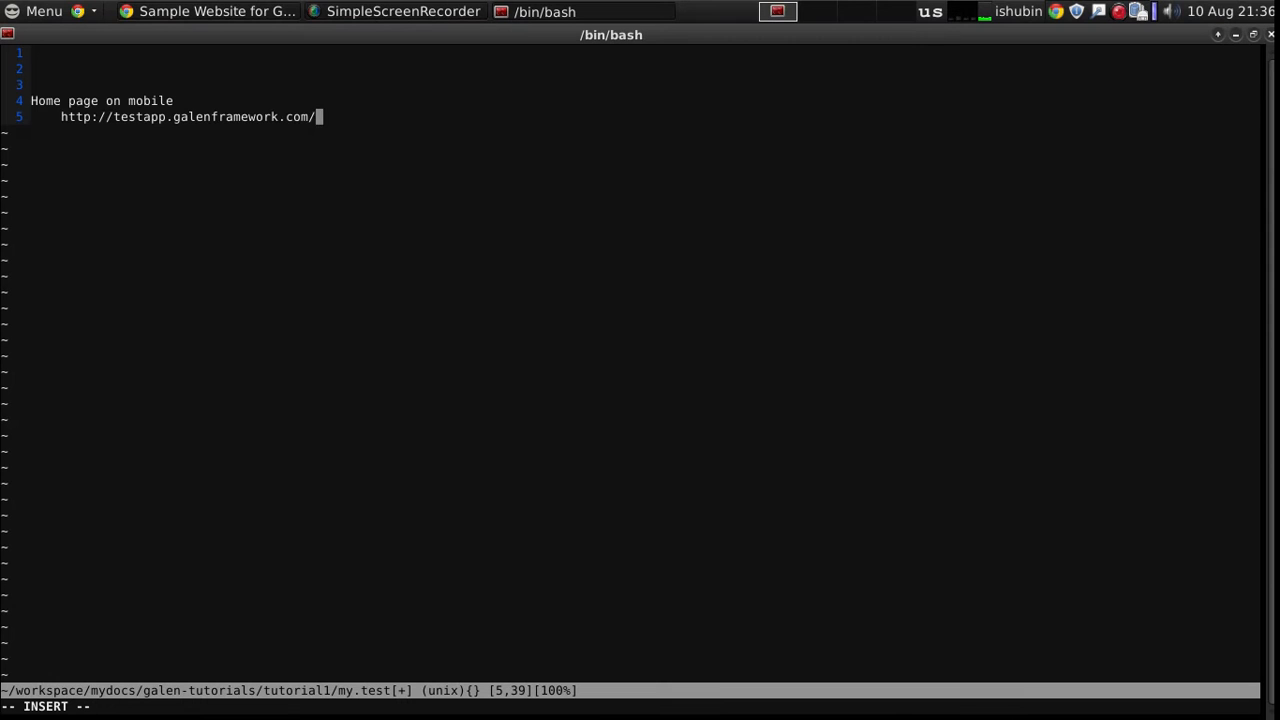
Add size 500x700 with check homepage.gspec --include mobile, plus a desktop 1024x768 test.
{"action": "type", "text": "500x"}
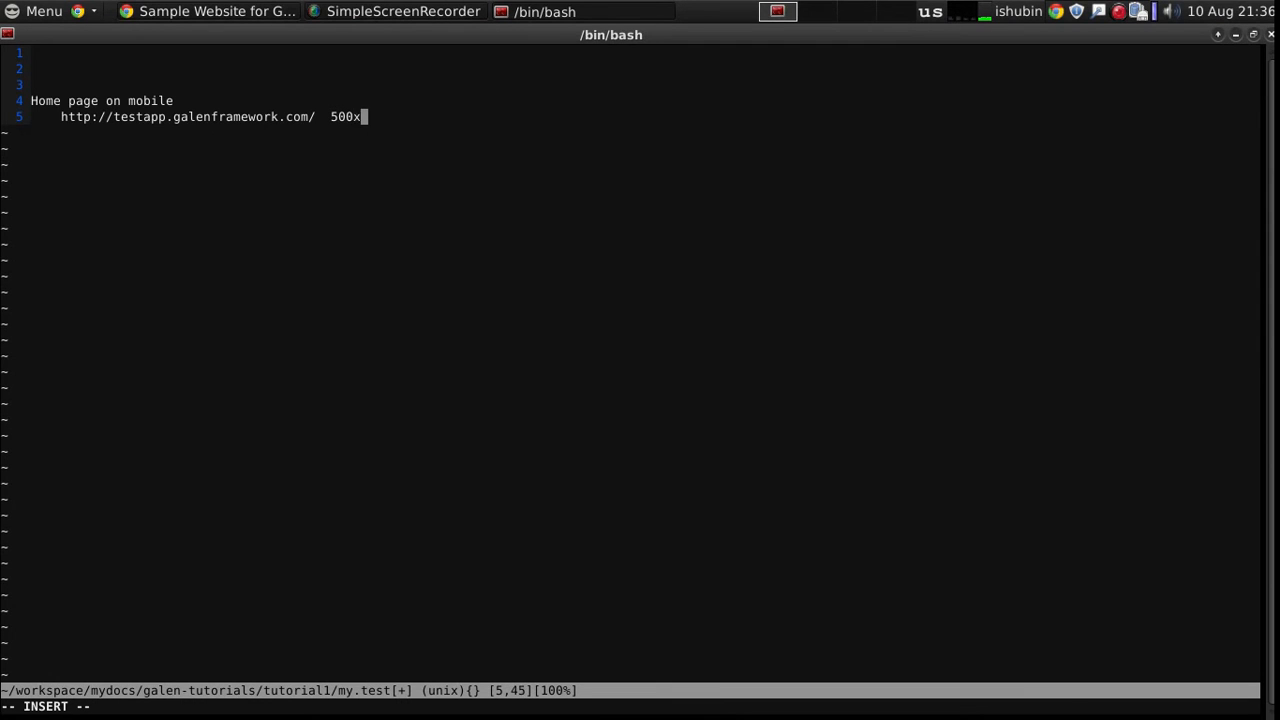
{"action": "type", "text": "700"}
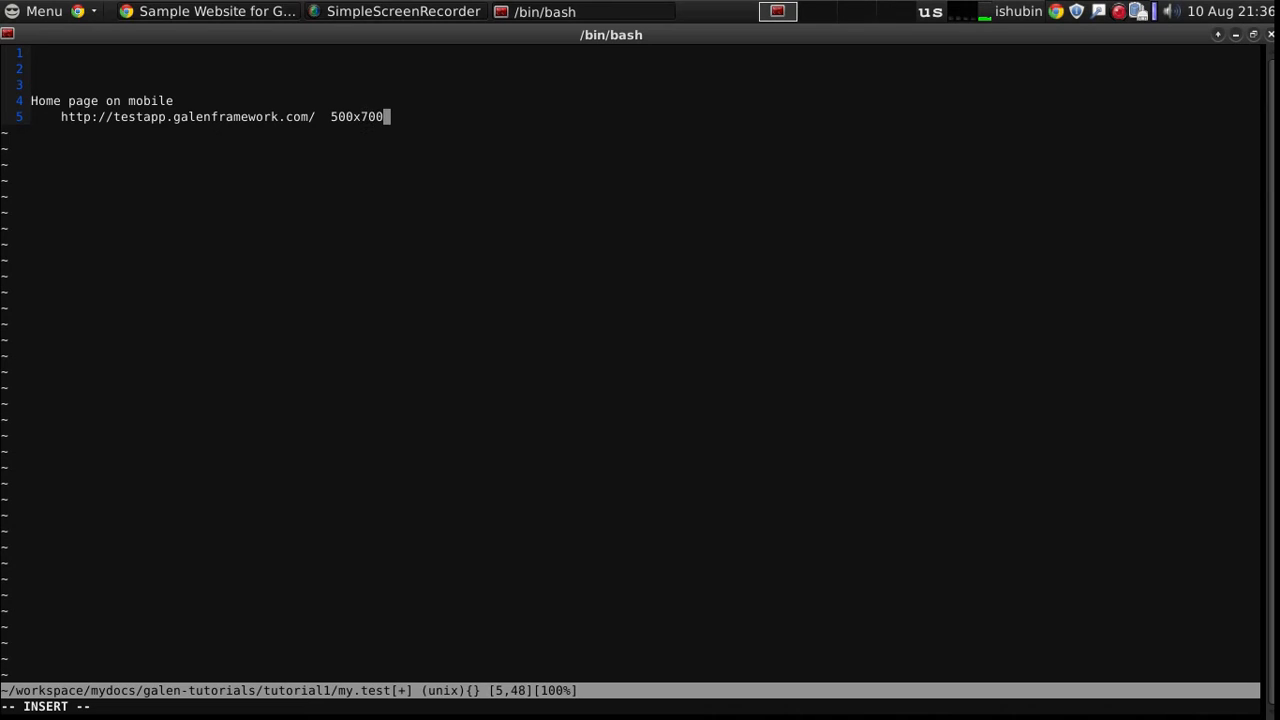
{"action": "type", "text": "check homepage.gspec"}
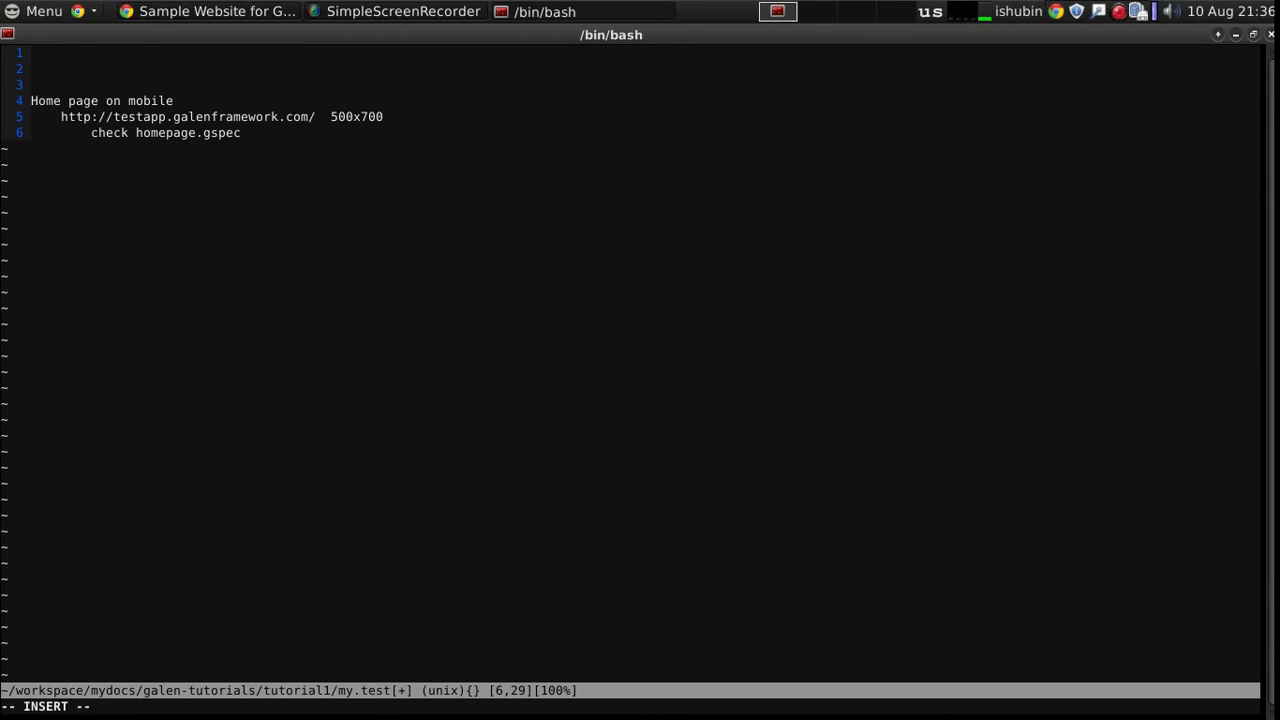
{"action": "type", "text": "--include"}
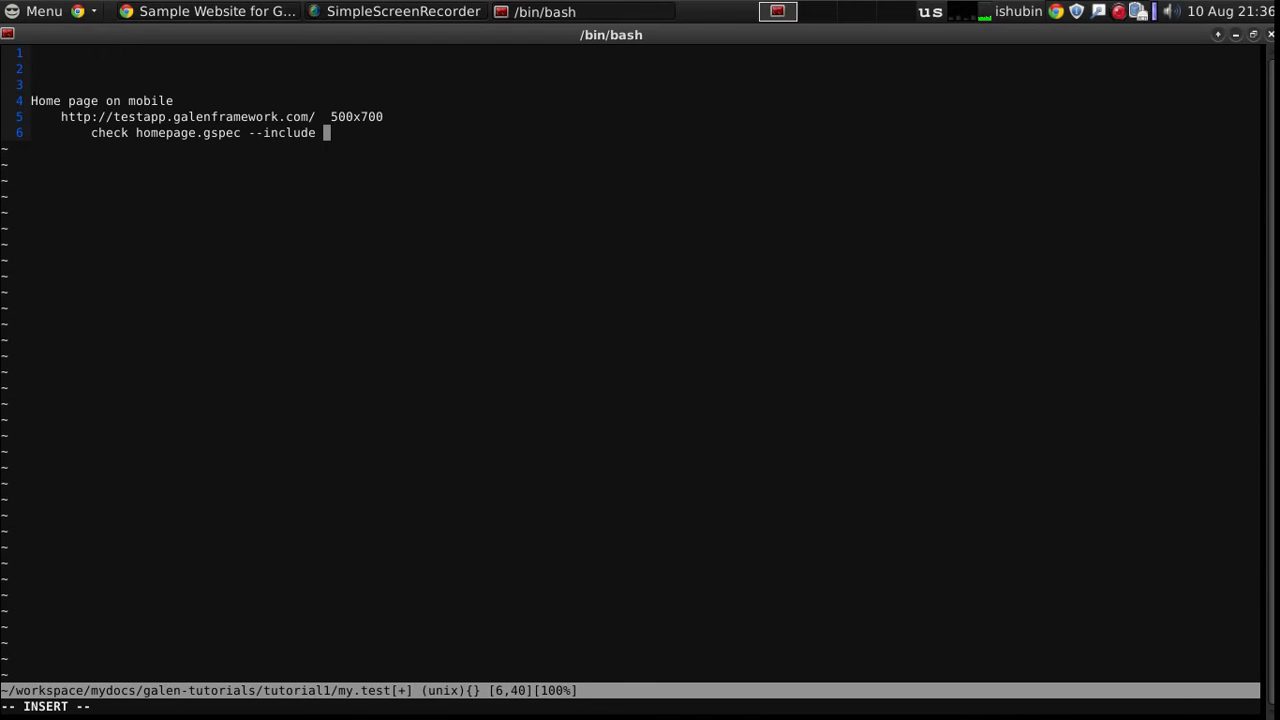
{"action": "type", "text": "mobile"}
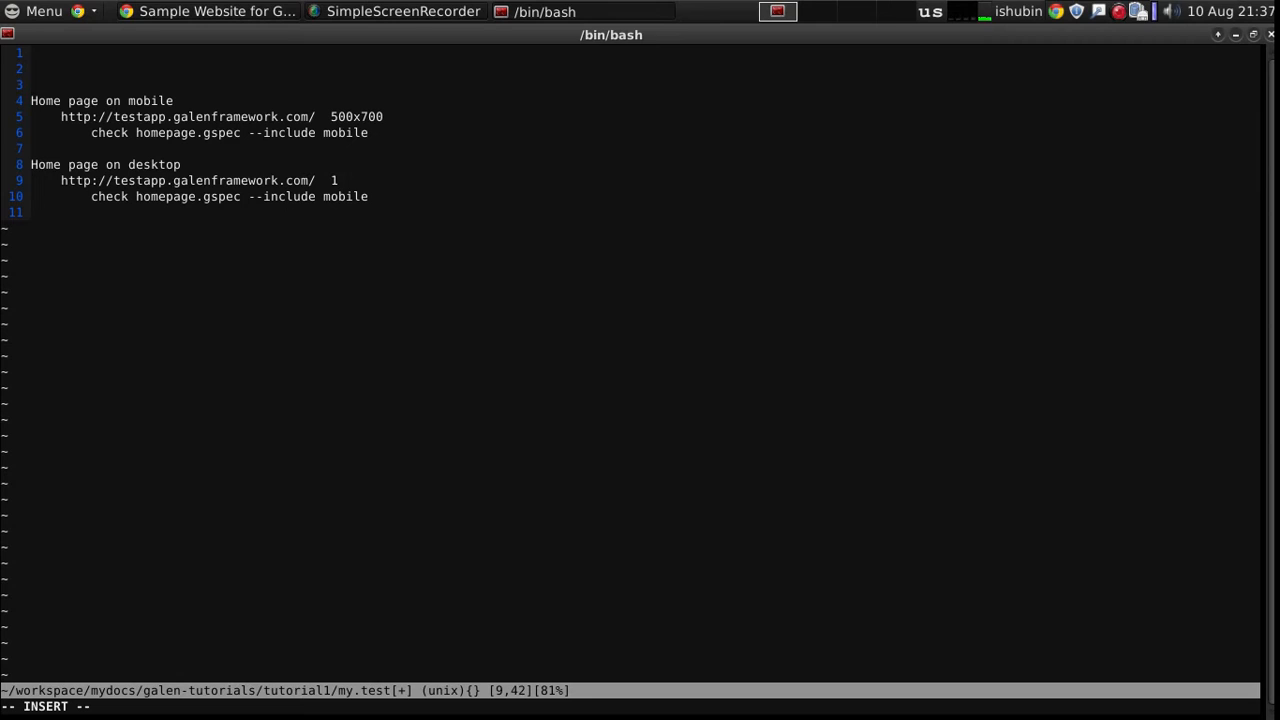
{"action": "type", "text": "024x768"}
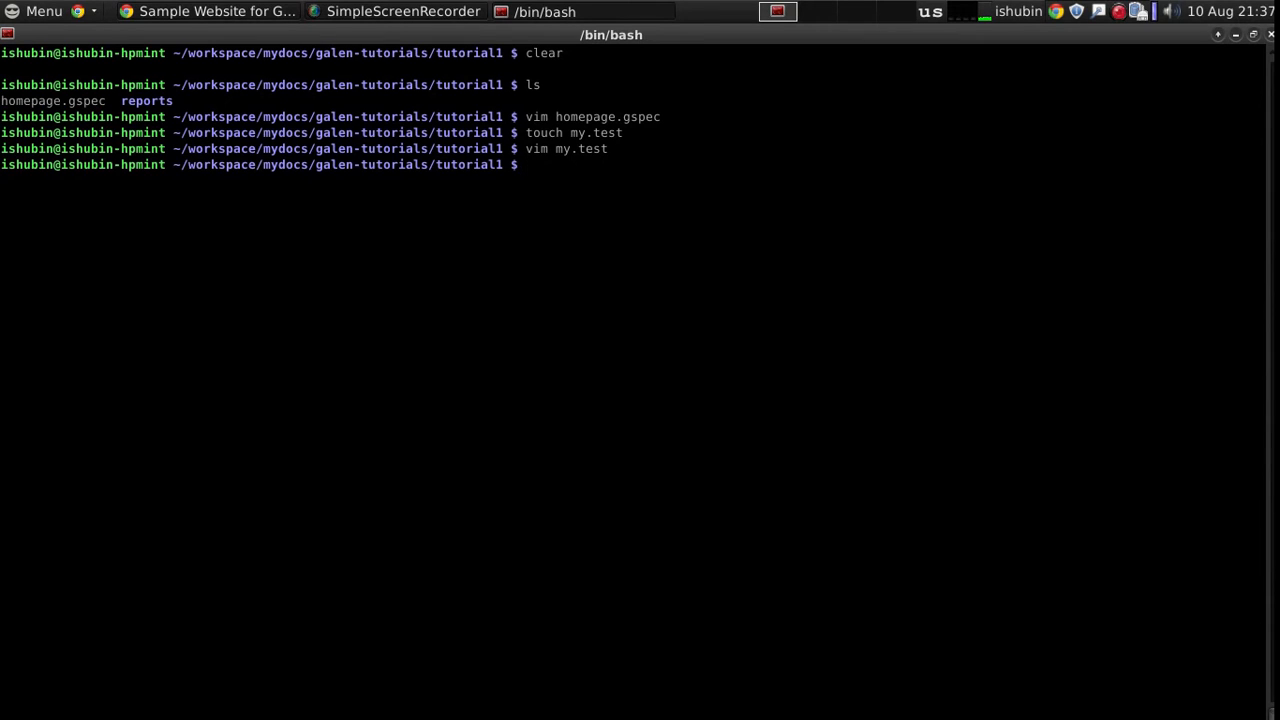
Run galen test my.test --htmlreport reports, then start opening reports/report.html in Chrome.
{"action": "type", "text": "galen test"}
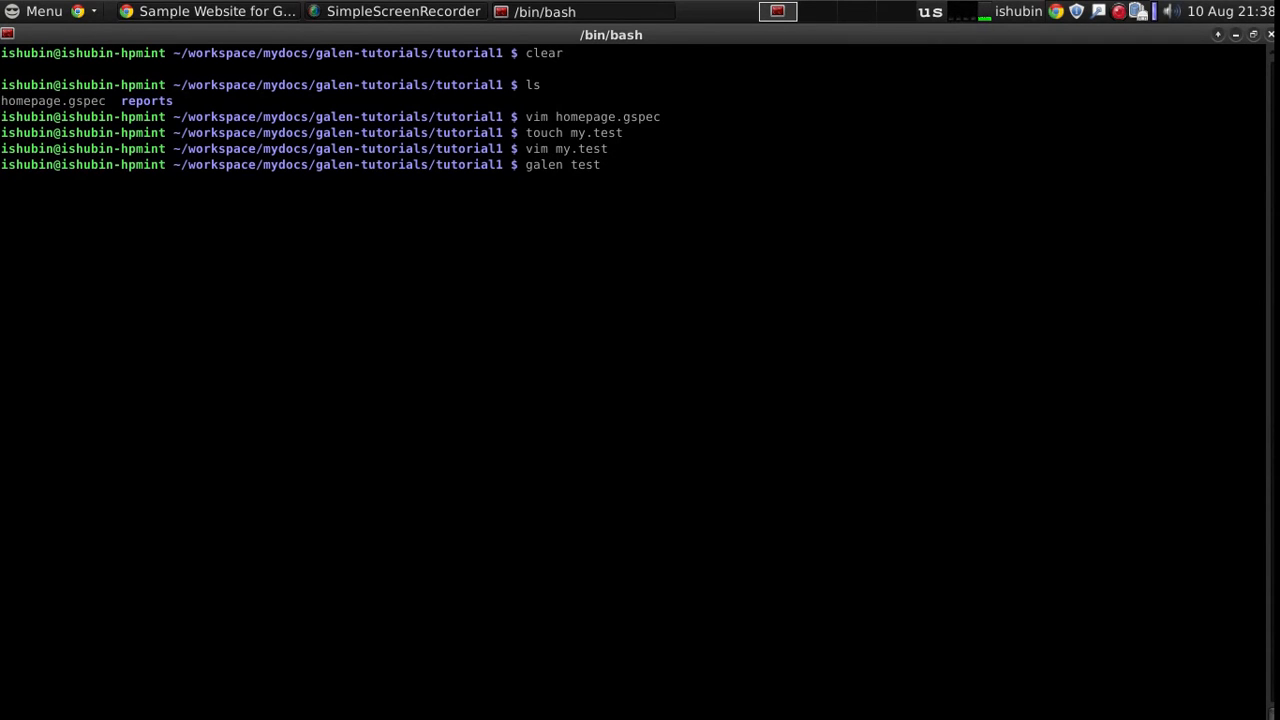
{"action": "type", "text": "my.test"}
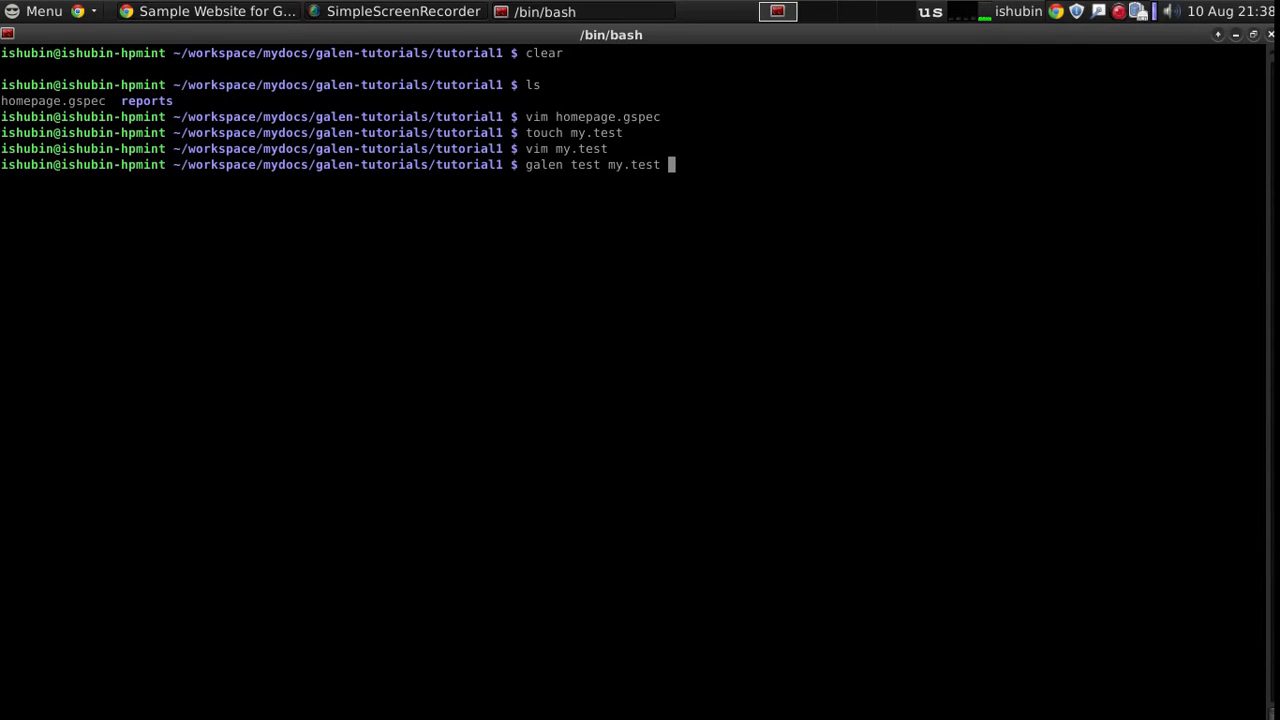
{"action": "type", "text": "--"}
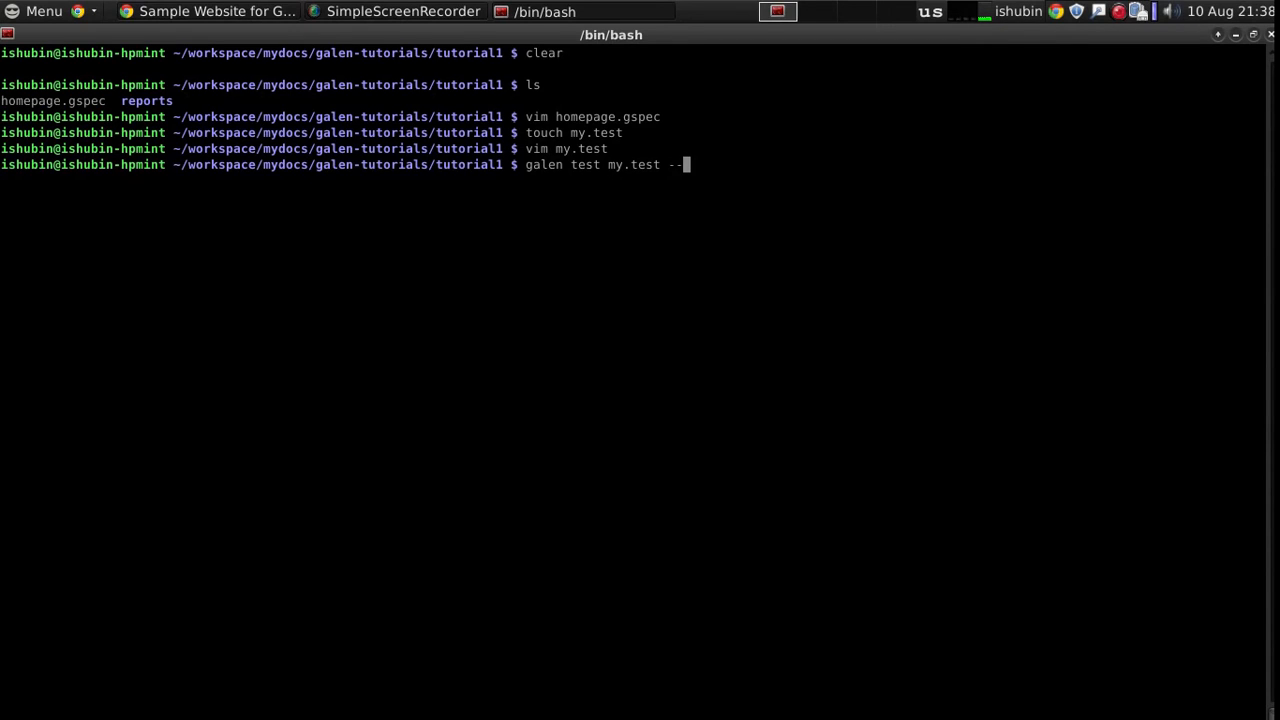
{"action": "type", "text": "htmlreport reports"}
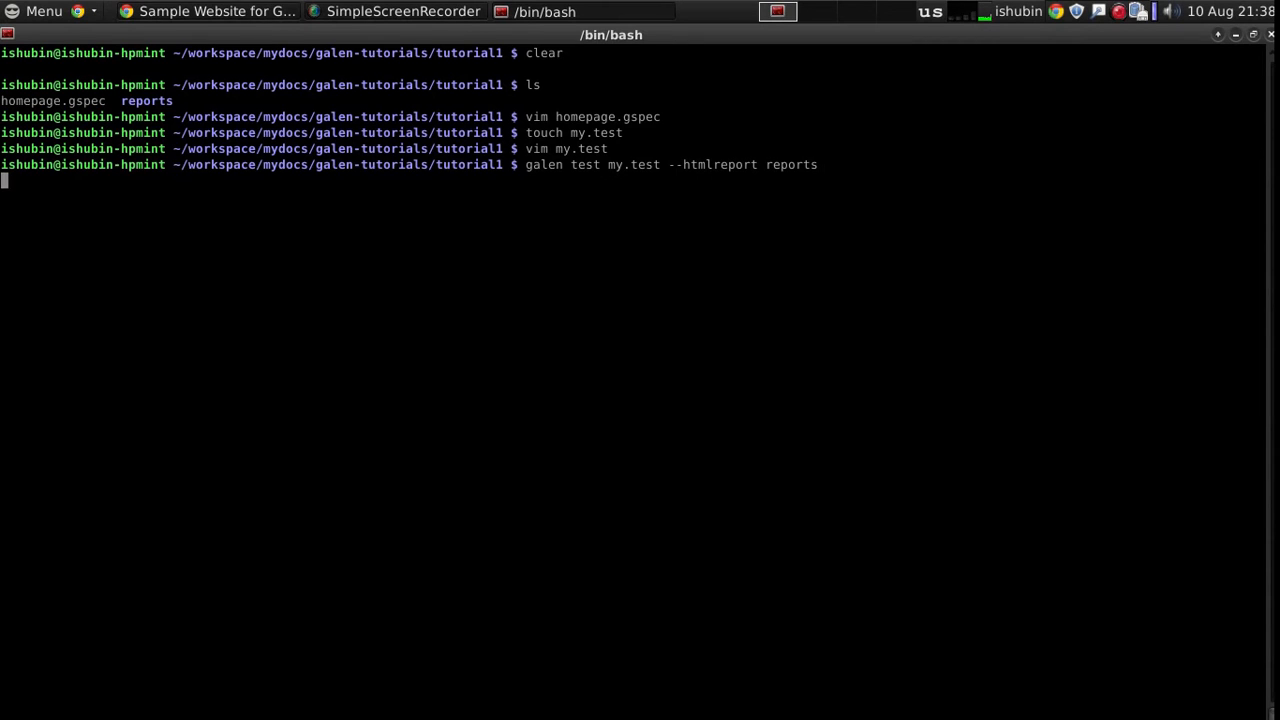
{"action": "key", "text": "Return"}
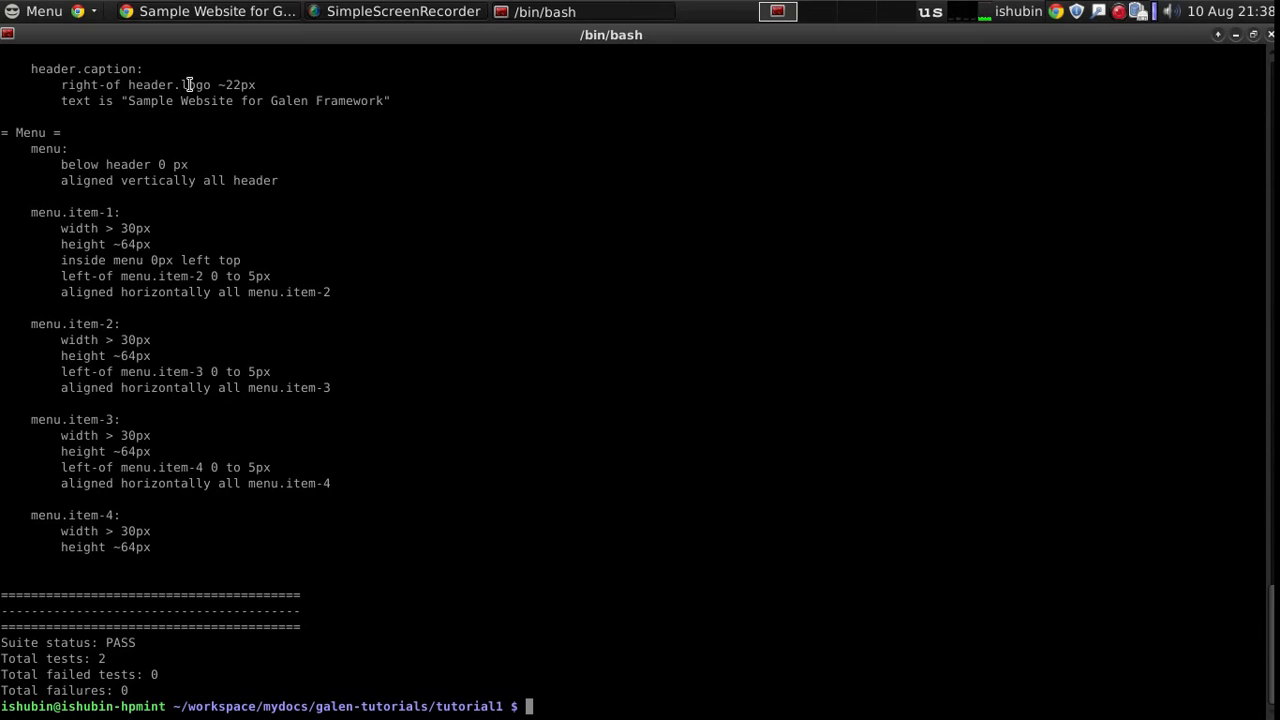
{"action": "type", "text": "google-chrome reports/re"}
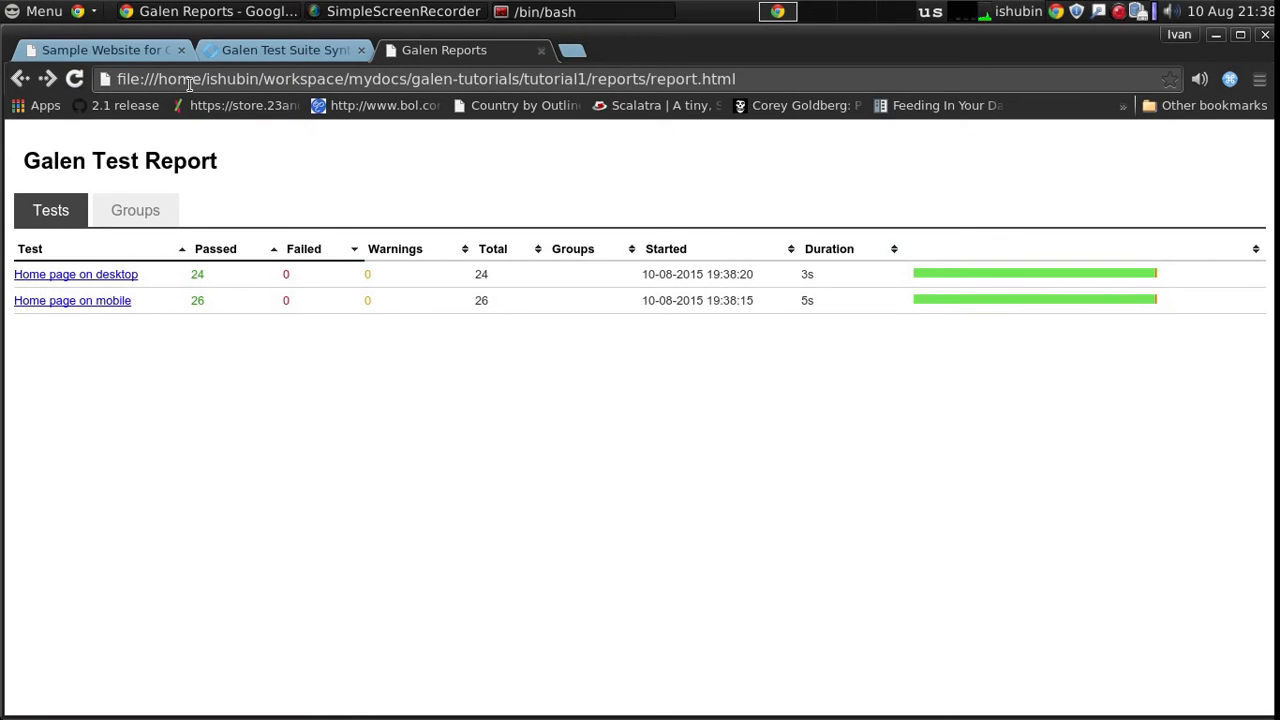
{"action": "mouse_move", "coordinate": [88, 274]}
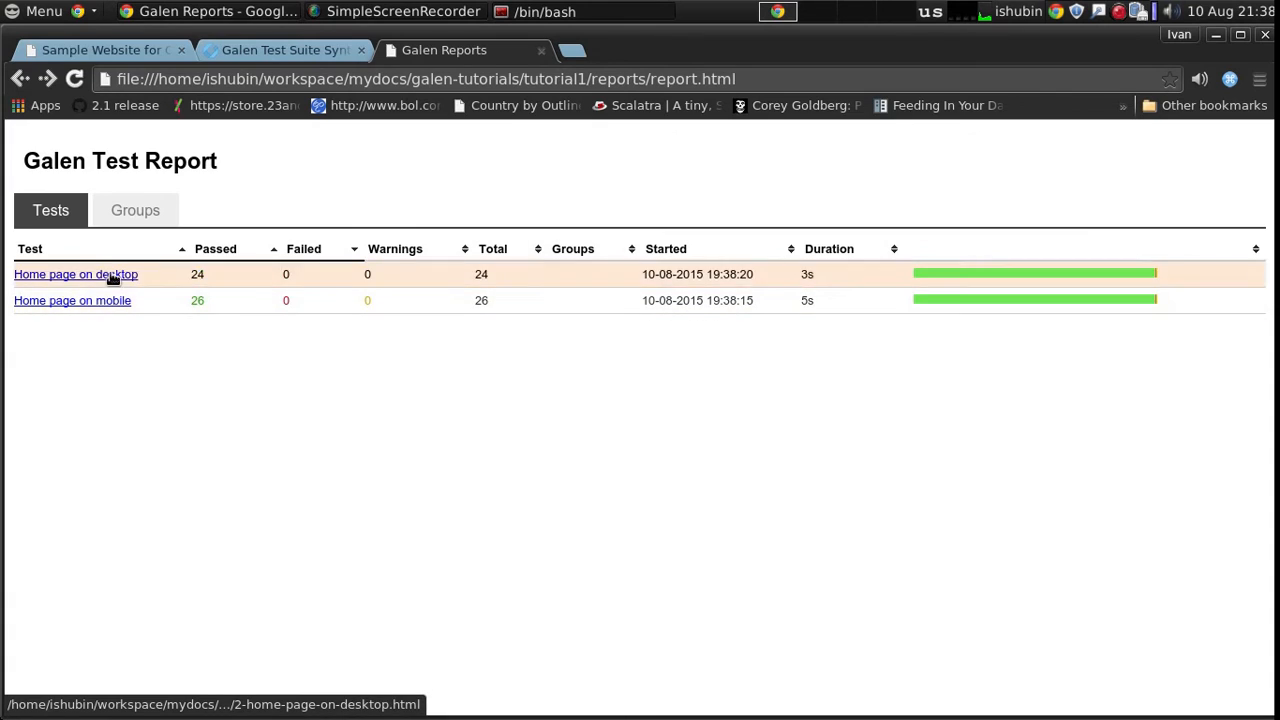
{"action": "mouse_move", "coordinate": [155, 310]}
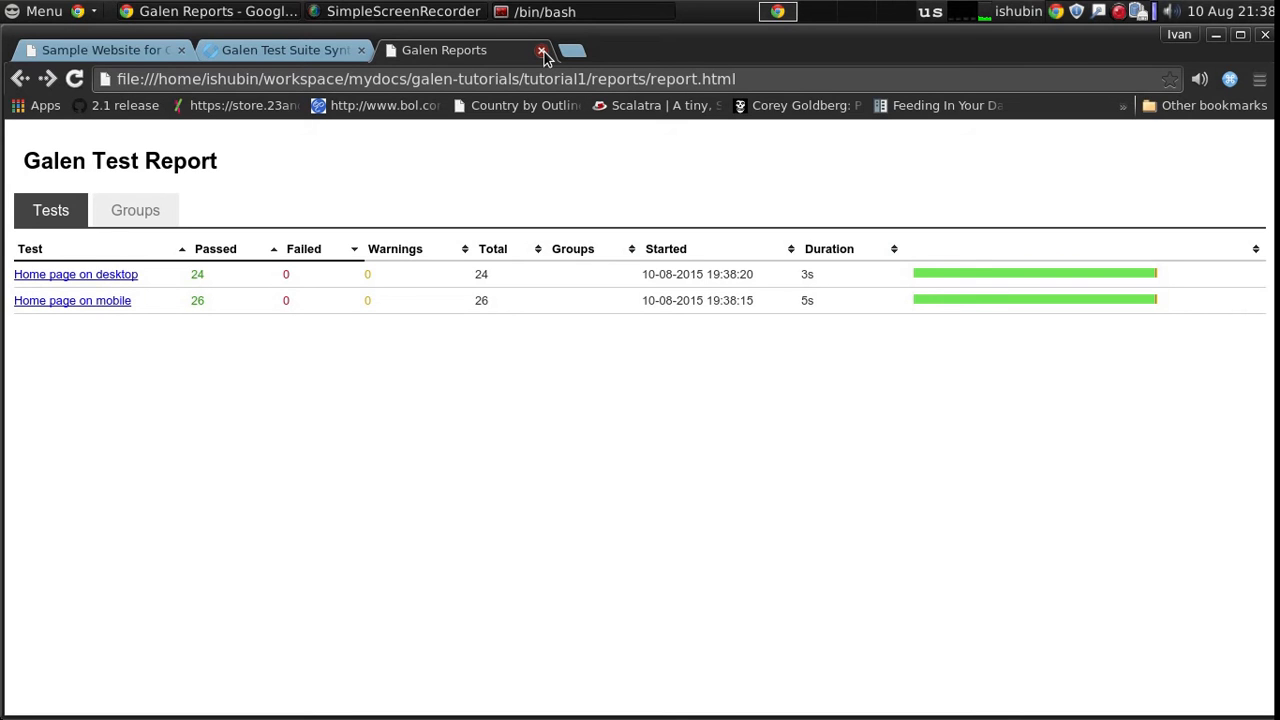
Close the Galen Reports tab after confirming both tests passed.
{"action": "left_click", "coordinate": [539, 49]}
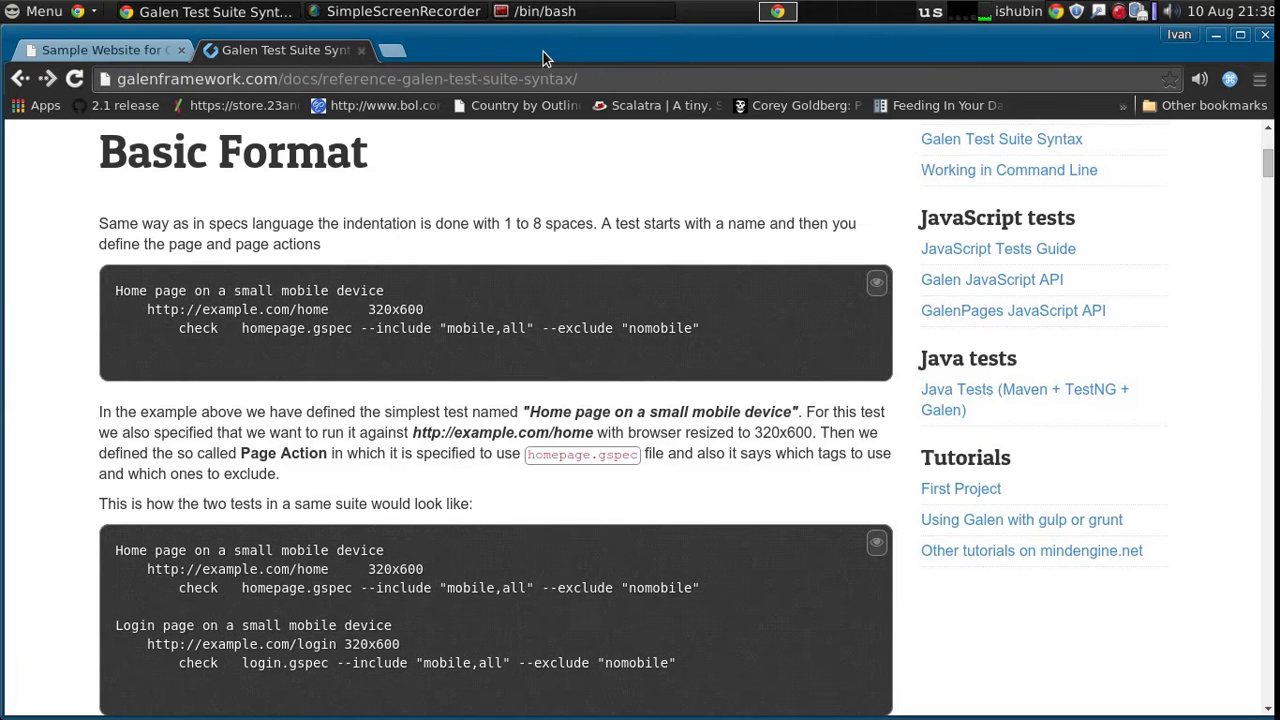
Reopen my.test in vim and begin an '@@ parameterized' line above the mobile test.
{"action": "left_click", "coordinate": [559, 11]}
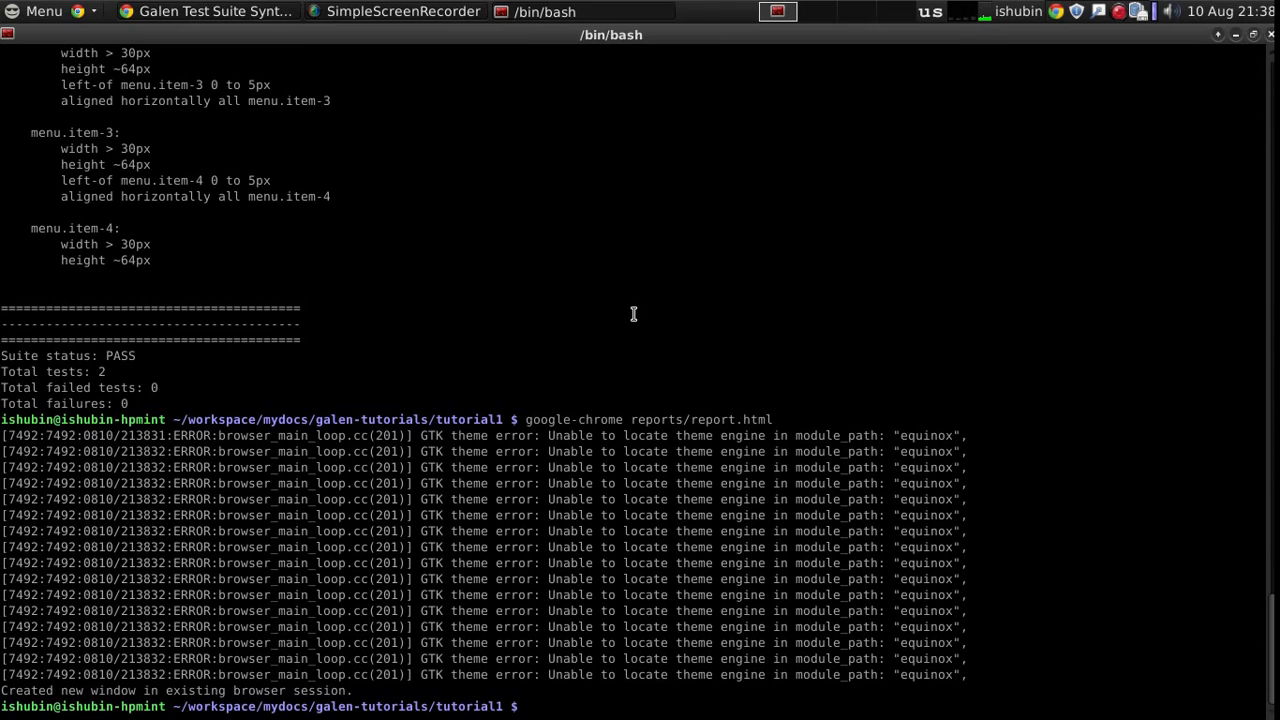
{"action": "type", "text": "cl"}
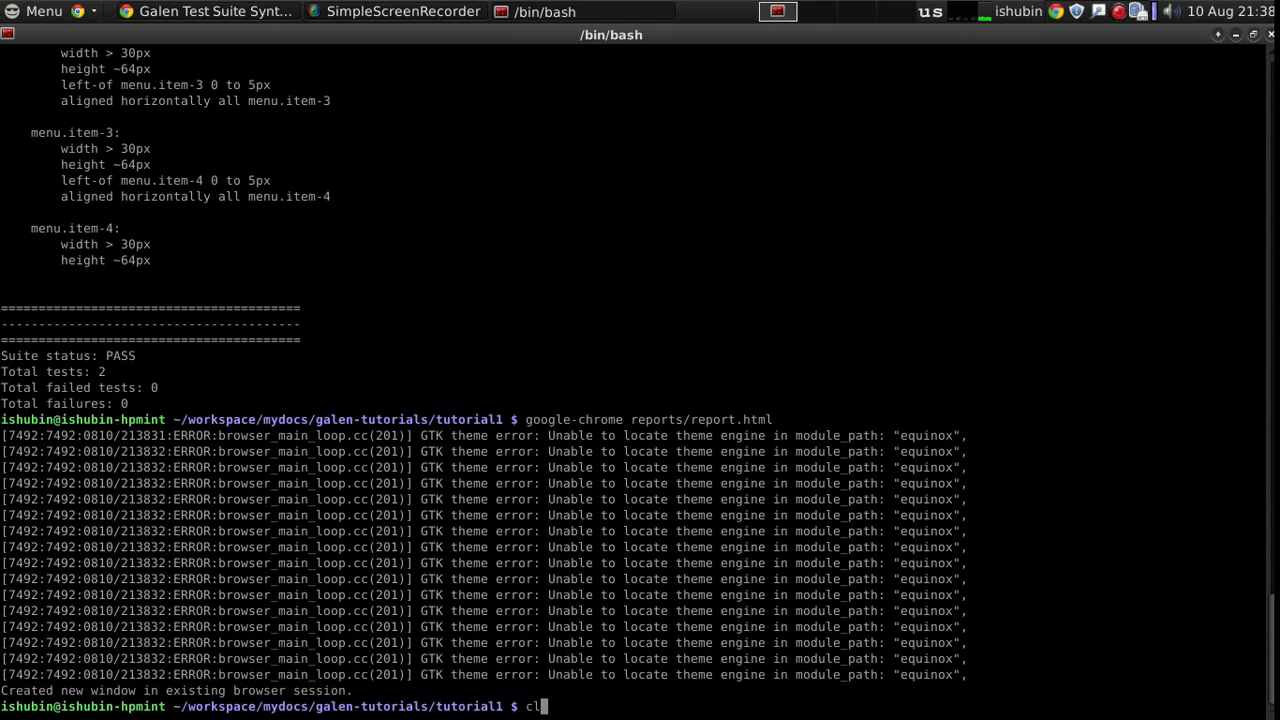
{"action": "type", "text": "vim"}
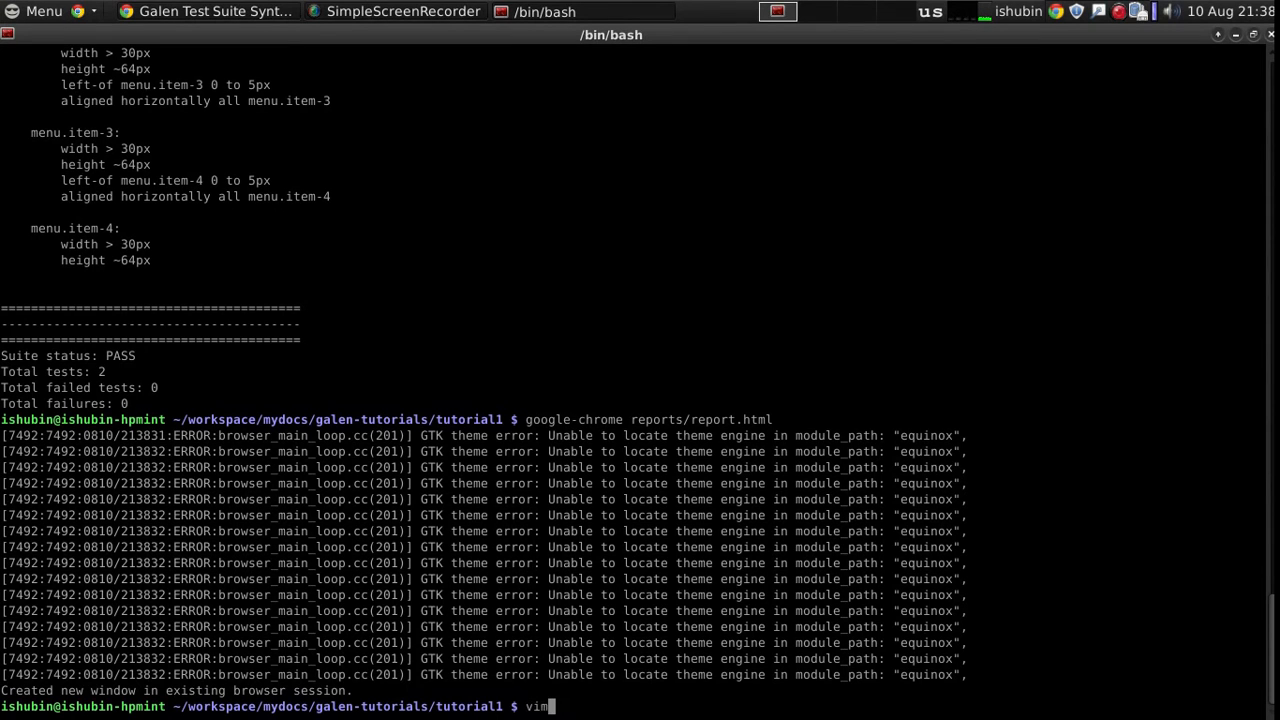
{"action": "type", "text": "homepage.gspec"}
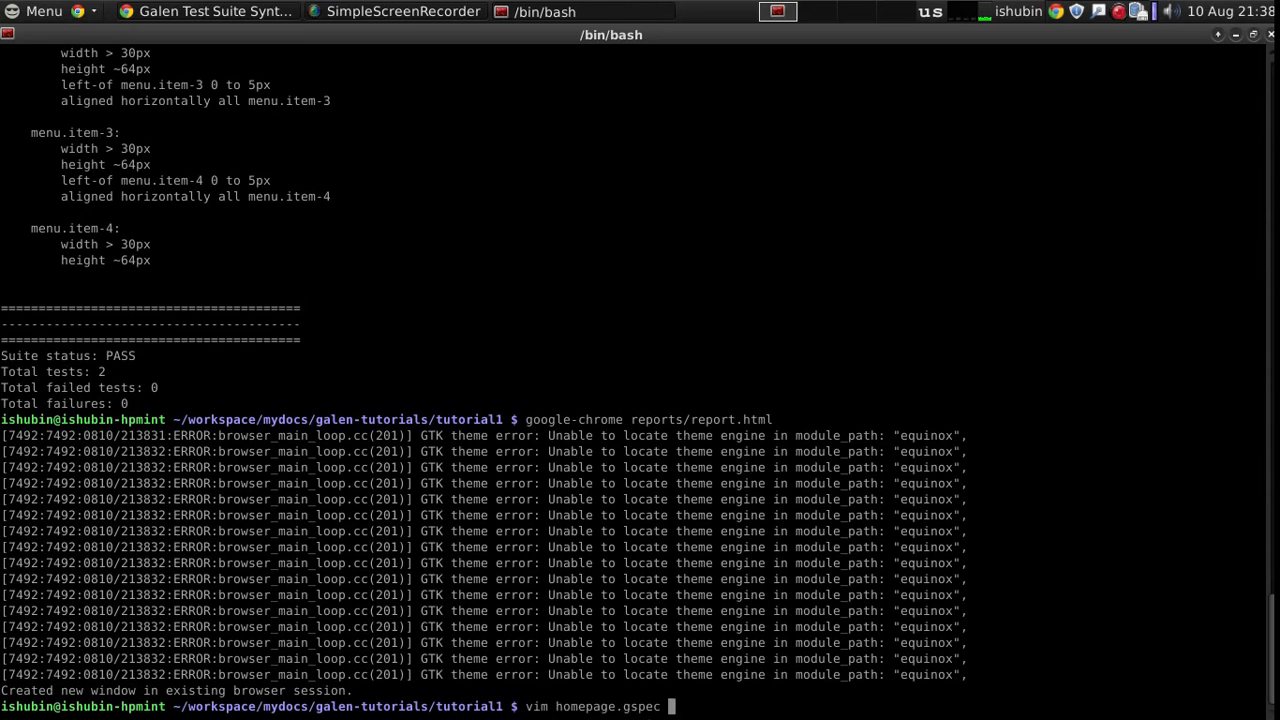
{"action": "type", "text": "vi"}
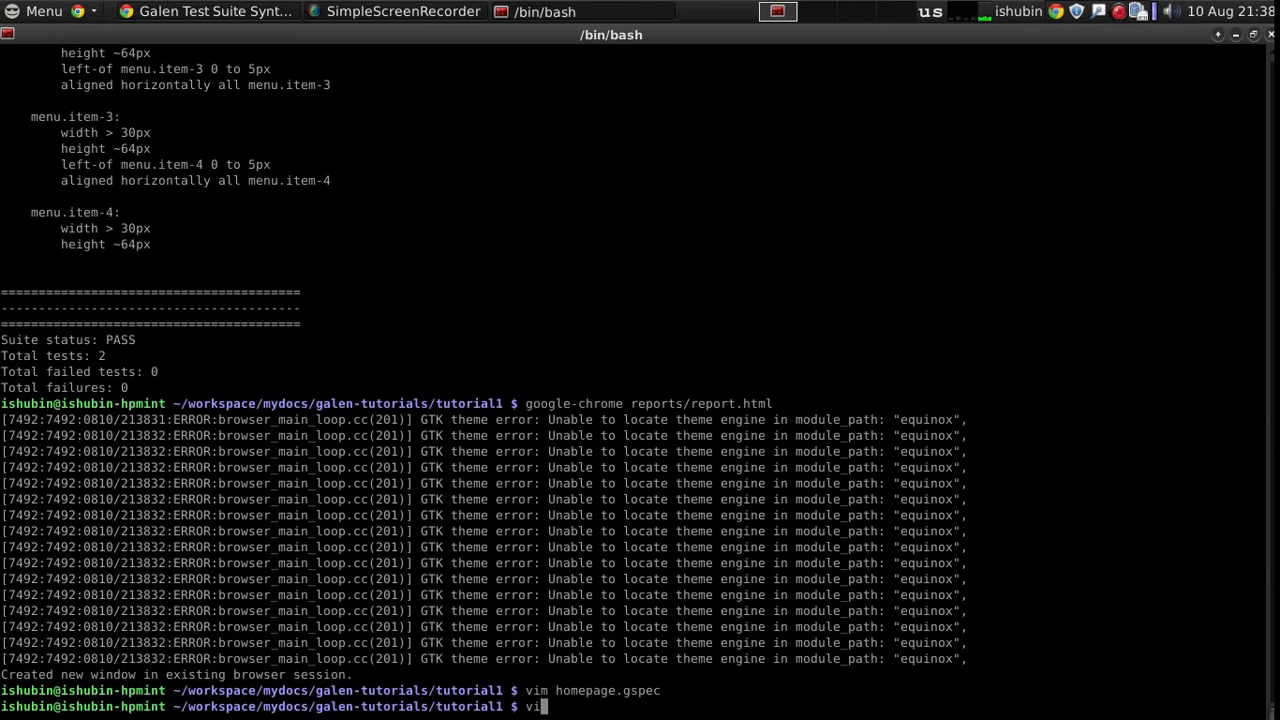
{"action": "key", "text": "Return"}
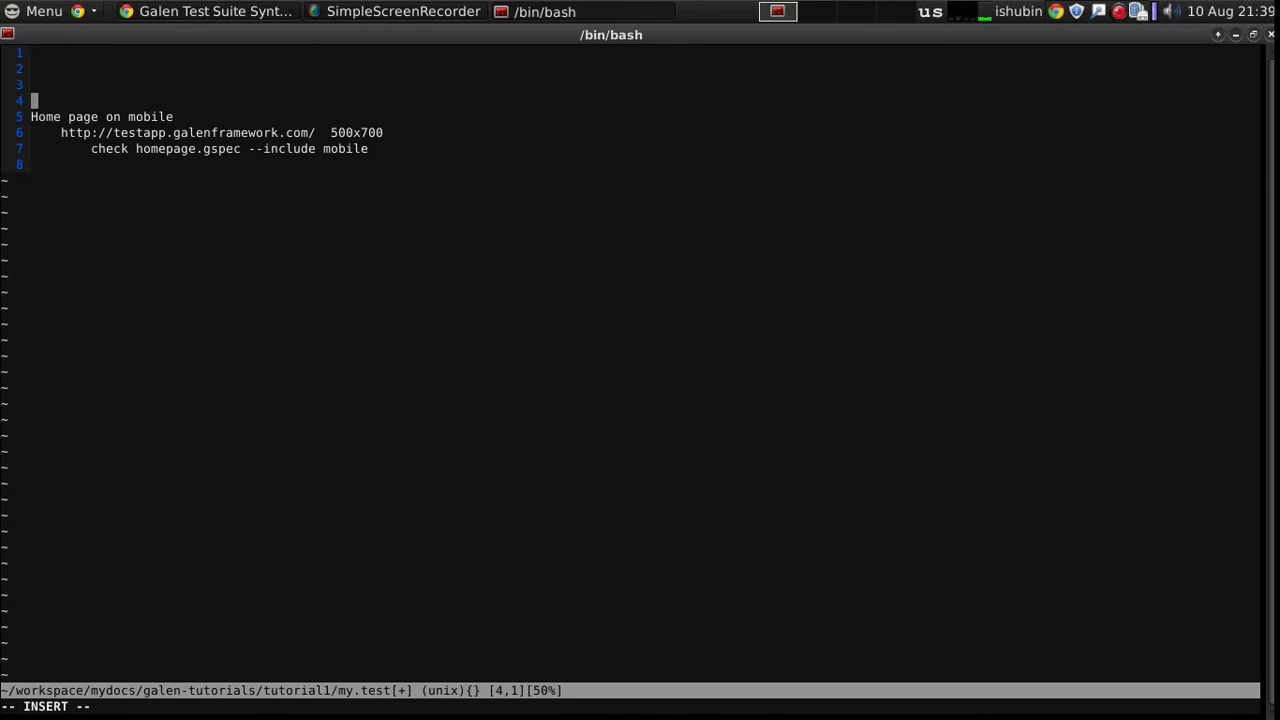
{"action": "type", "text": "@@ para"}
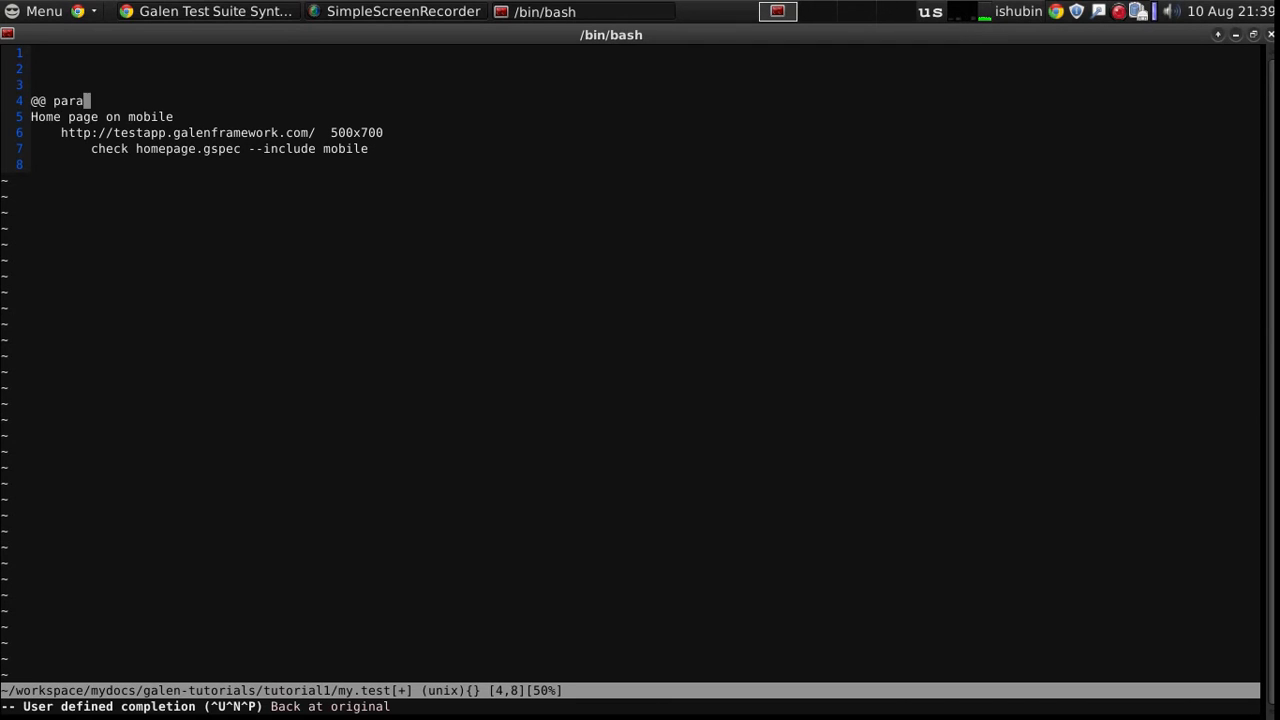
{"action": "type", "text": "meterized"}
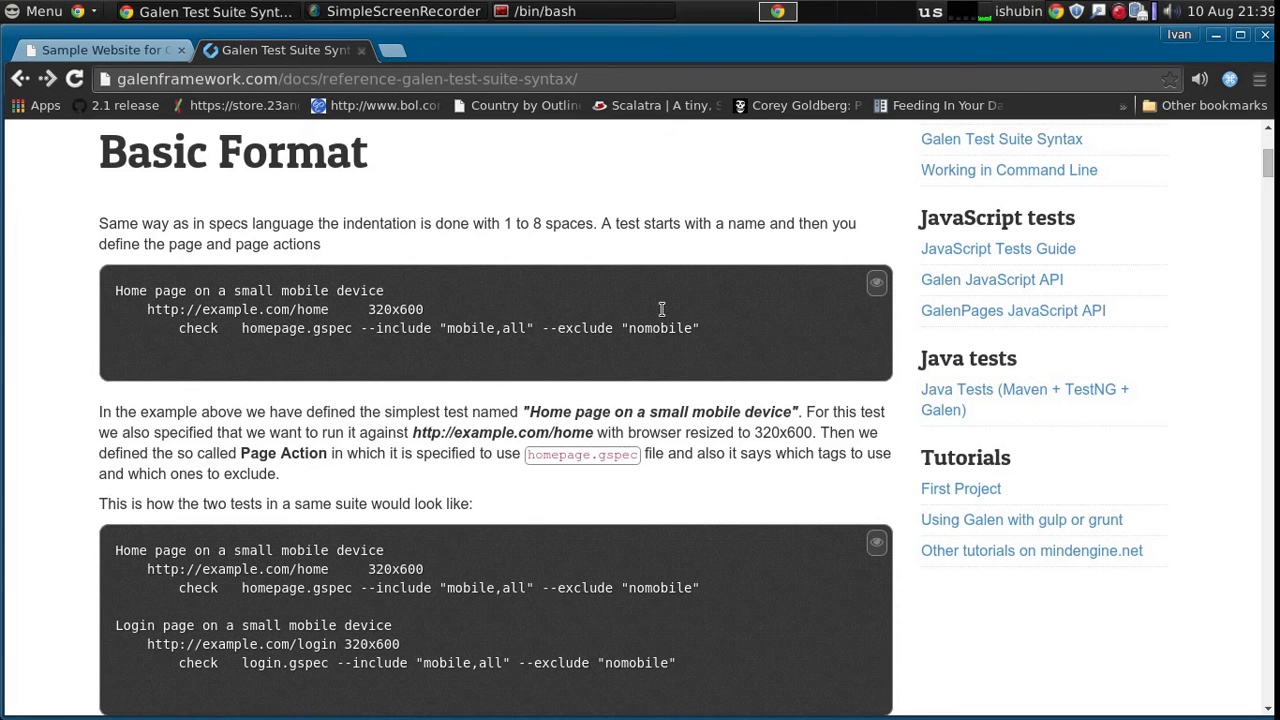
Read the Parameterization section of the test suite syntax docs, then return to vim.
{"action": "scroll", "scroll_direction": "down", "scroll_amount": 3}
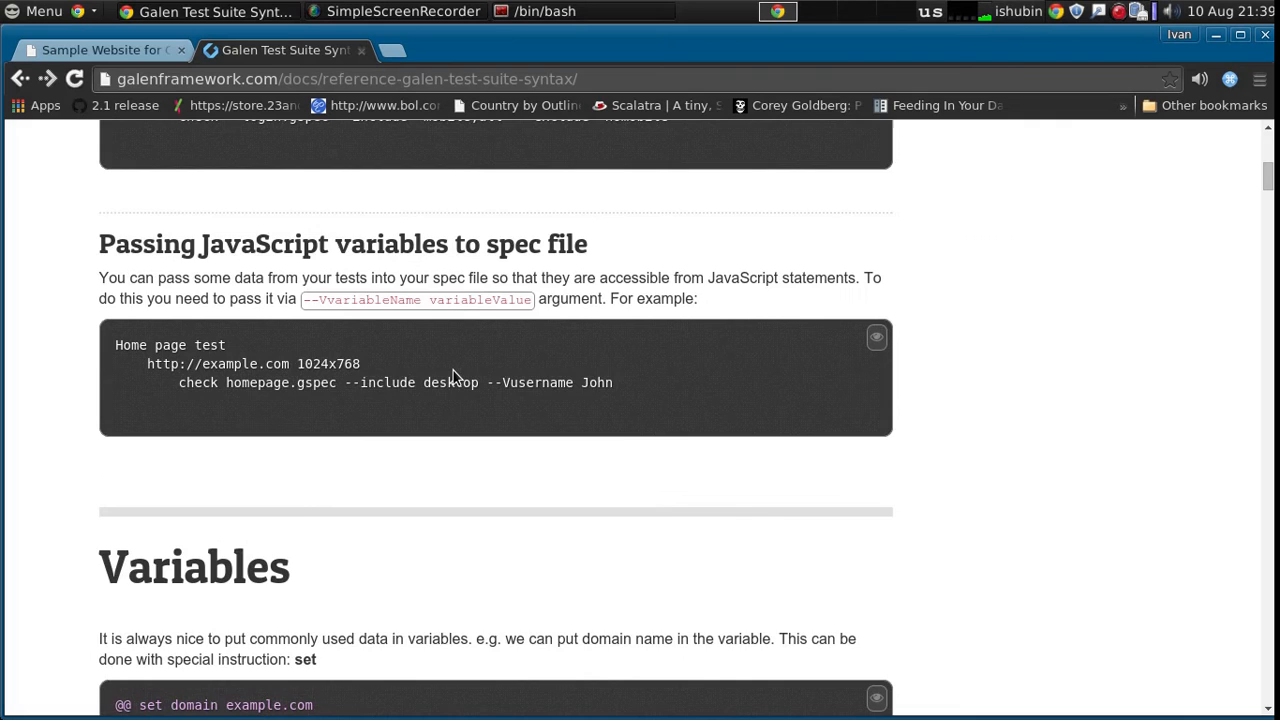
{"action": "scroll", "scroll_direction": "up", "scroll_amount": 3}
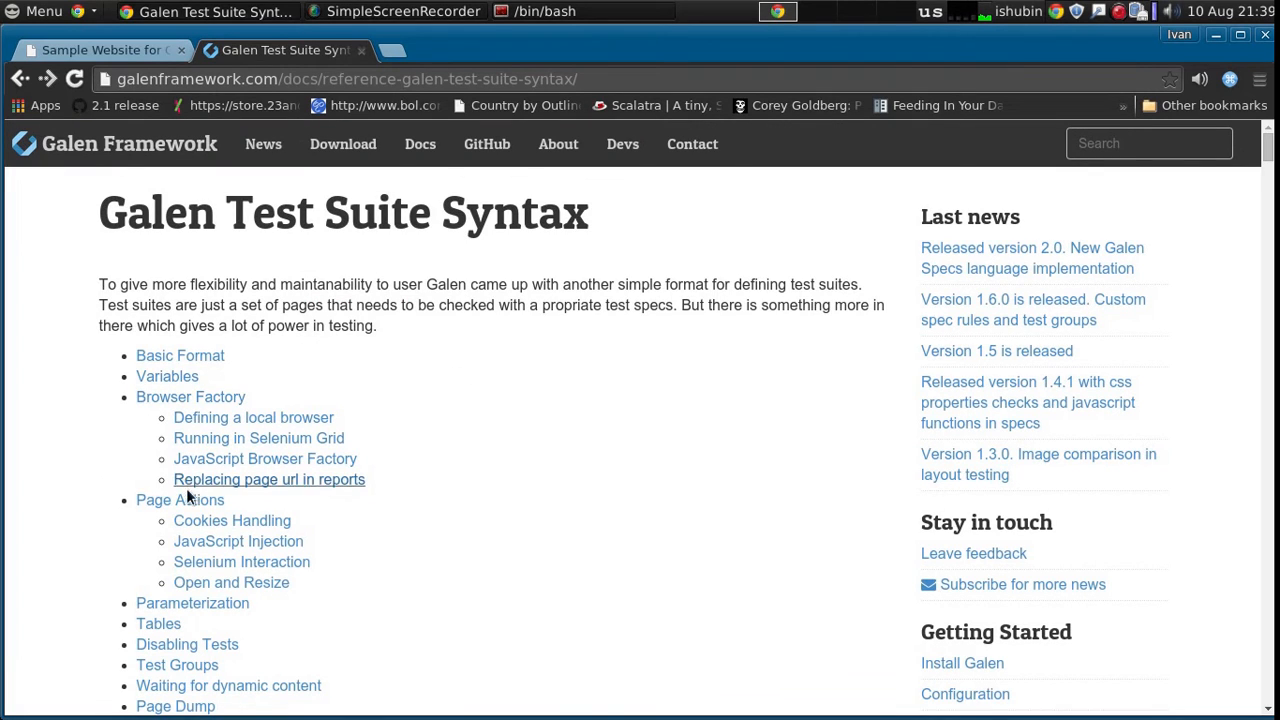
{"action": "left_click", "coordinate": [192, 603]}
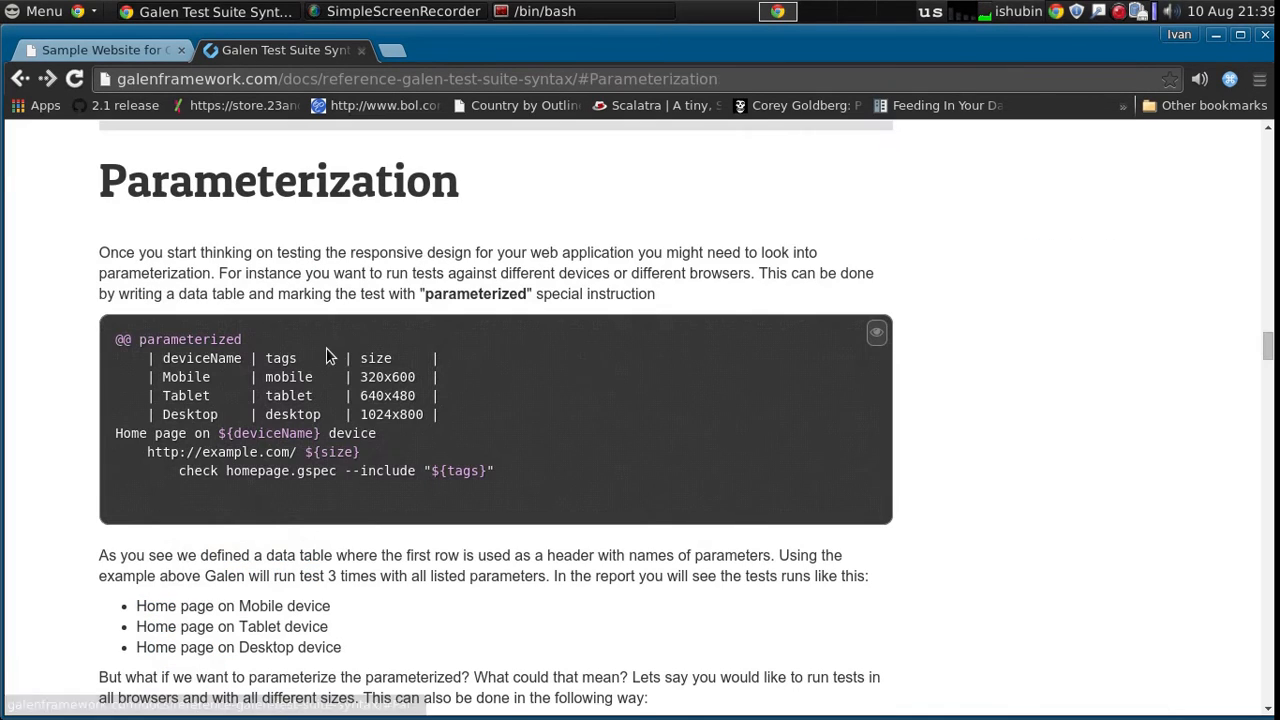
{"action": "mouse_move", "coordinate": [459, 399]}
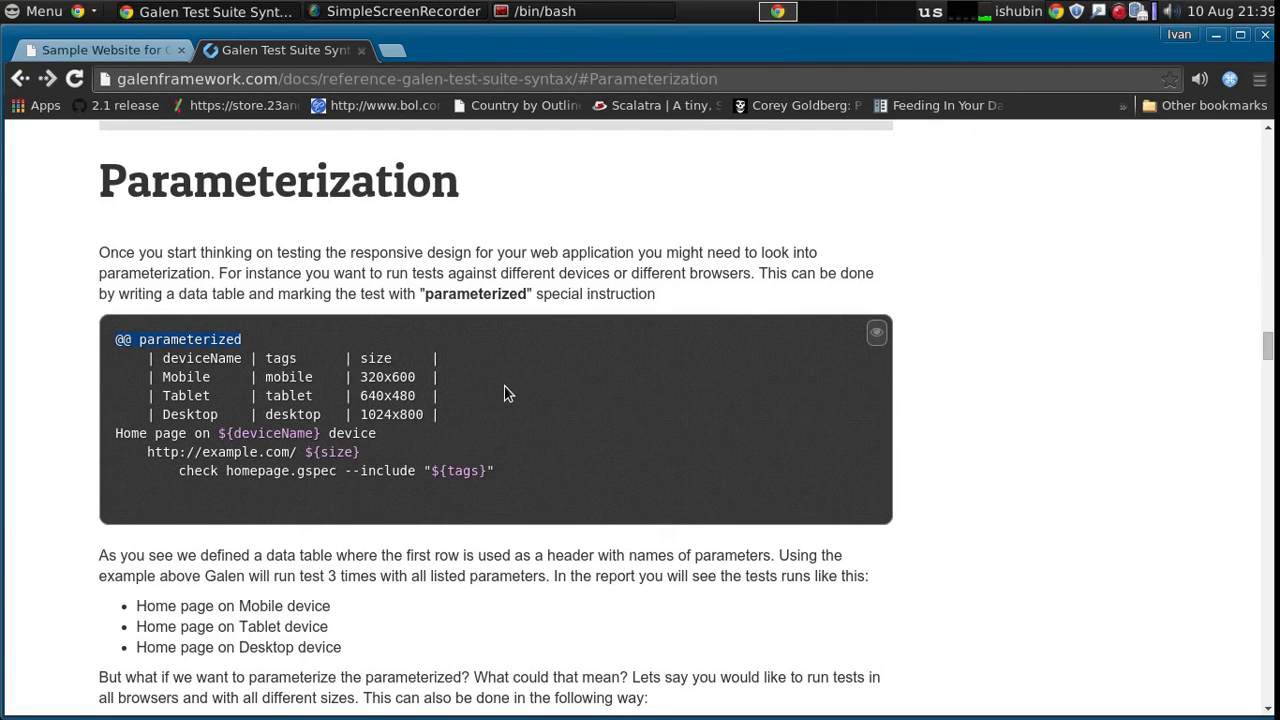
{"action": "left_click", "coordinate": [573, 11]}
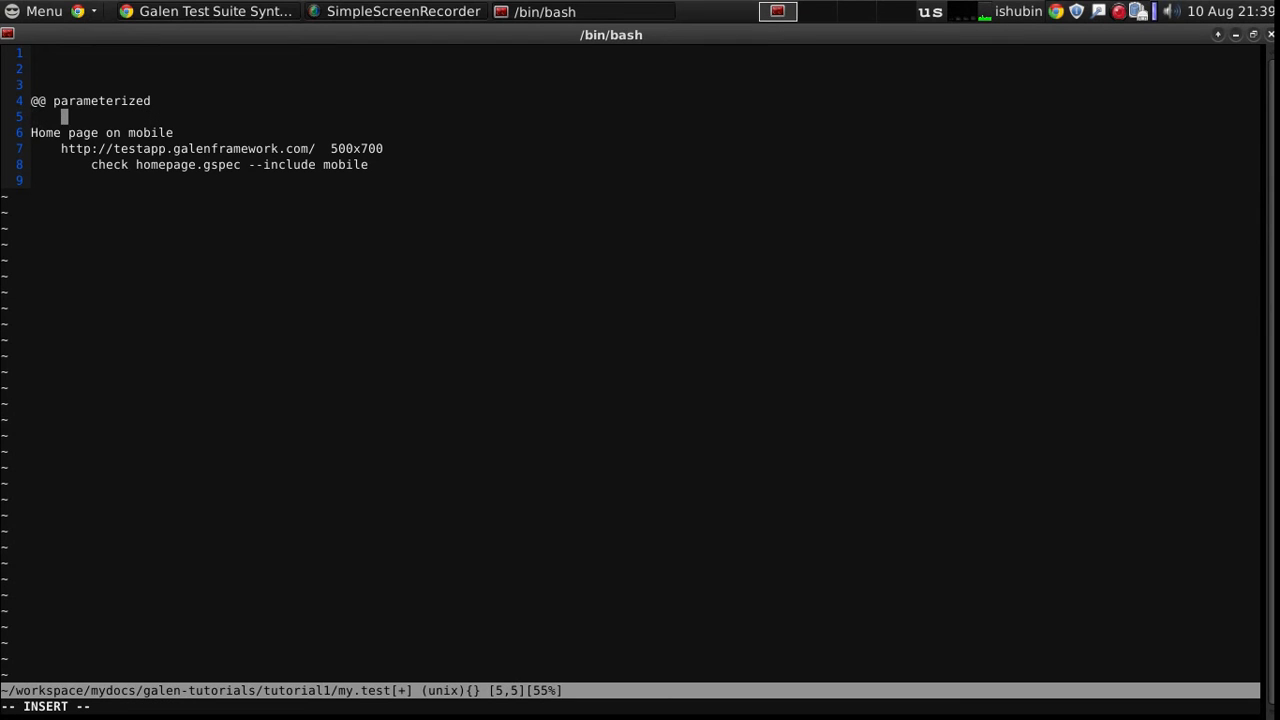
Type a | deviceName | size | tags | table with mobile and desktop 1024x768 rows.
{"action": "type", "text": "| devi"}
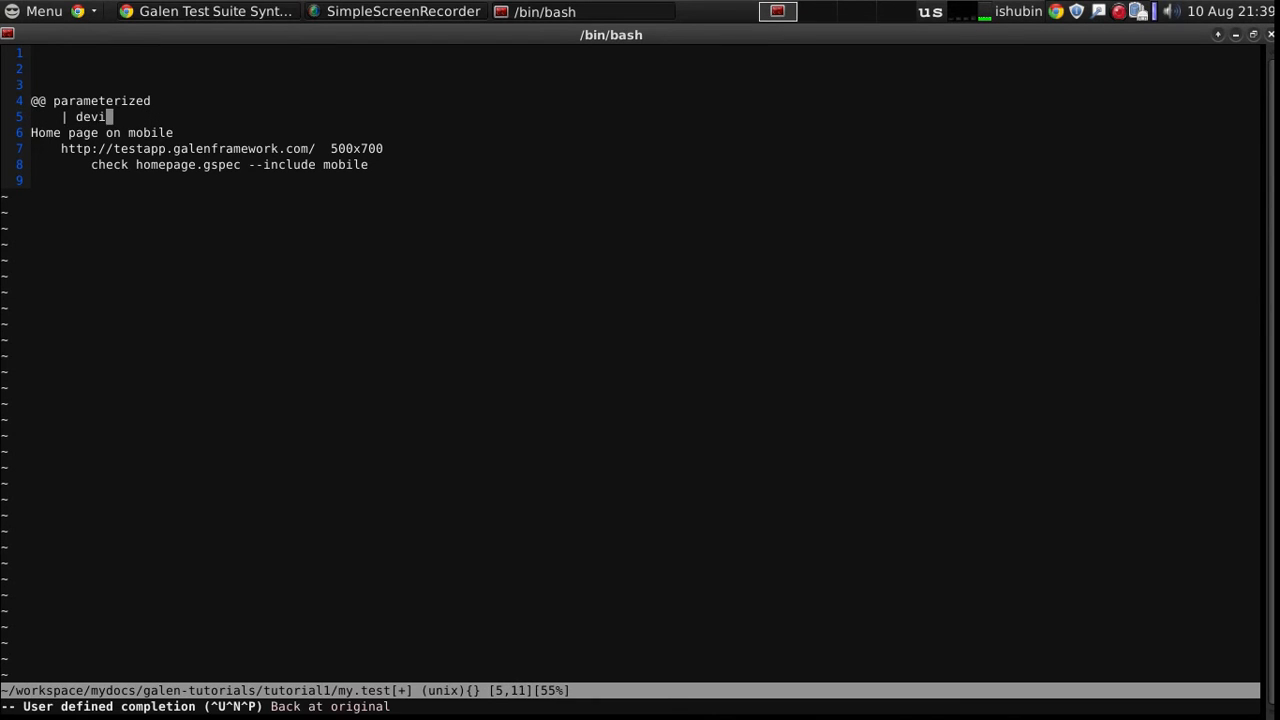
{"action": "type", "text": "ceName | size |"}
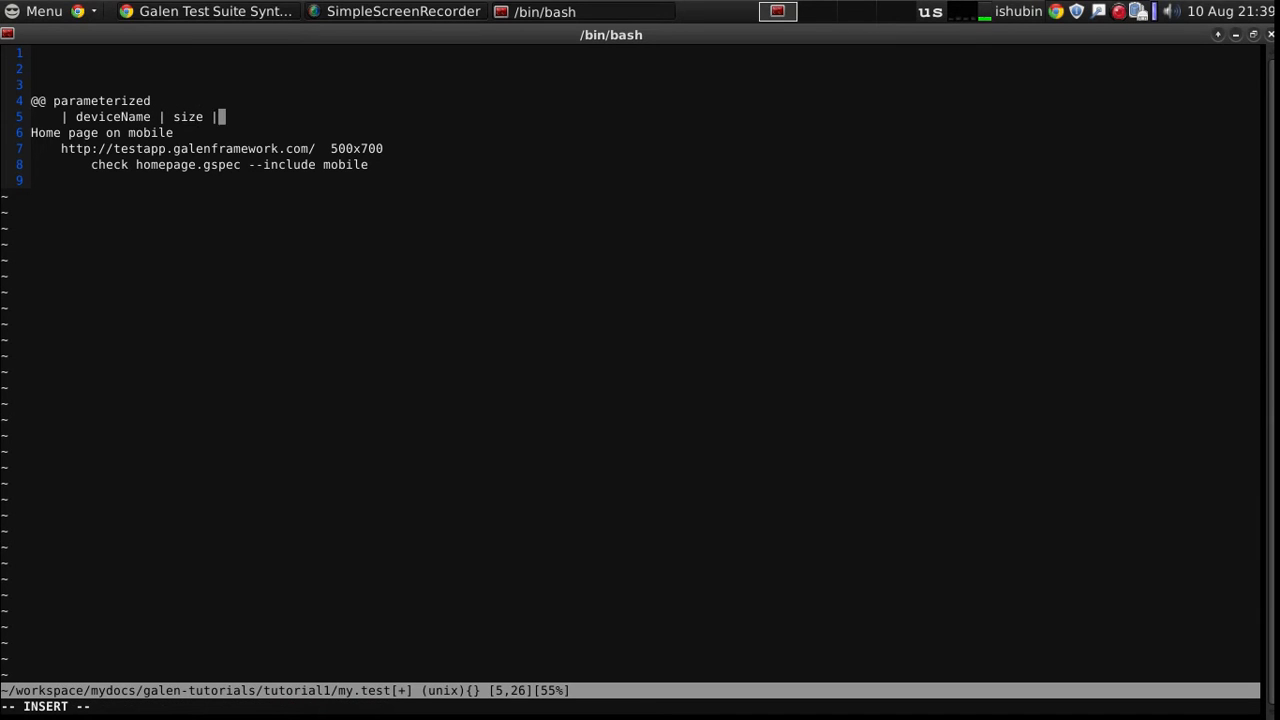
{"action": "type", "text": "tags|"}
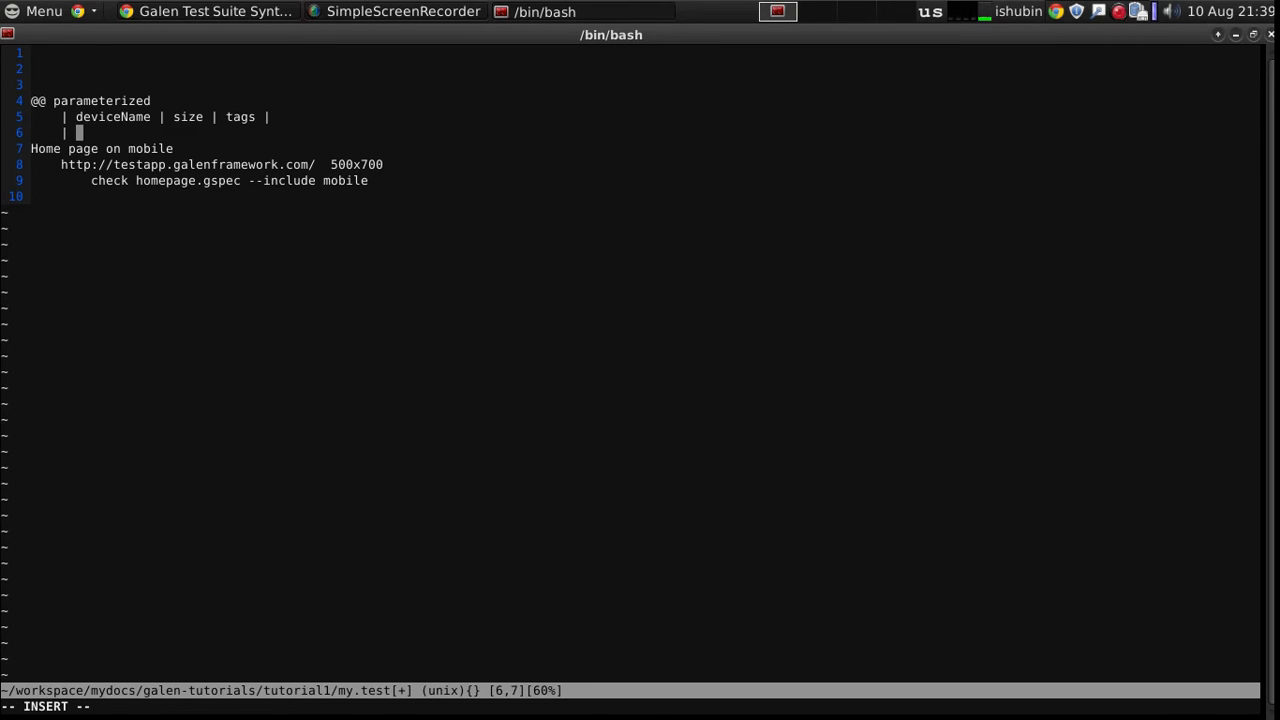
{"action": "type", "text": "mobile     | 500x800 | mobile  |"}
{"action": "type", "text": "| desktop    |"}
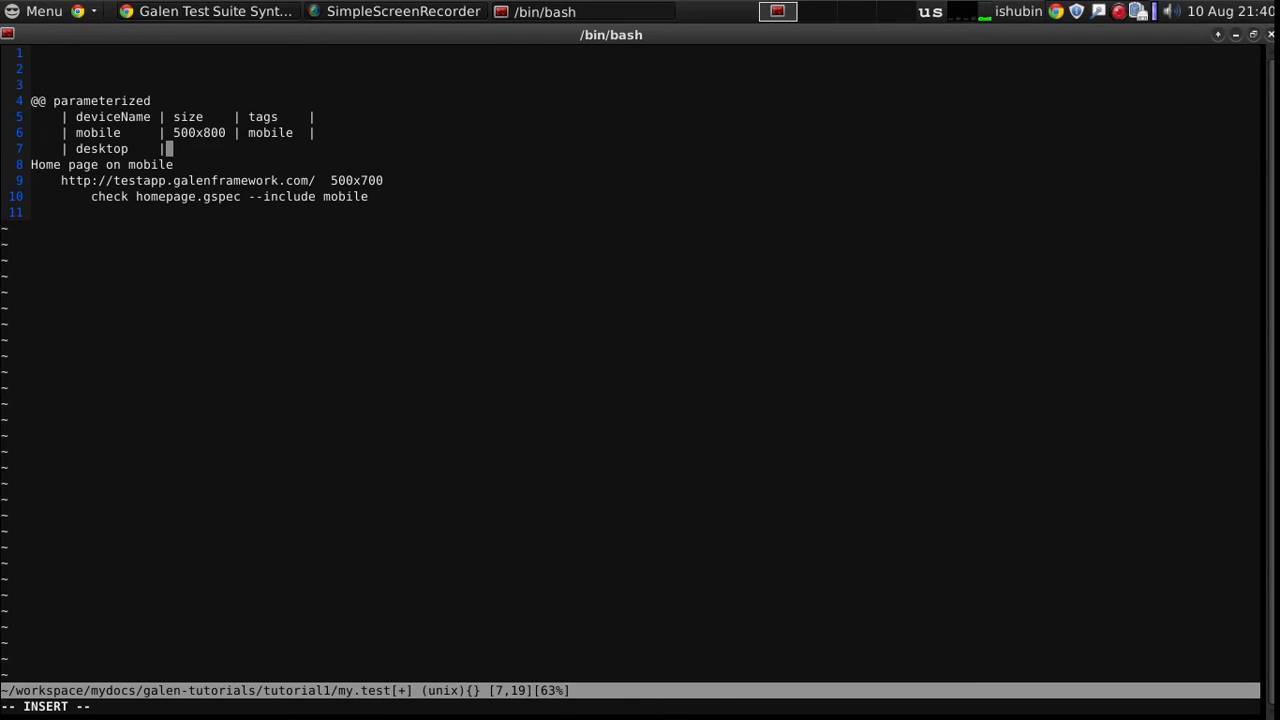
{"action": "type", "text": "1024"}
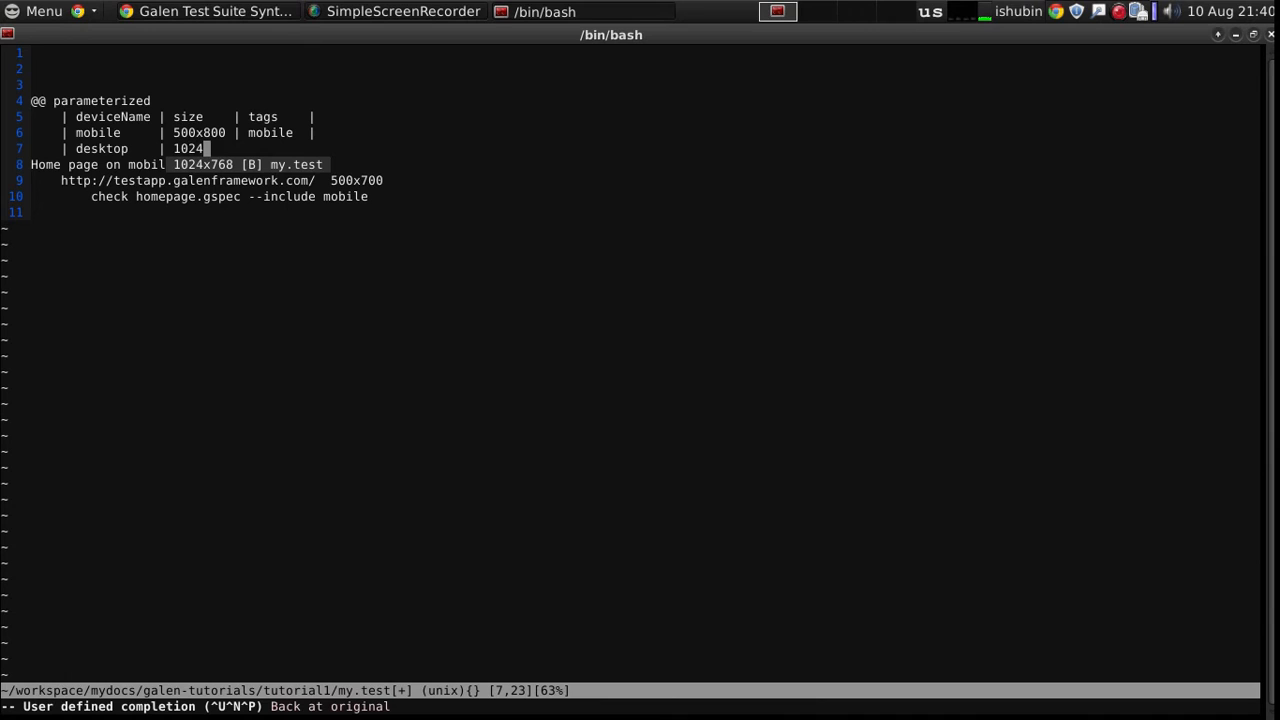
{"action": "type", "text": "x768|"}
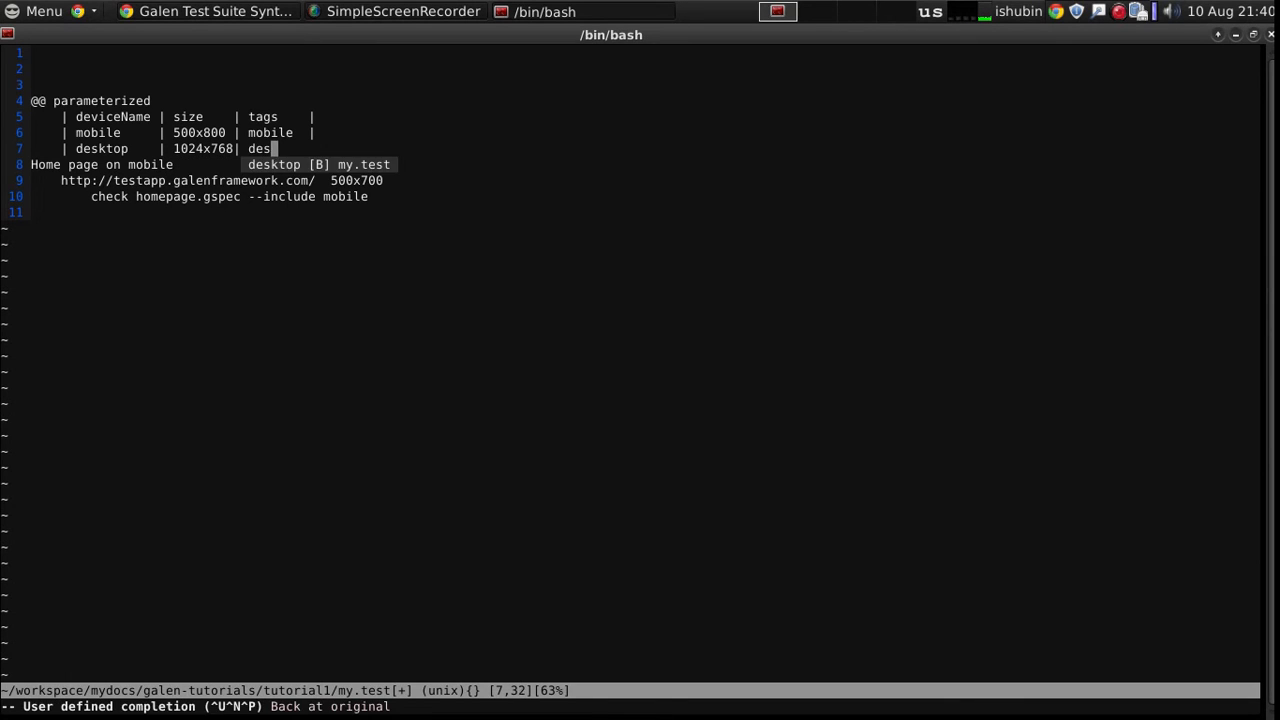
{"action": "type", "text": "desktop |"}
{"action": "left_click", "coordinate": [215, 164]}
{"action": "type", "text": "#"}
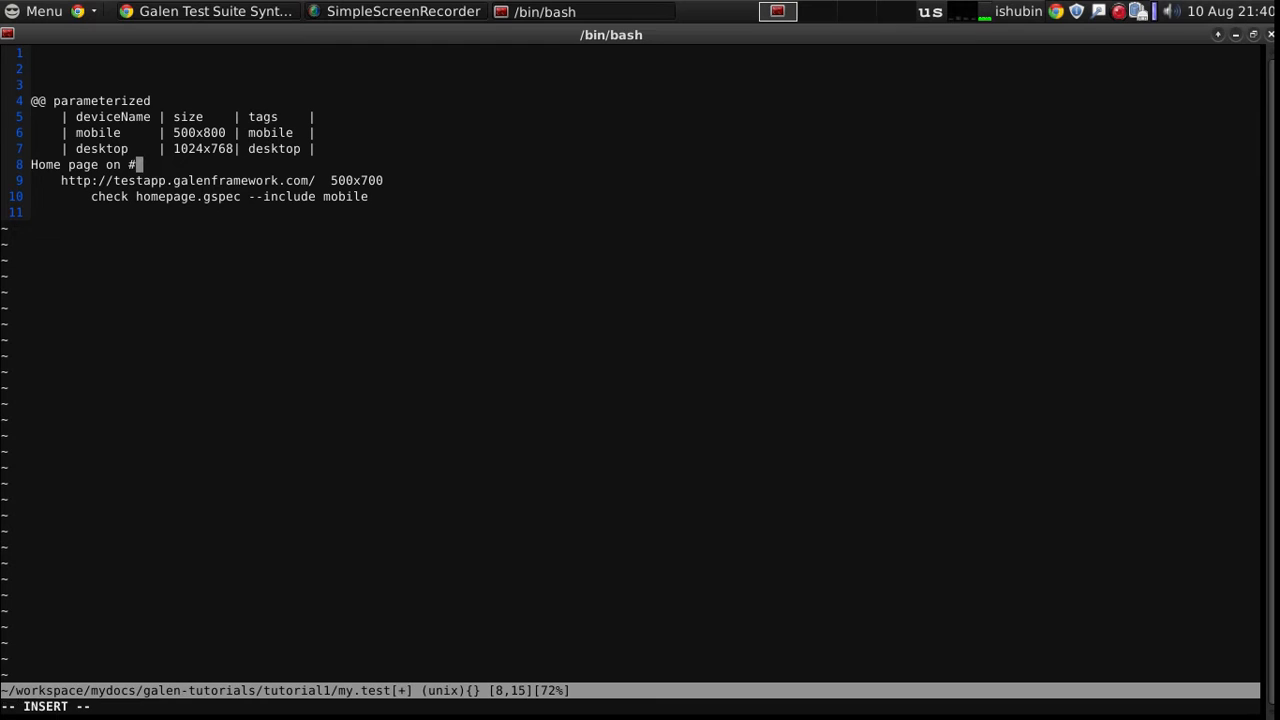
Replace the test name, size and tags with ${deviceName}, ${size} and ${tags} placeholders.
{"action": "type", "text": "{device"}
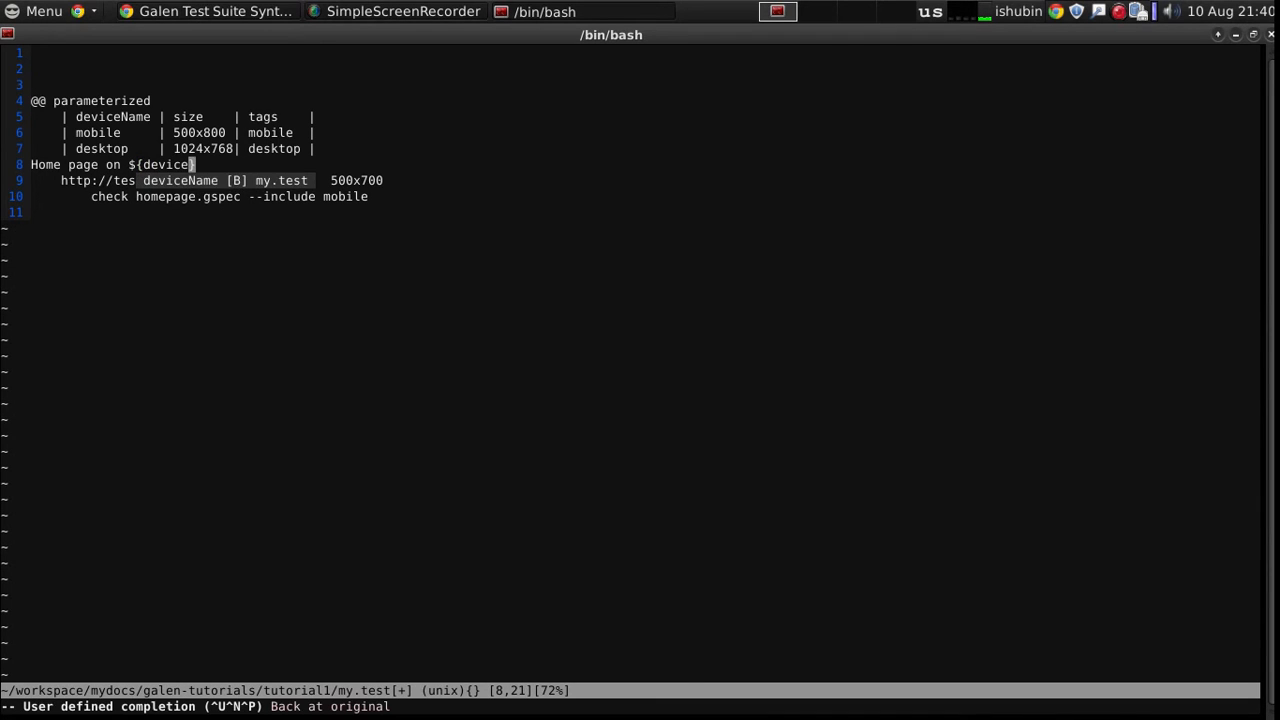
{"action": "type", "text": "Name"}
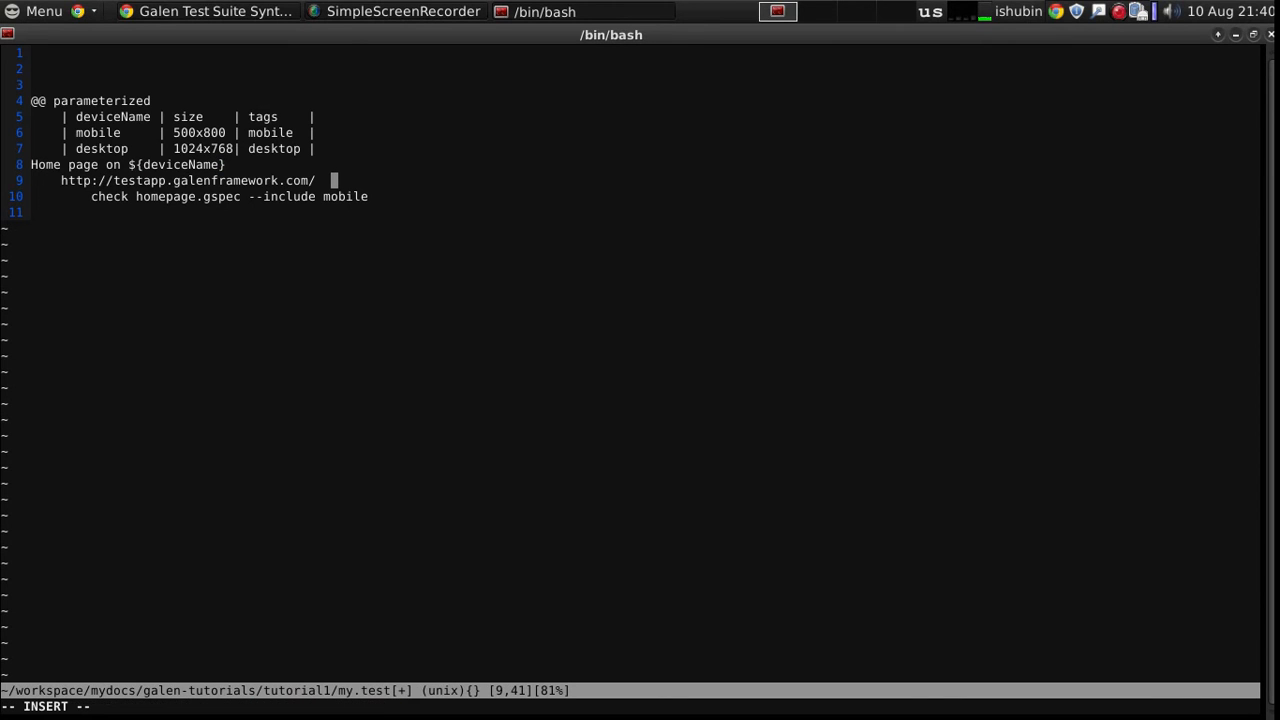
{"action": "type", "text": "${size"}
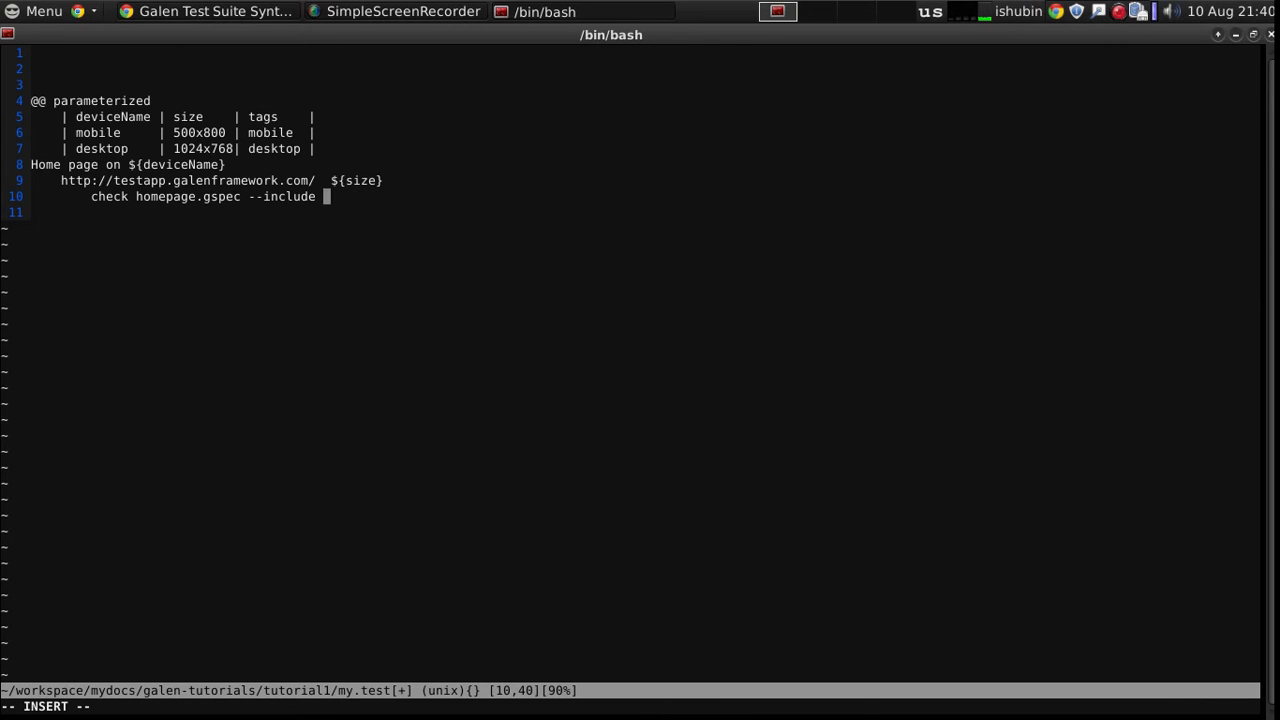
{"action": "type", "text": "${tags}"}
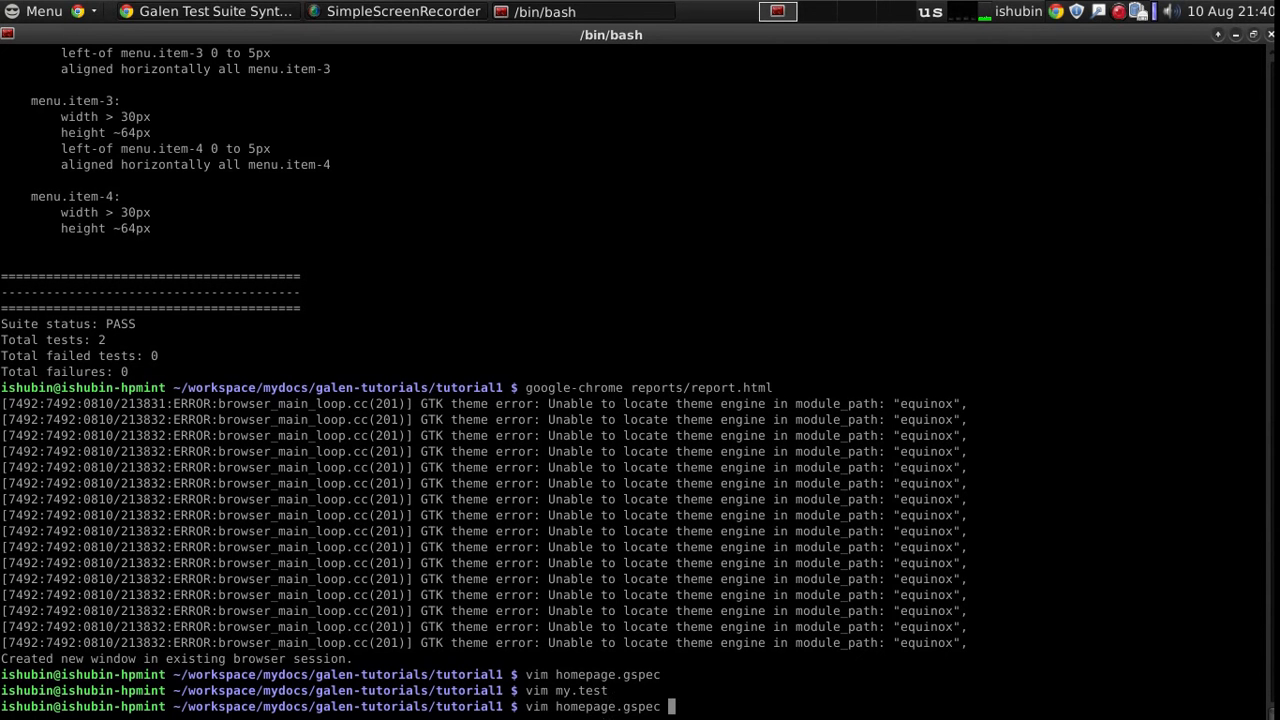
Rerun galen test my.test --htmlreport reports and start opening the report in Chrome.
{"action": "type", "text": "galen test my.test --htmlreport reports"}
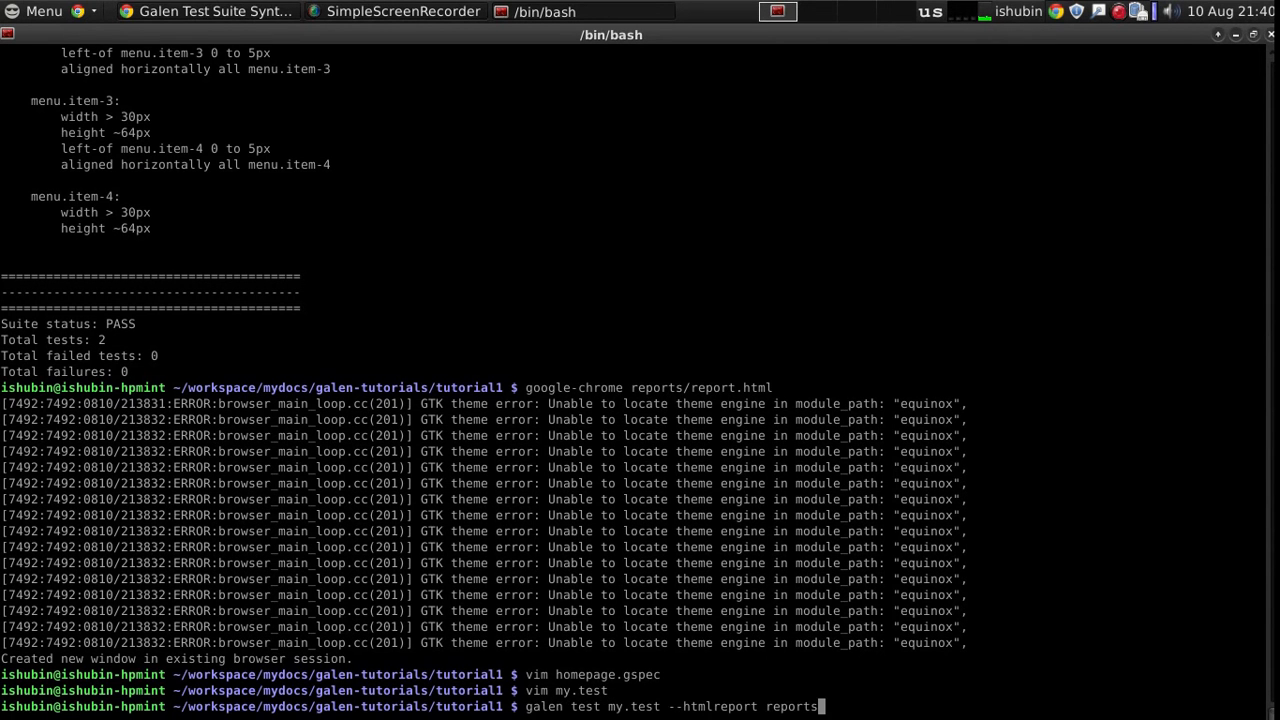
{"action": "key", "text": "Return"}
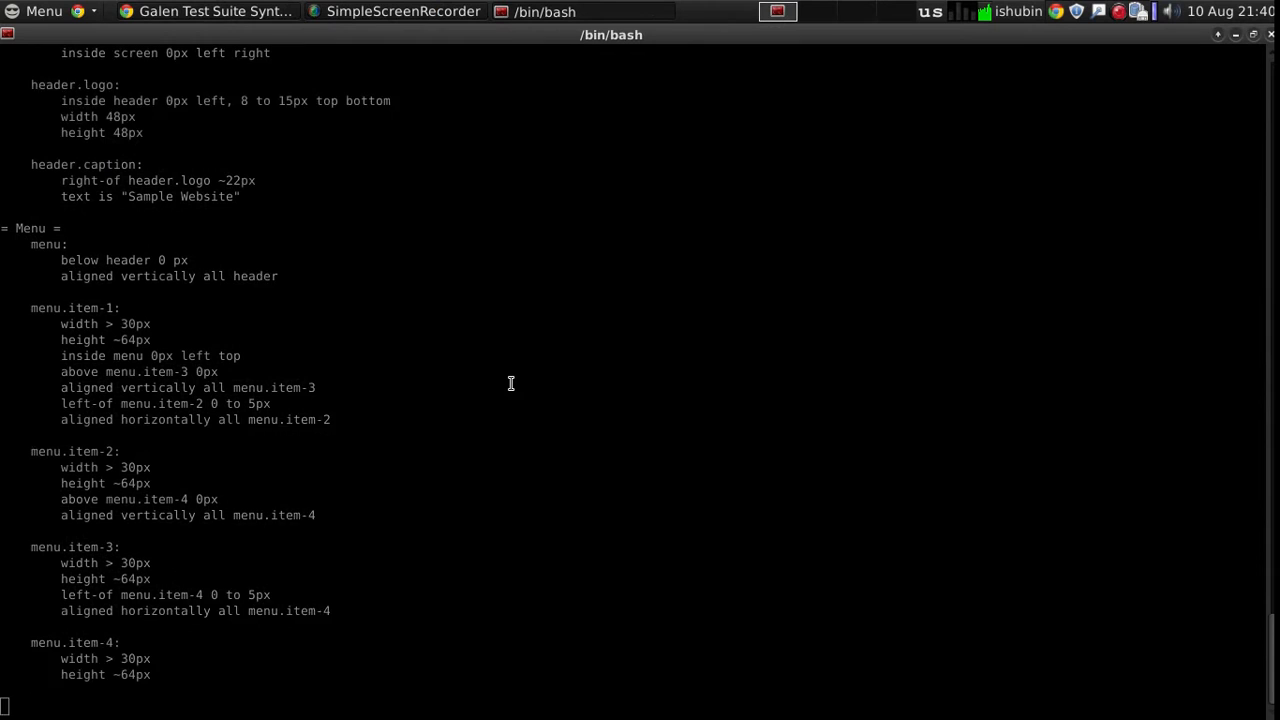
{"action": "scroll", "scroll_direction": "down", "scroll_amount": 3}
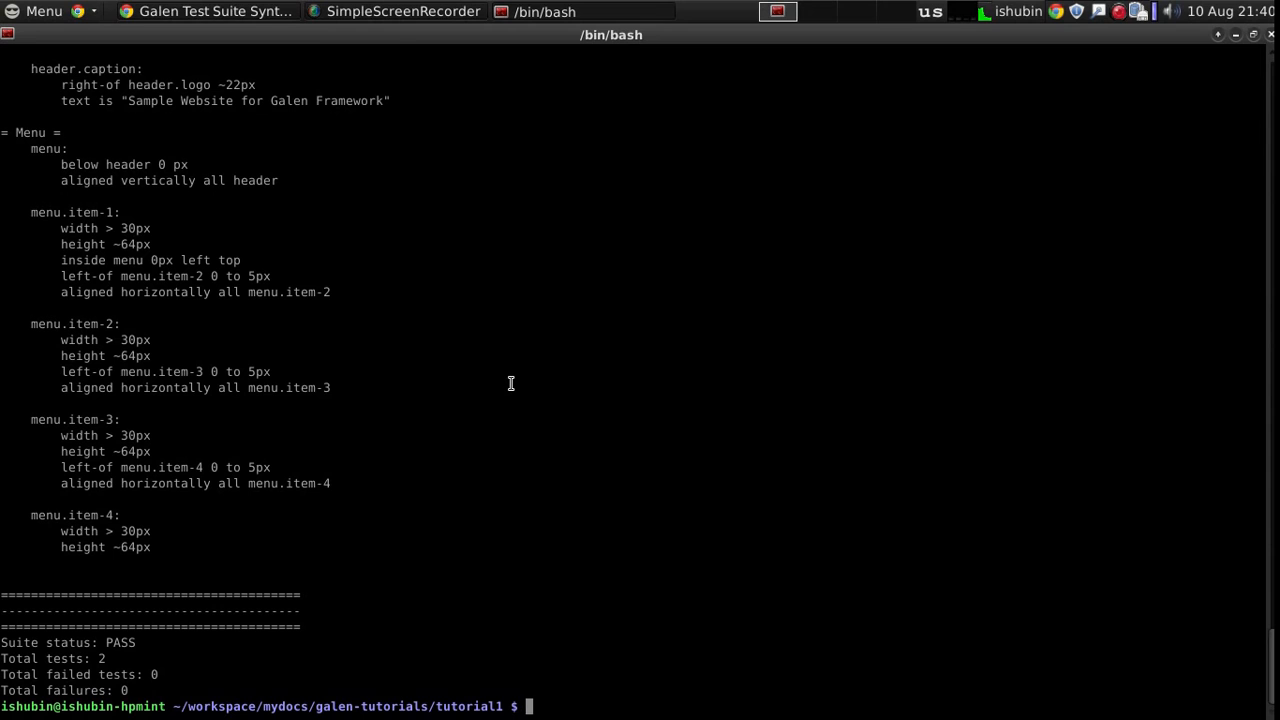
{"action": "type", "text": "google-chrome re"}
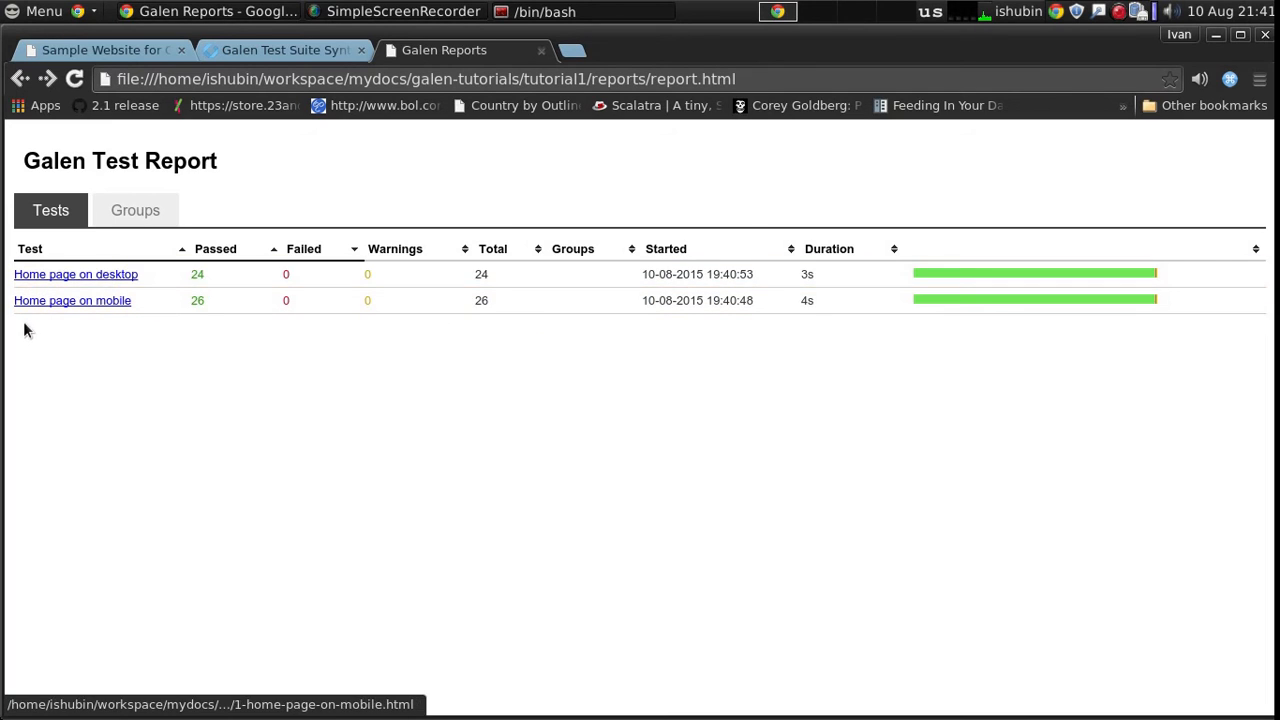
{"action": "mouse_move", "coordinate": [120, 274]}
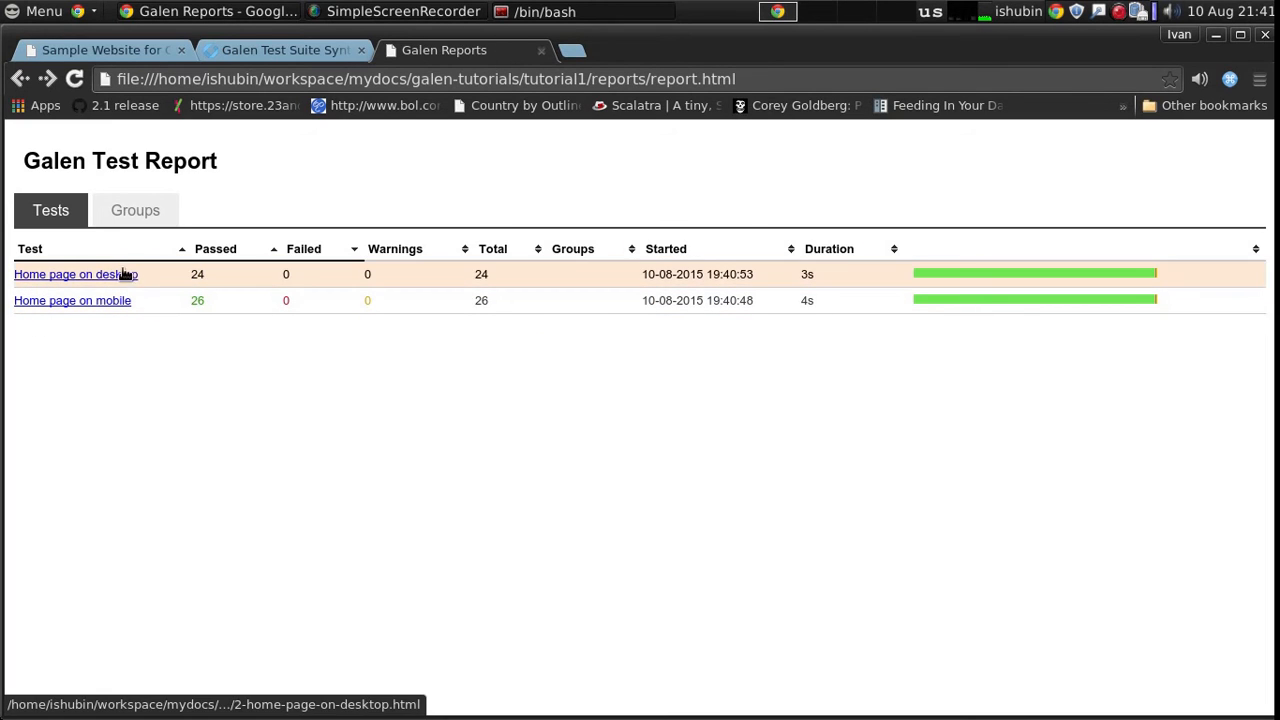
Open the 'Home page on mobile' detailed results, then go back to the terminal.
{"action": "left_click", "coordinate": [74, 274]}
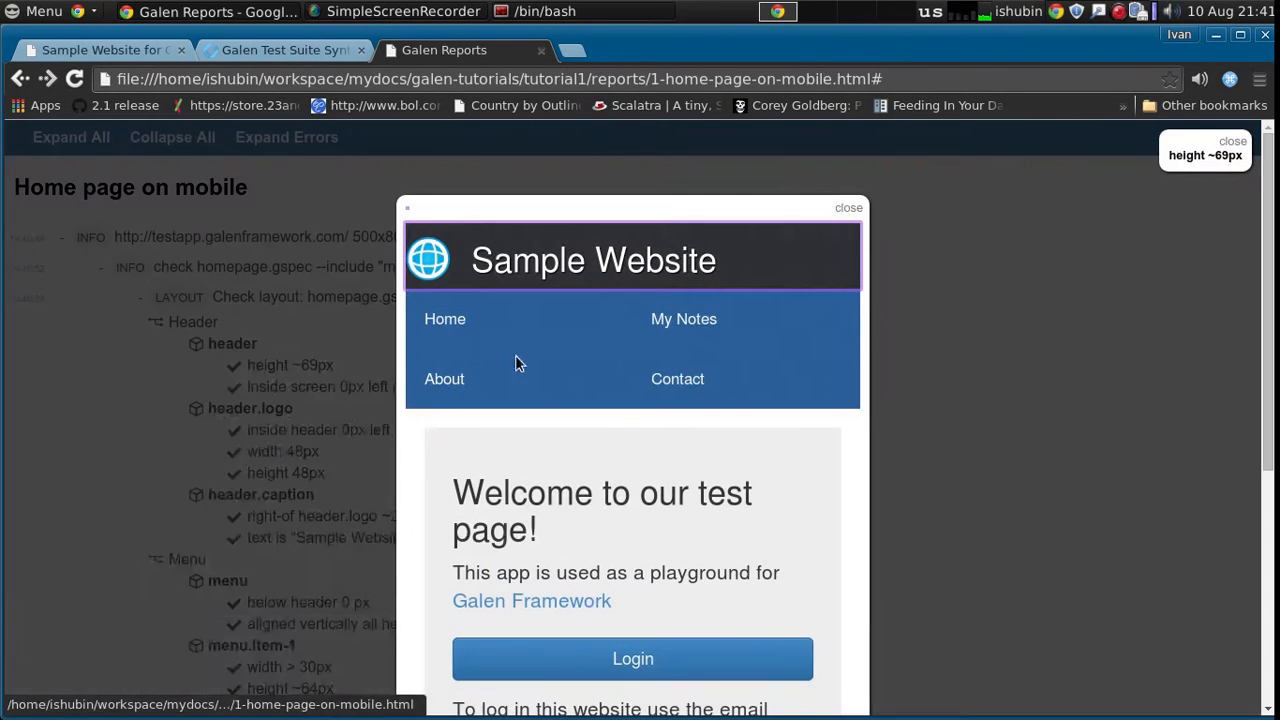
{"action": "left_click", "coordinate": [848, 207]}
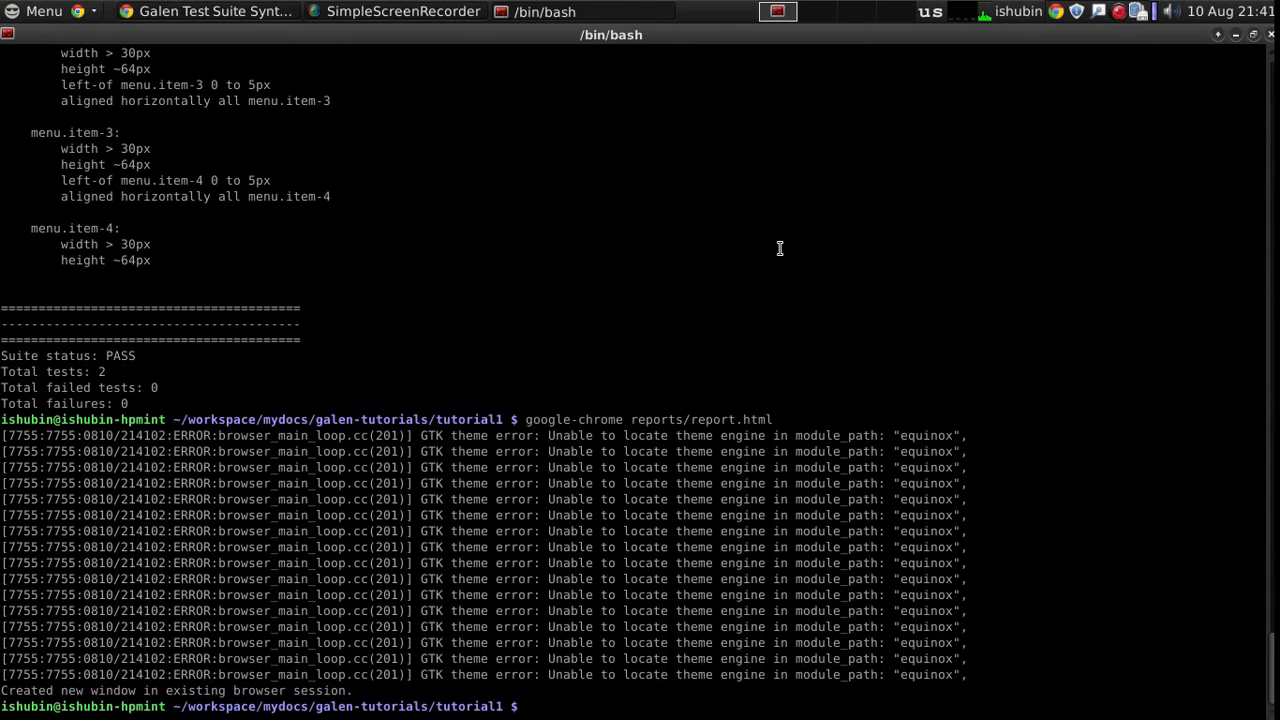
In my.test, name the table 'myDevices' and make '@@ parameterized' use myDevices.
{"action": "type", "text": "vim hom"}
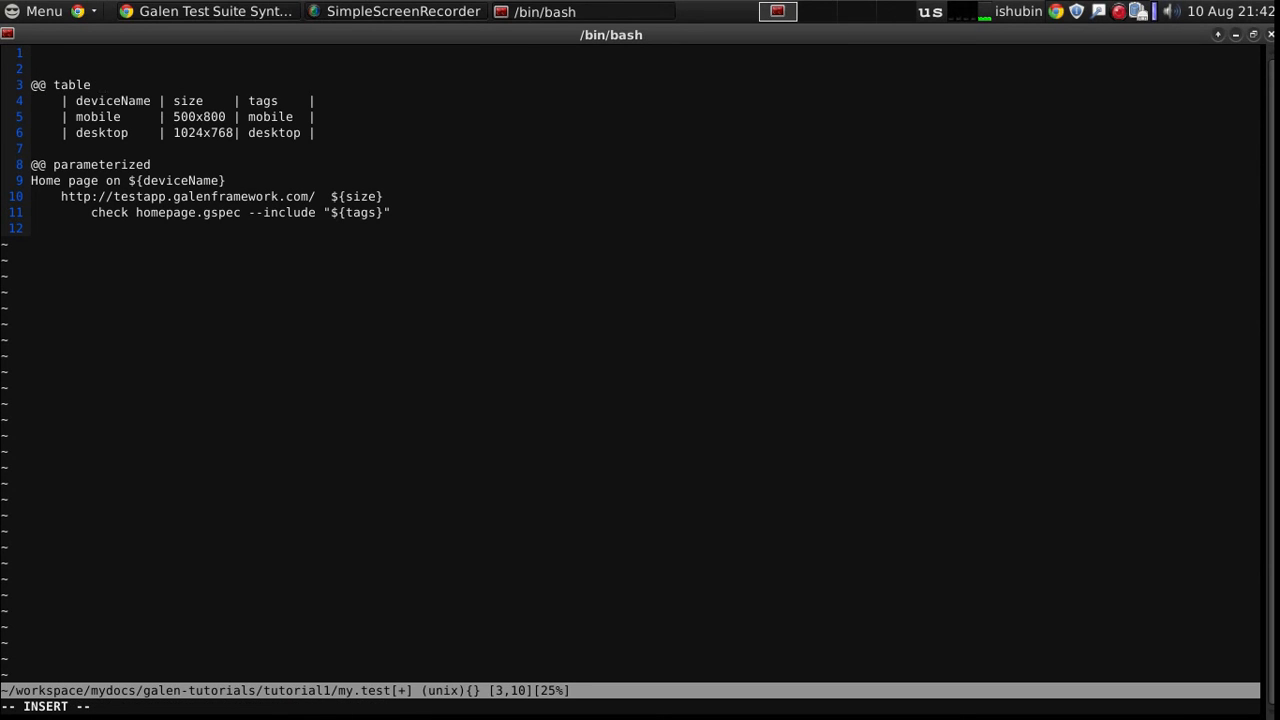
{"action": "type", "text": "myDei"}
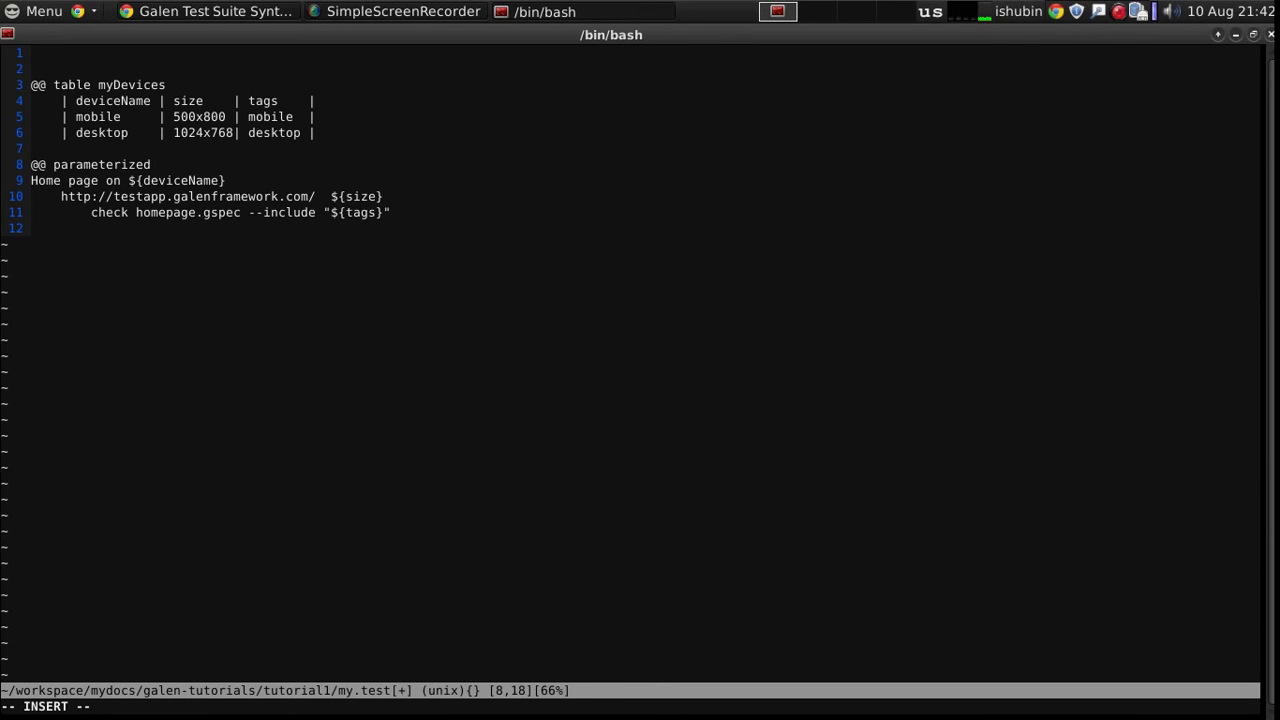
{"action": "type", "text": "using"}
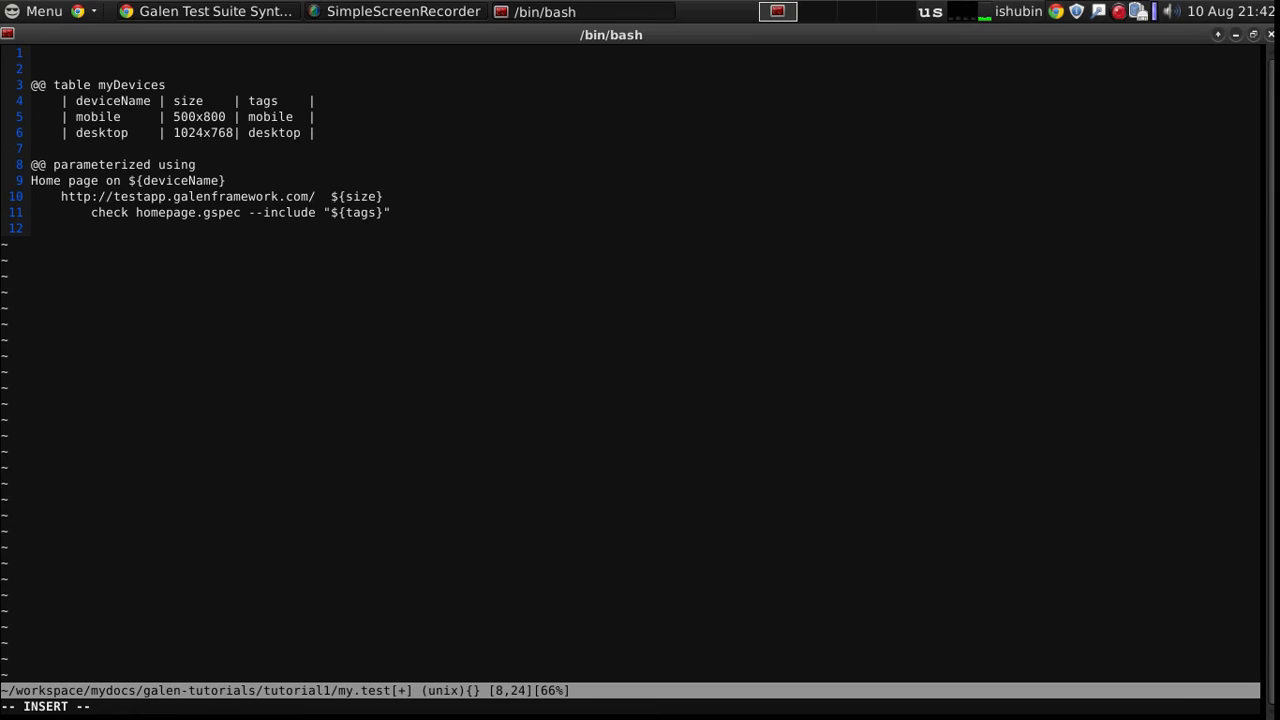
{"action": "type", "text": "myDevices"}
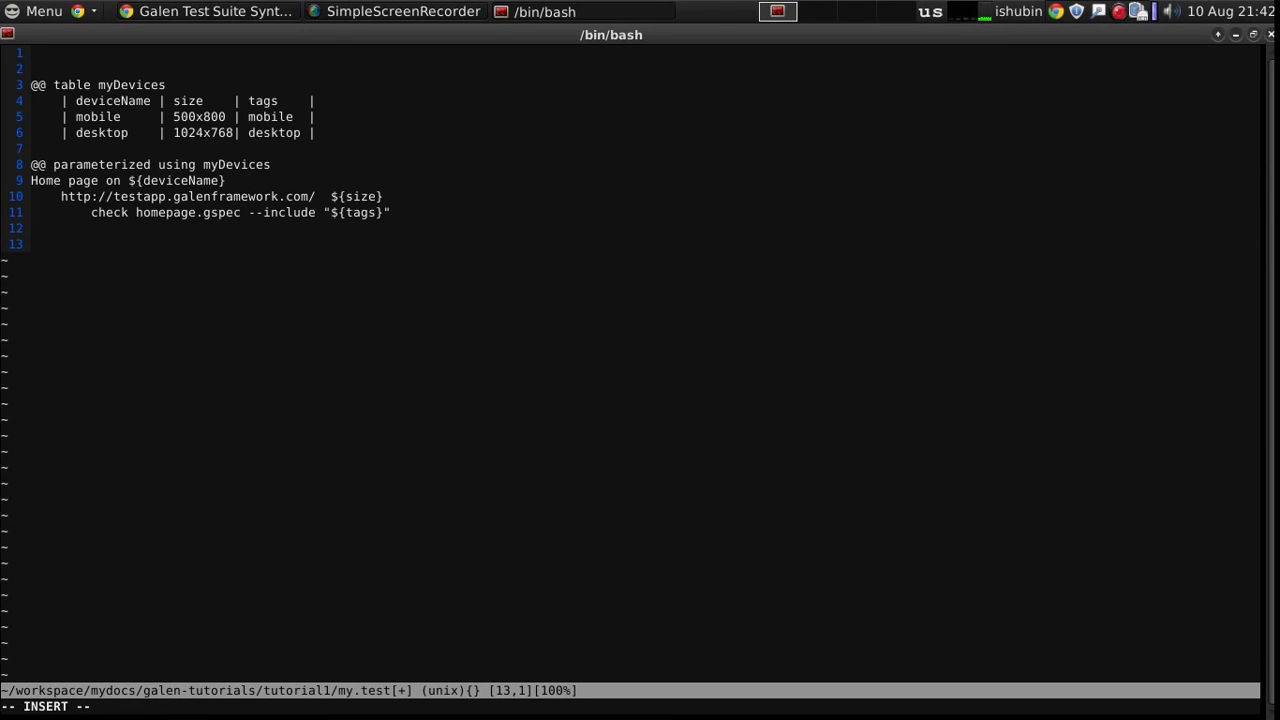
Rename the test to 'Login page on ${device...}' and save my.test.
{"action": "type", "text": "Login page o"}
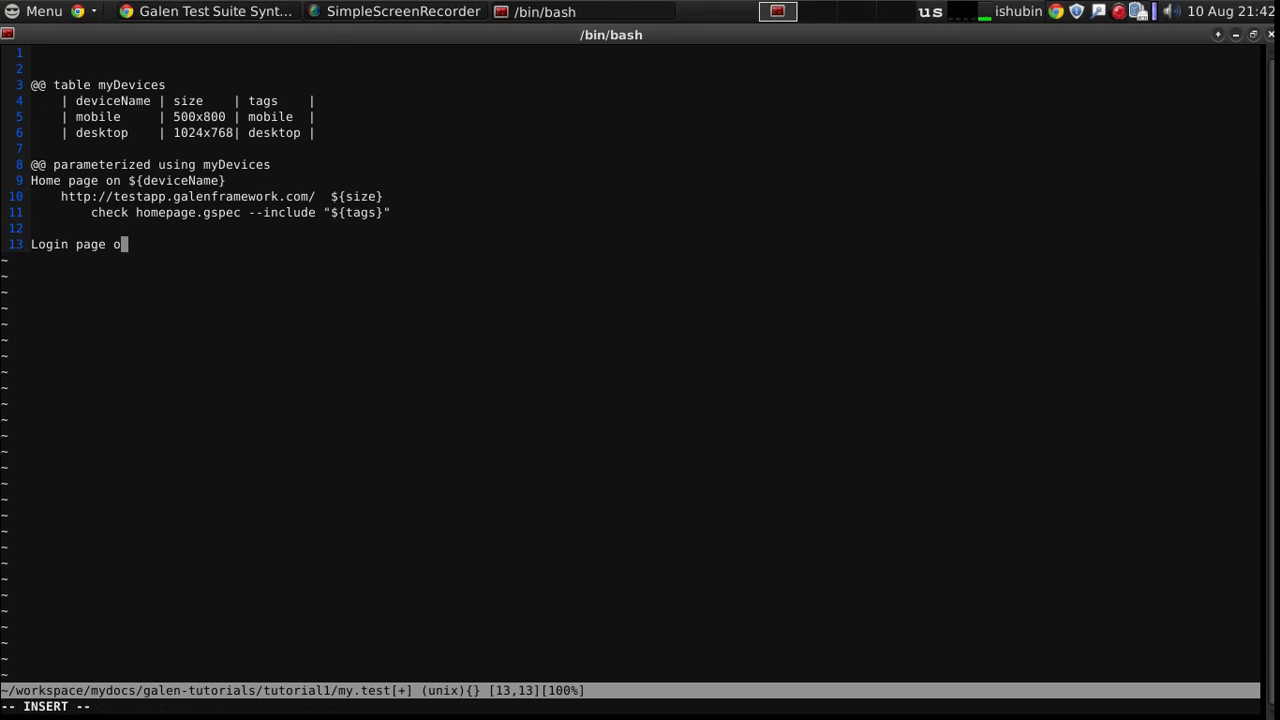
{"action": "type", "text": "n ${dev"}
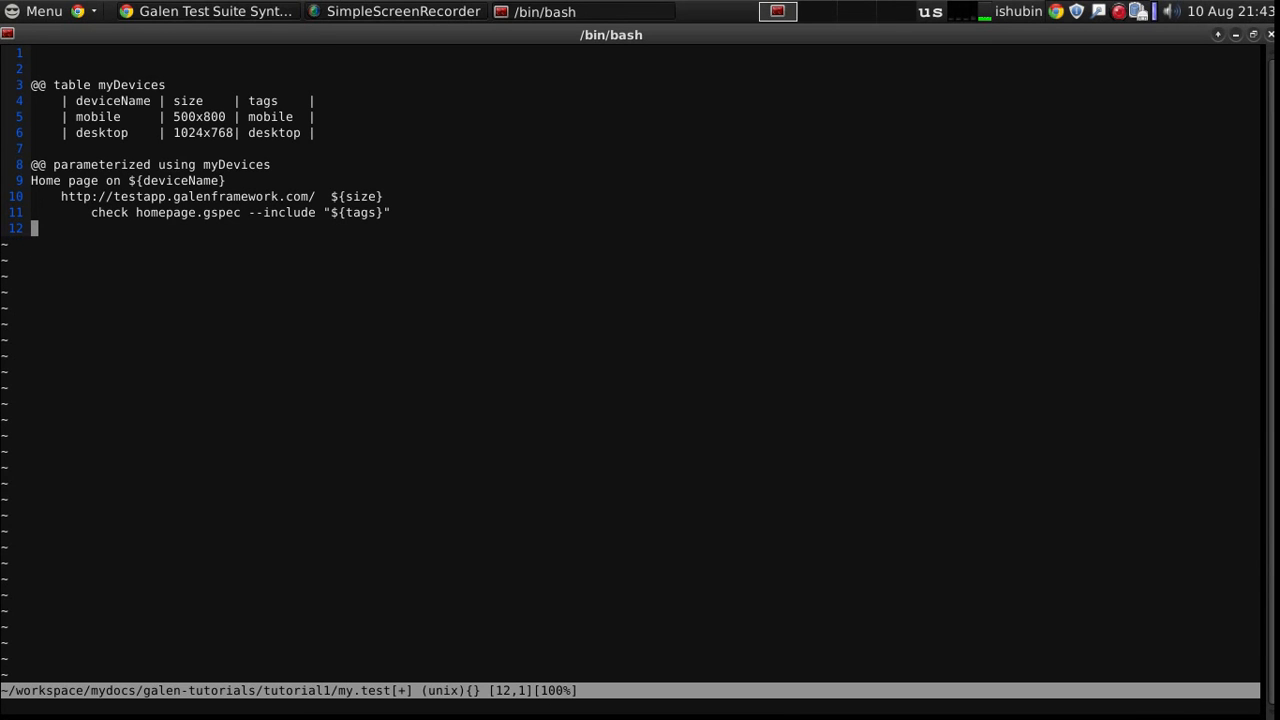
{"action": "type", "text": ":w"}
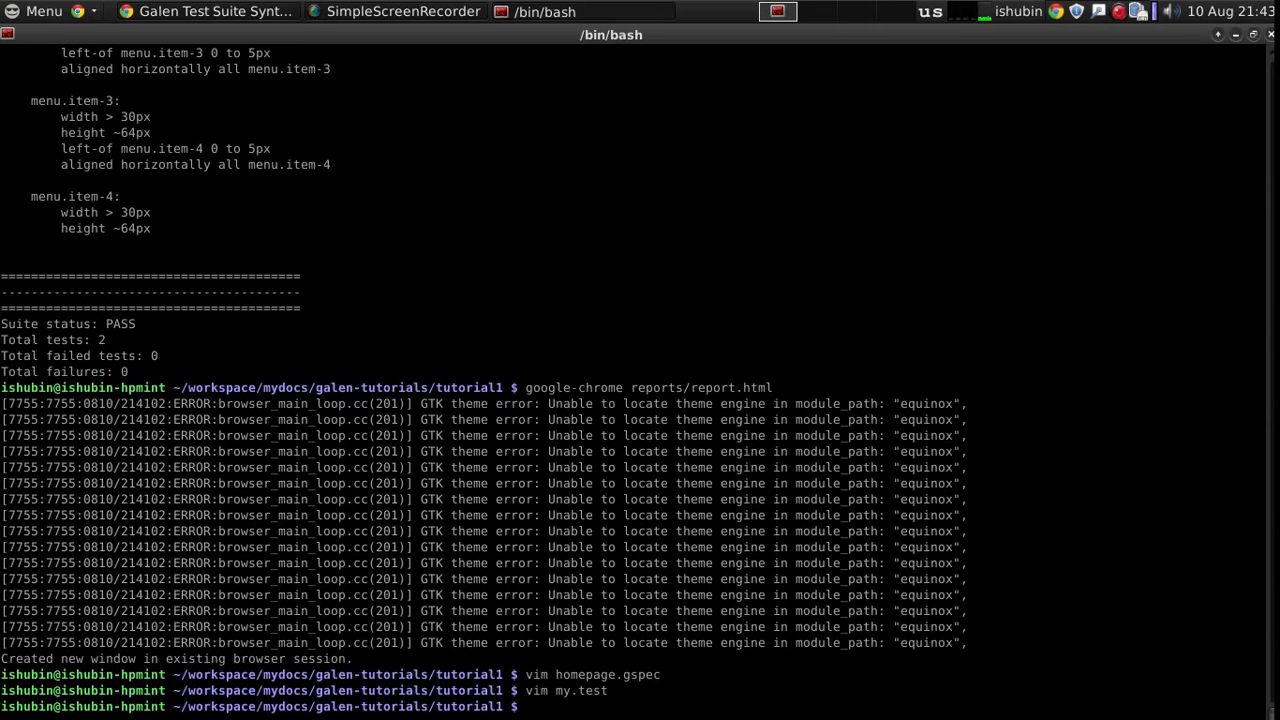
Open reports/report.html in Google Chrome from the terminal.
{"action": "type", "text": "google-chrome reports/report.html"}
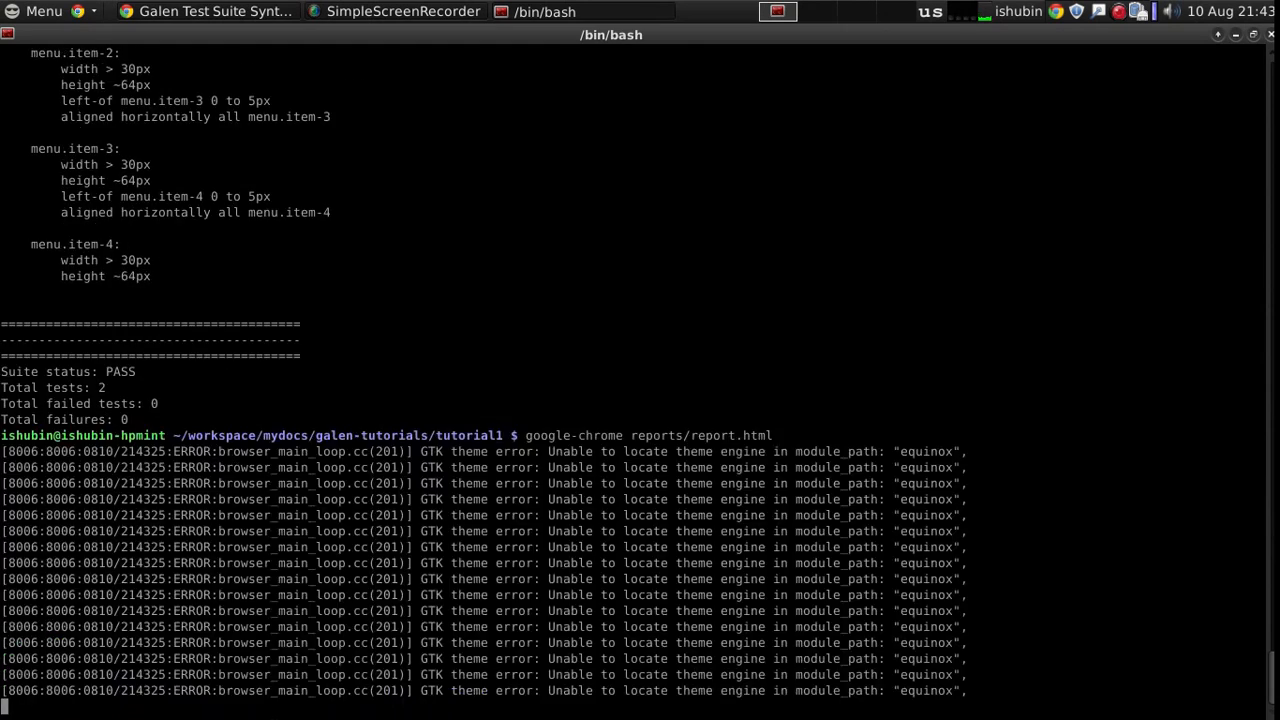
{"action": "key", "text": "Return"}
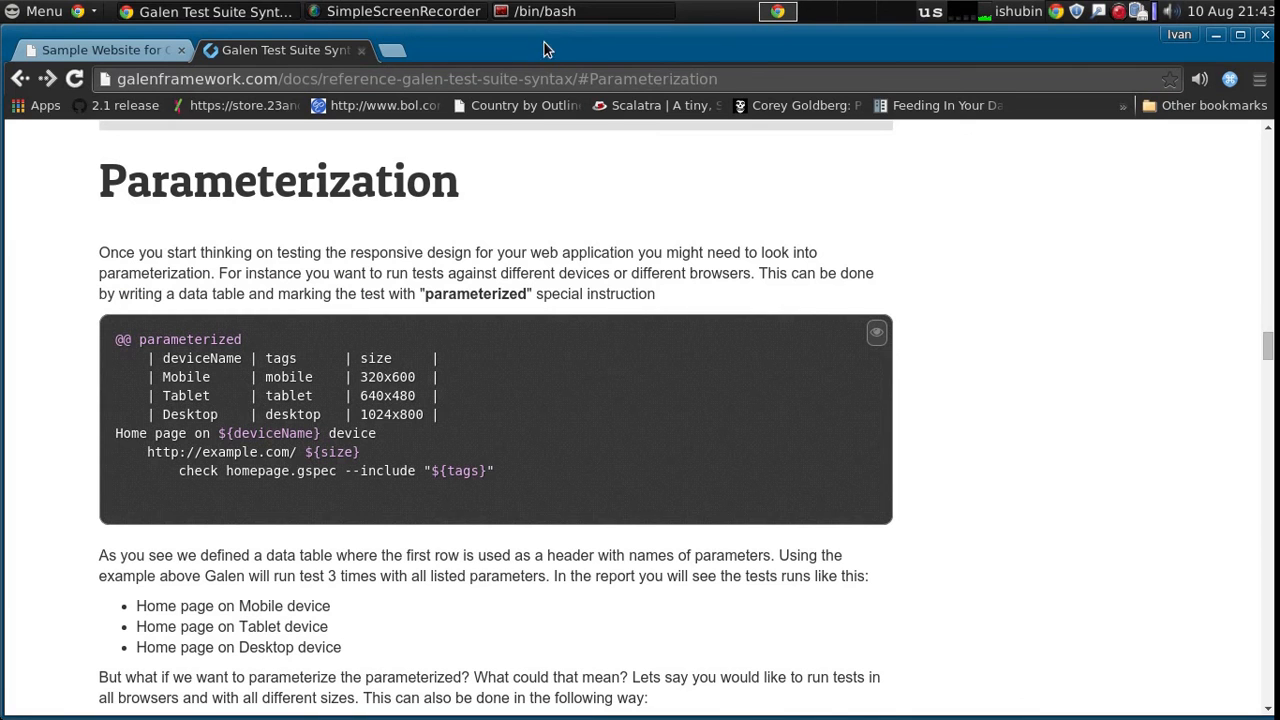
Read the Variables section of the Galen docs, then reopen my.test in vim.
{"action": "left_click", "coordinate": [570, 11]}
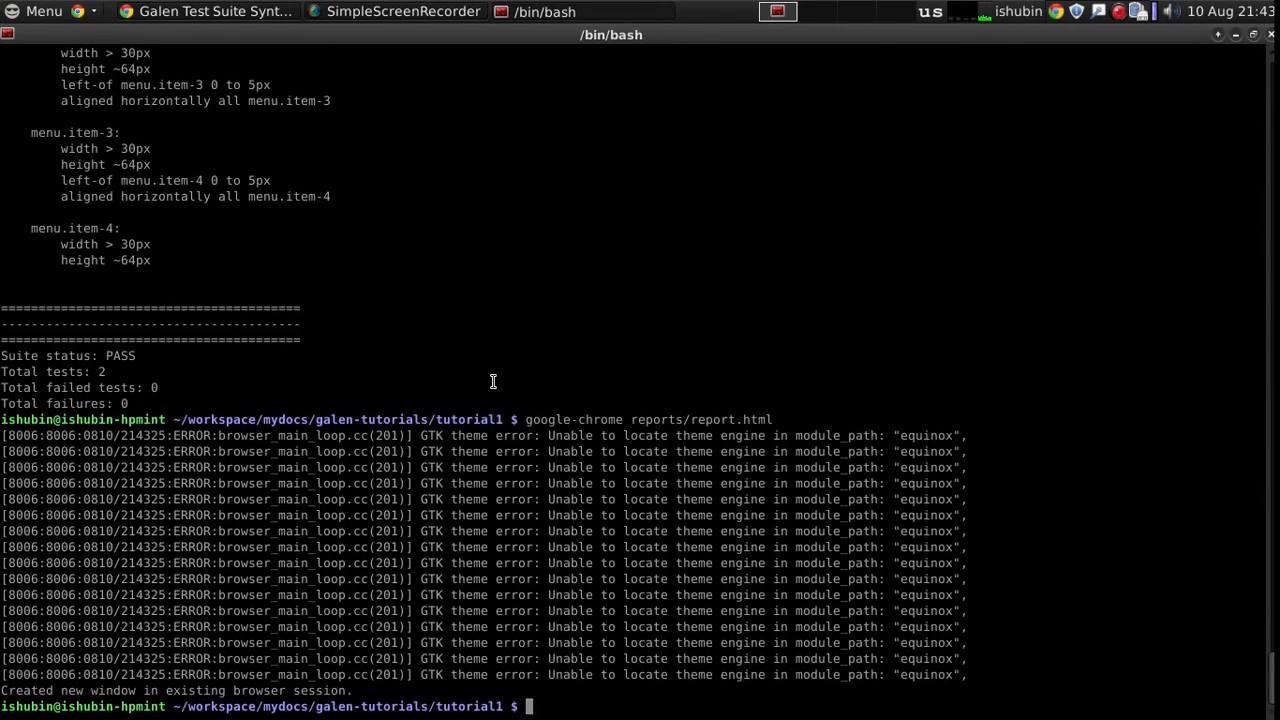
{"action": "type", "text": "vim"}
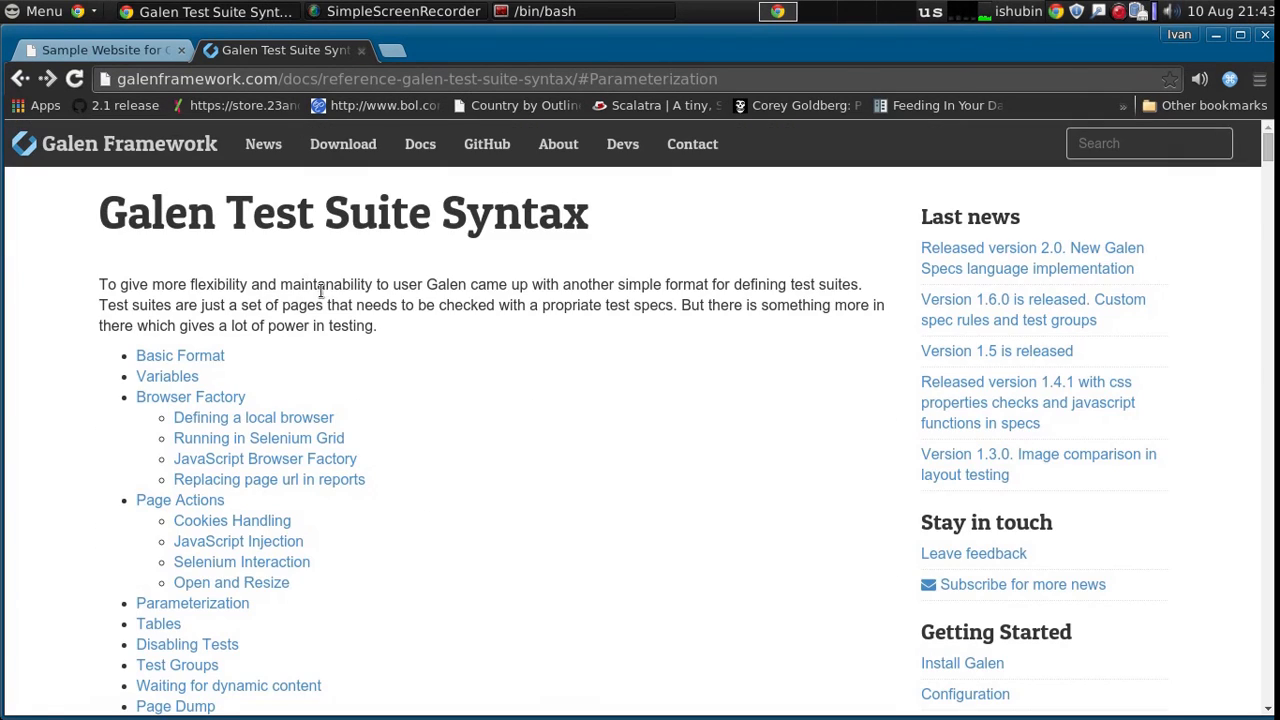
{"action": "left_click", "coordinate": [167, 376]}
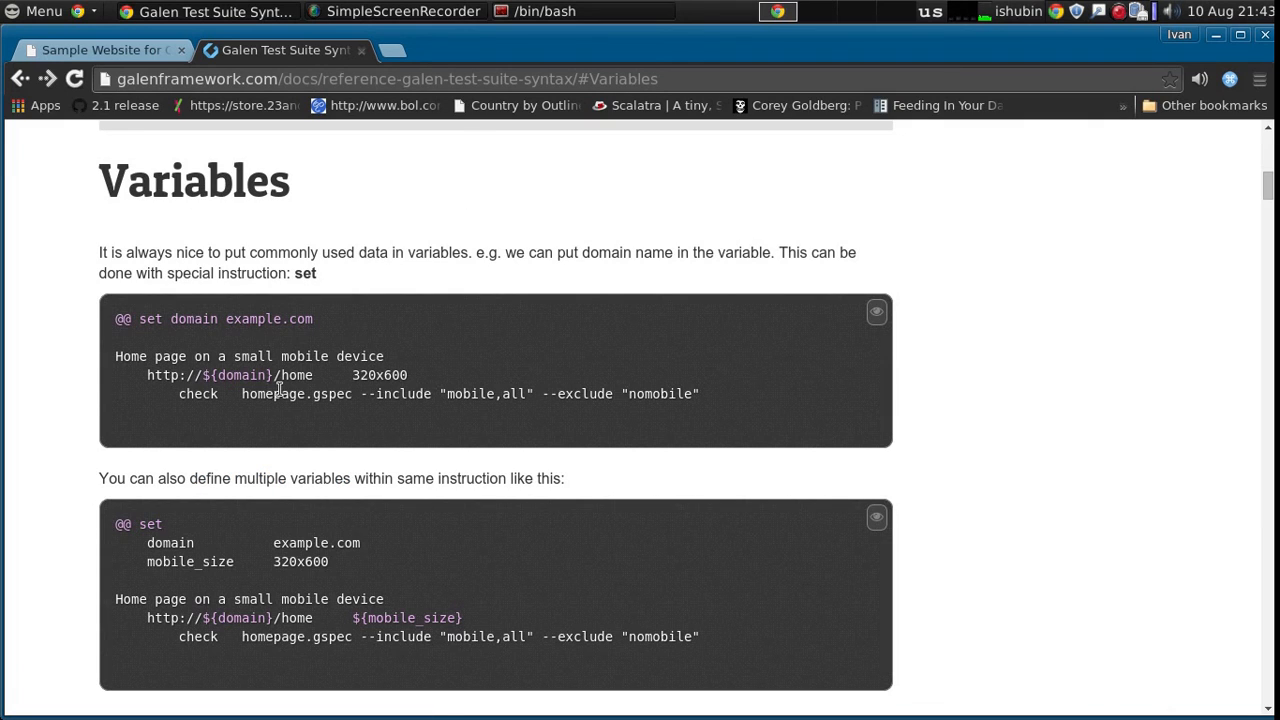
{"action": "mouse_move", "coordinate": [203, 375]}
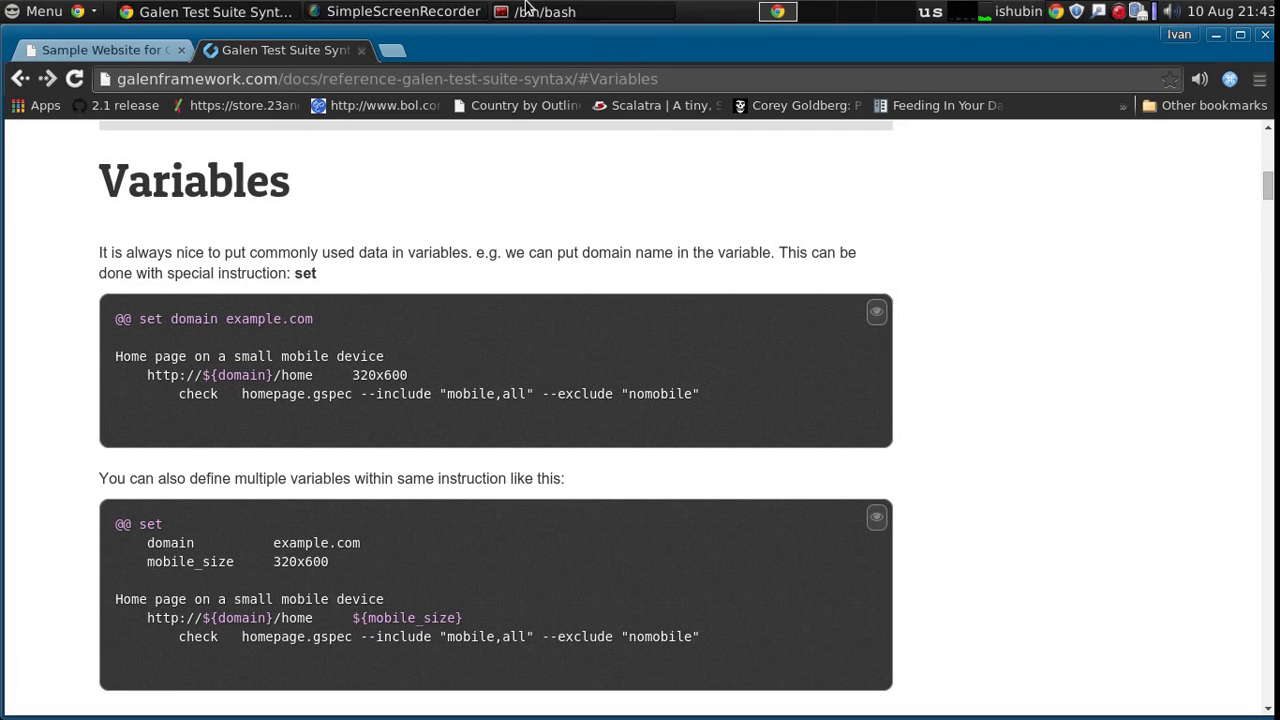
{"action": "left_click", "coordinate": [574, 10]}
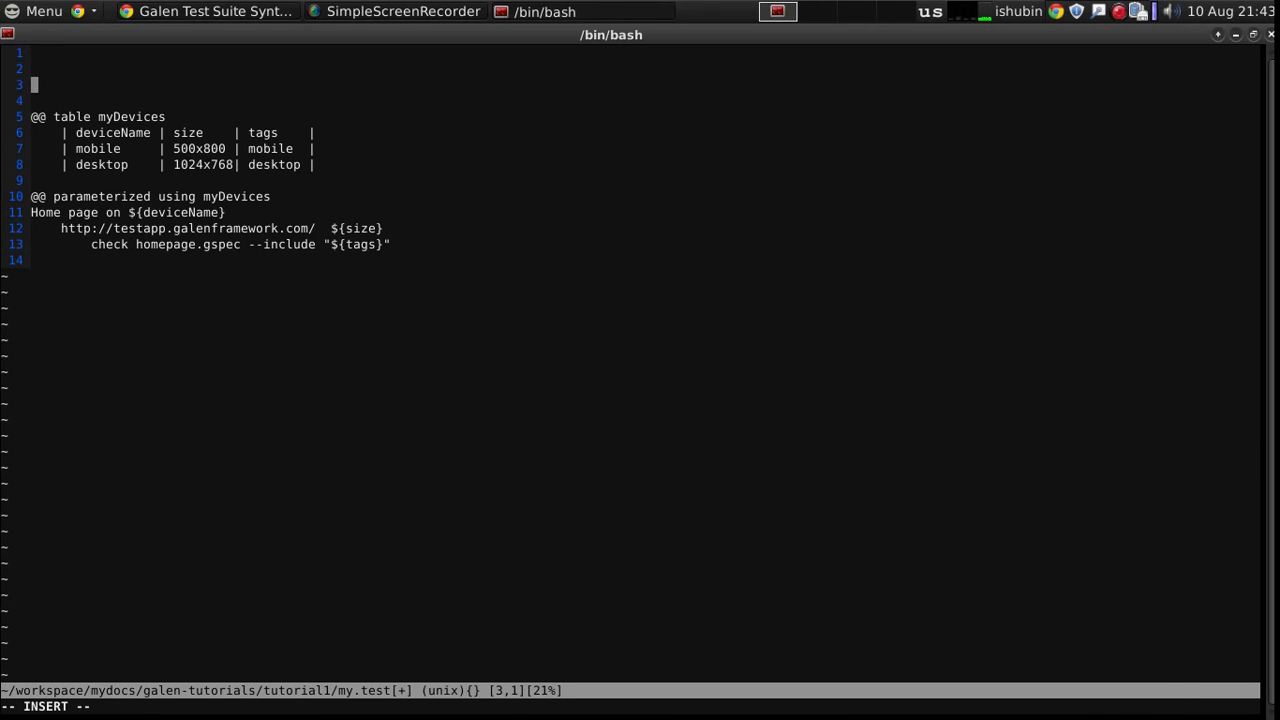
Add '@@ set domain testapp.galenframework.com' to my.test, taking the host from the URL.
{"action": "type", "text": "@@ set"}
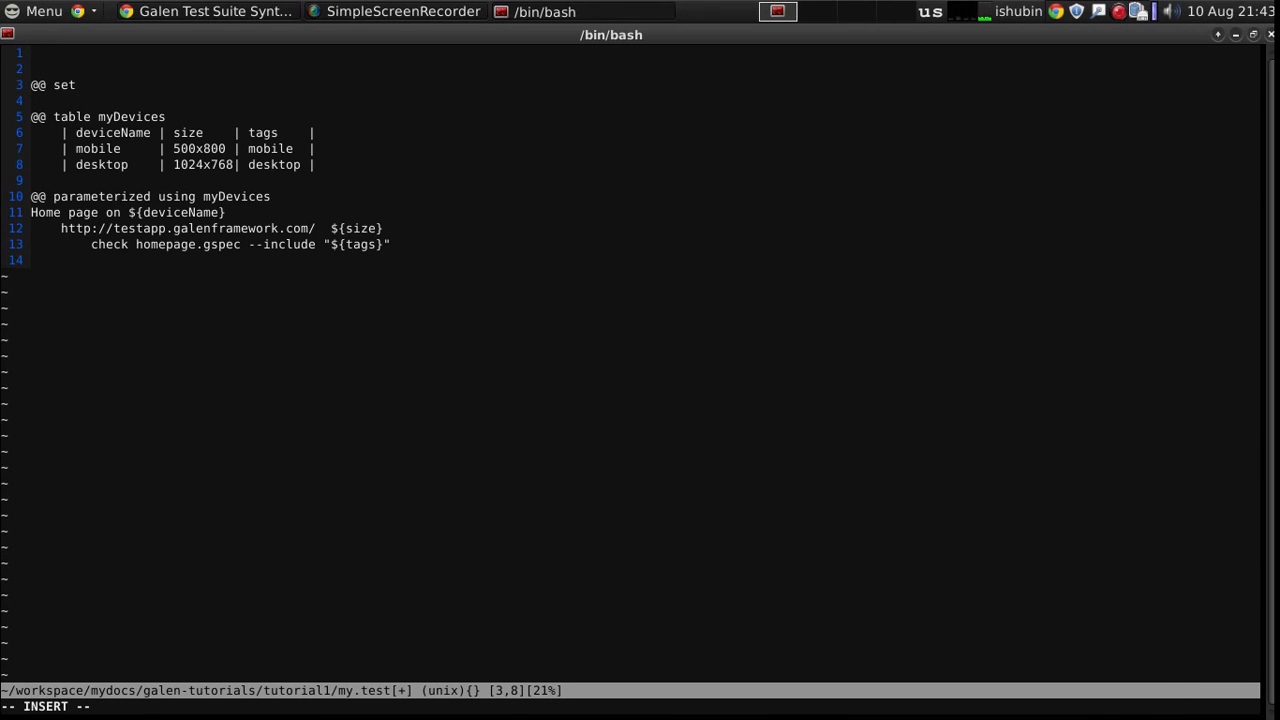
{"action": "type", "text": "domain"}
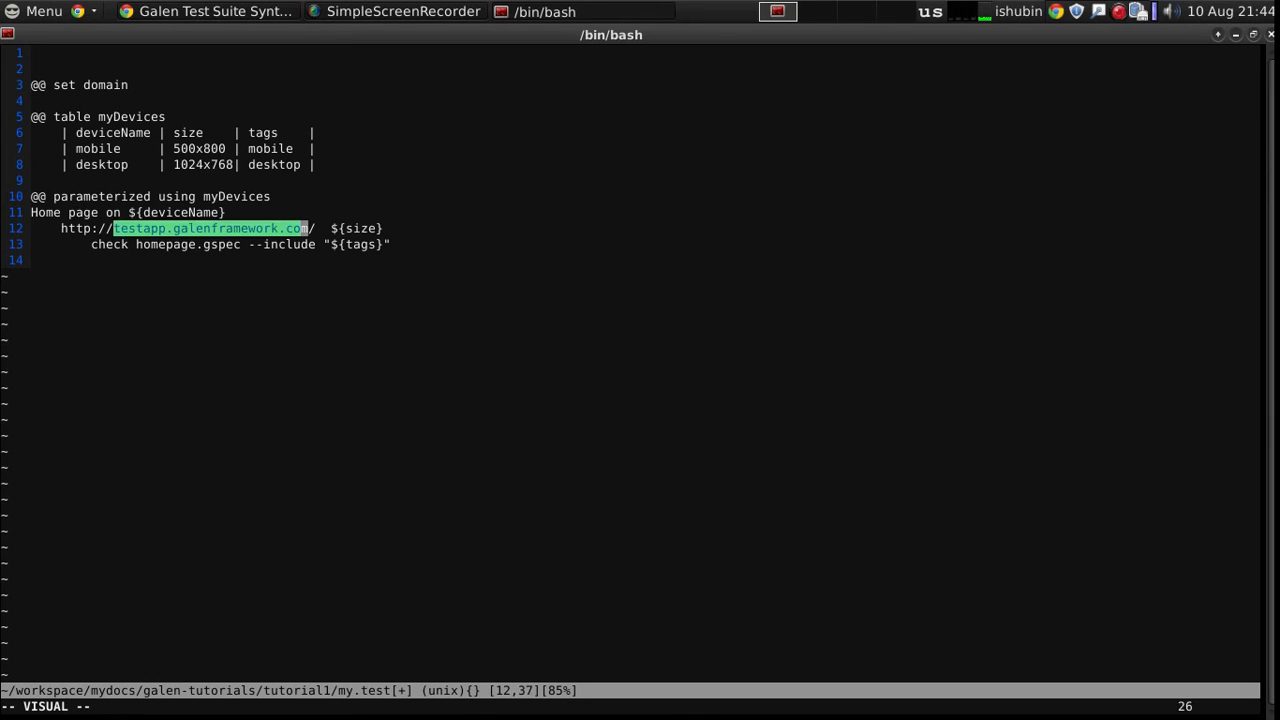
{"action": "key", "text": "Escape"}
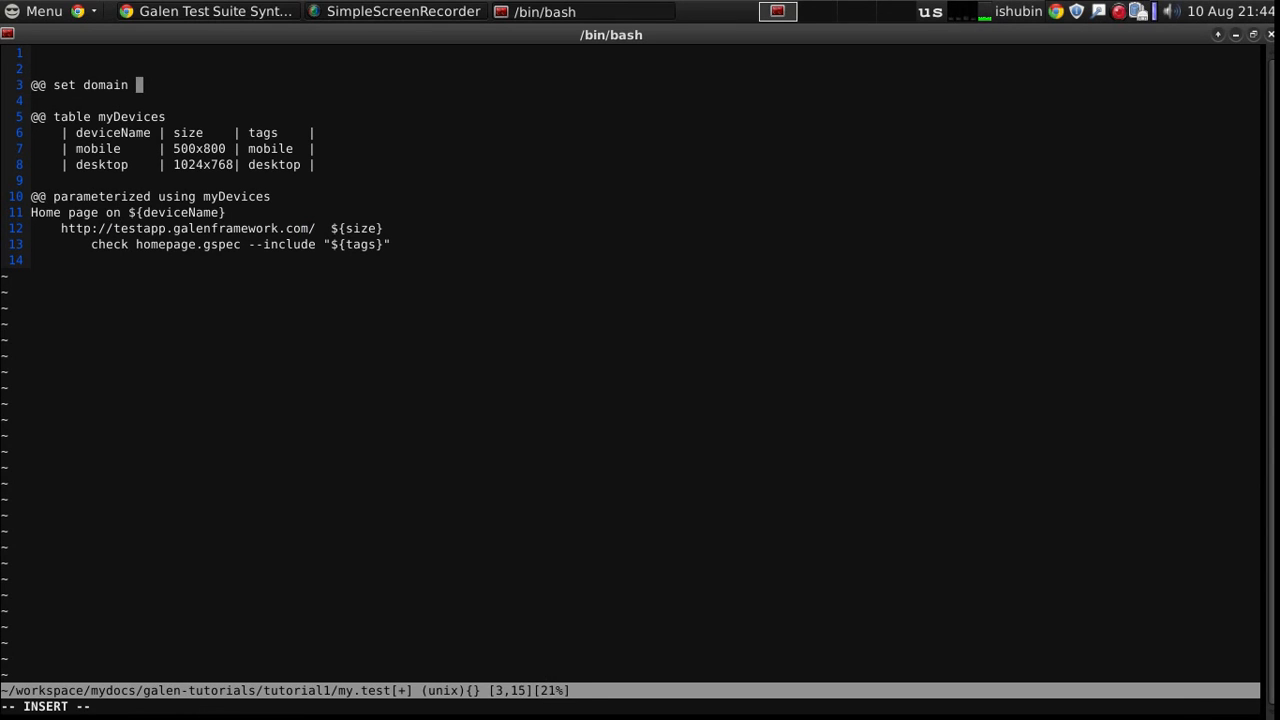
{"action": "type", "text": "testapp.galenframework.com"}
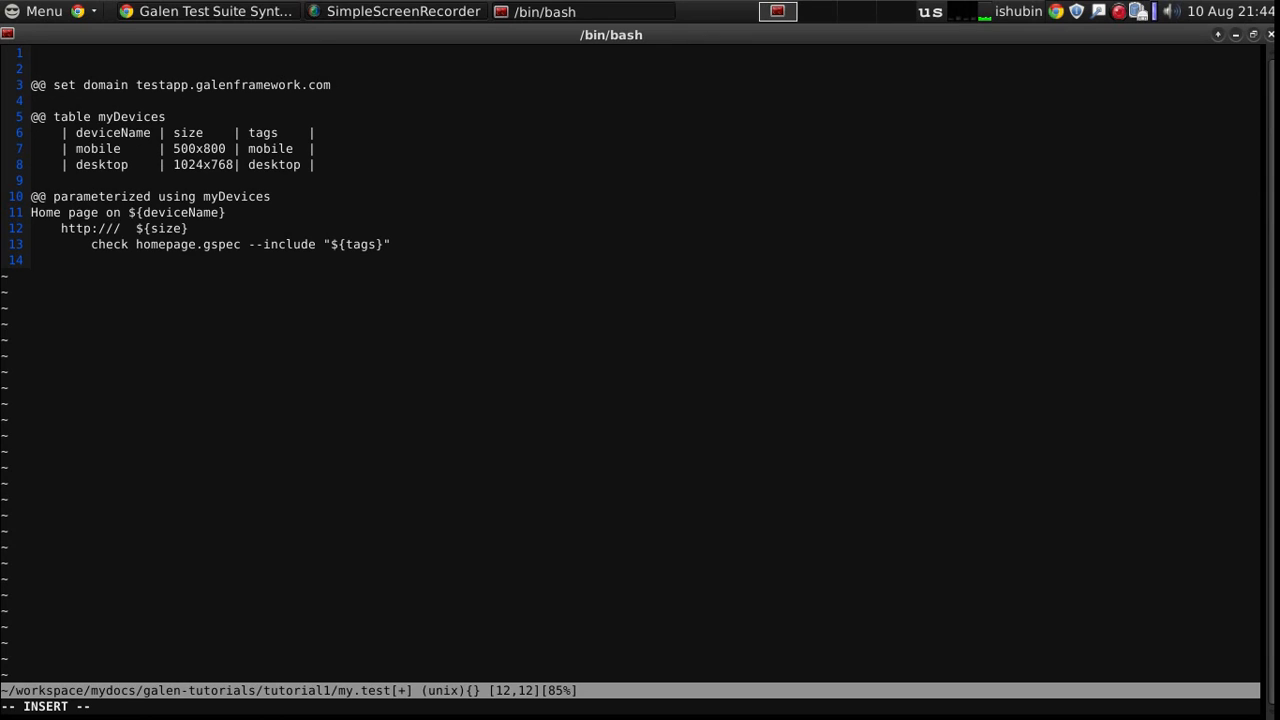
Use ${domain} as the URL host, save, and rerun galen test with an HTML report.
{"action": "type", "text": "${}"}
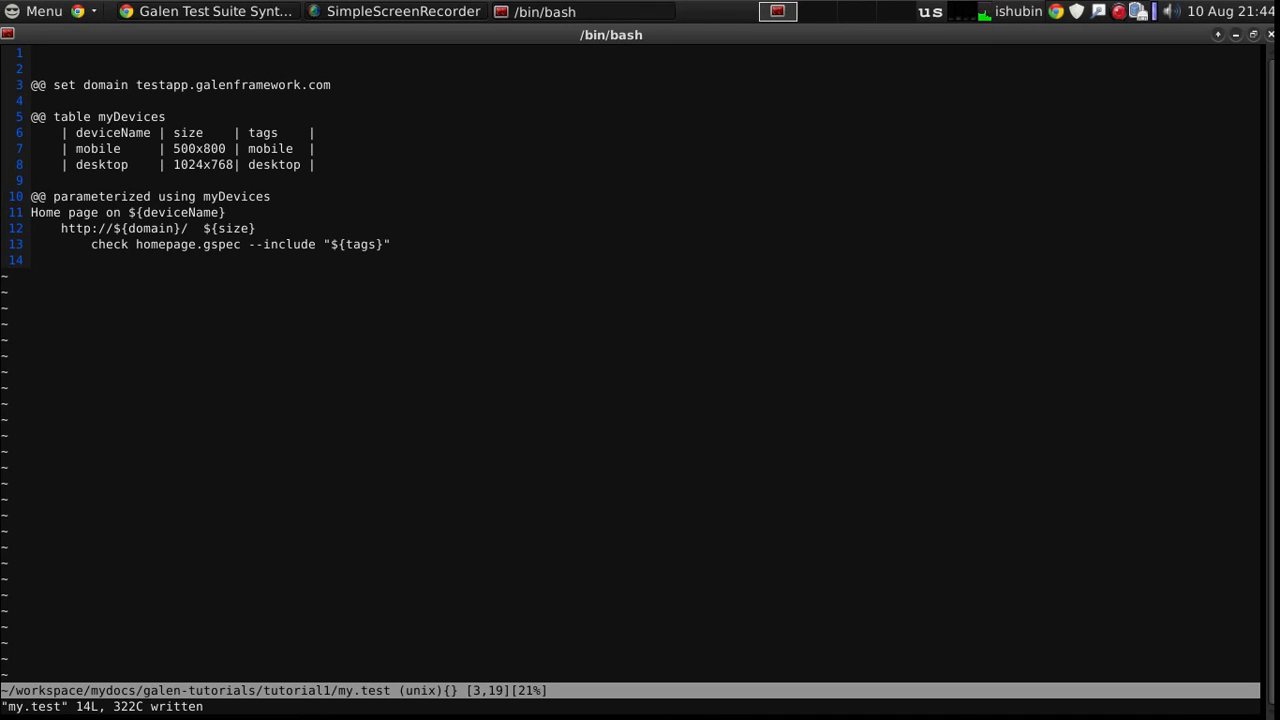
{"action": "type", "text": ":wq"}
{"action": "type", "text": "galen test my.test --htmlreport reports"}
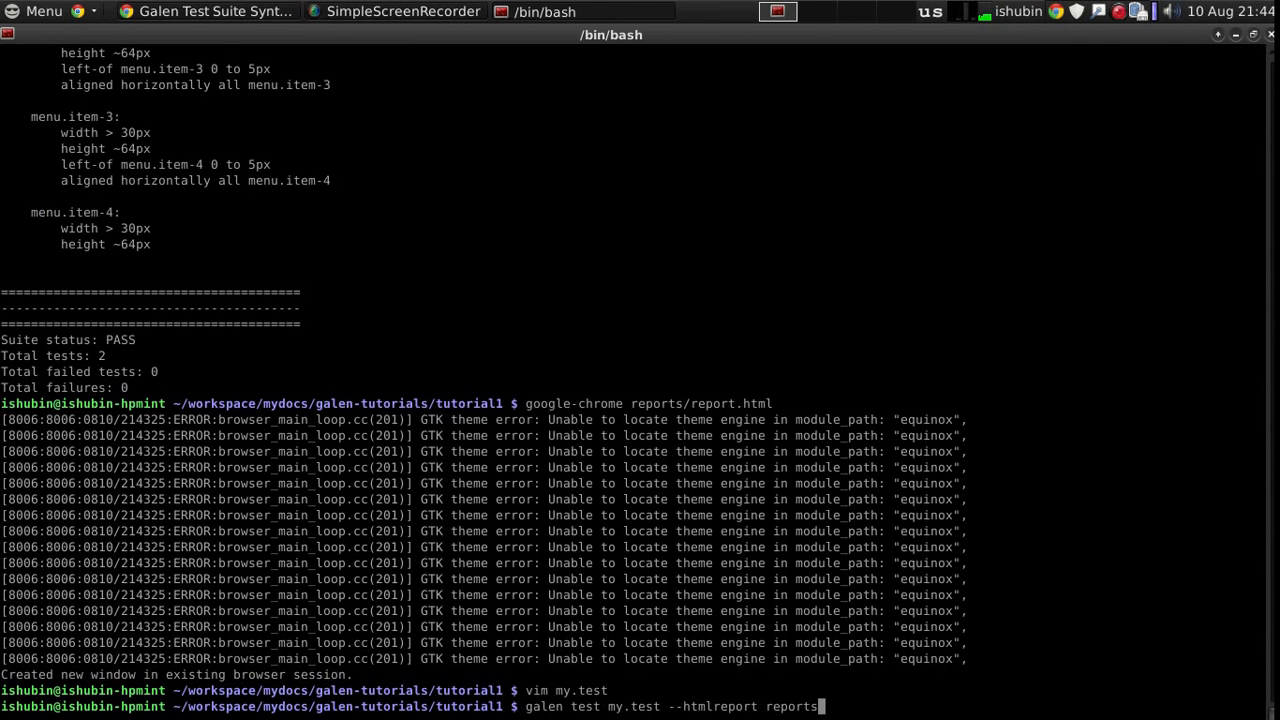
{"action": "key", "text": "Return"}
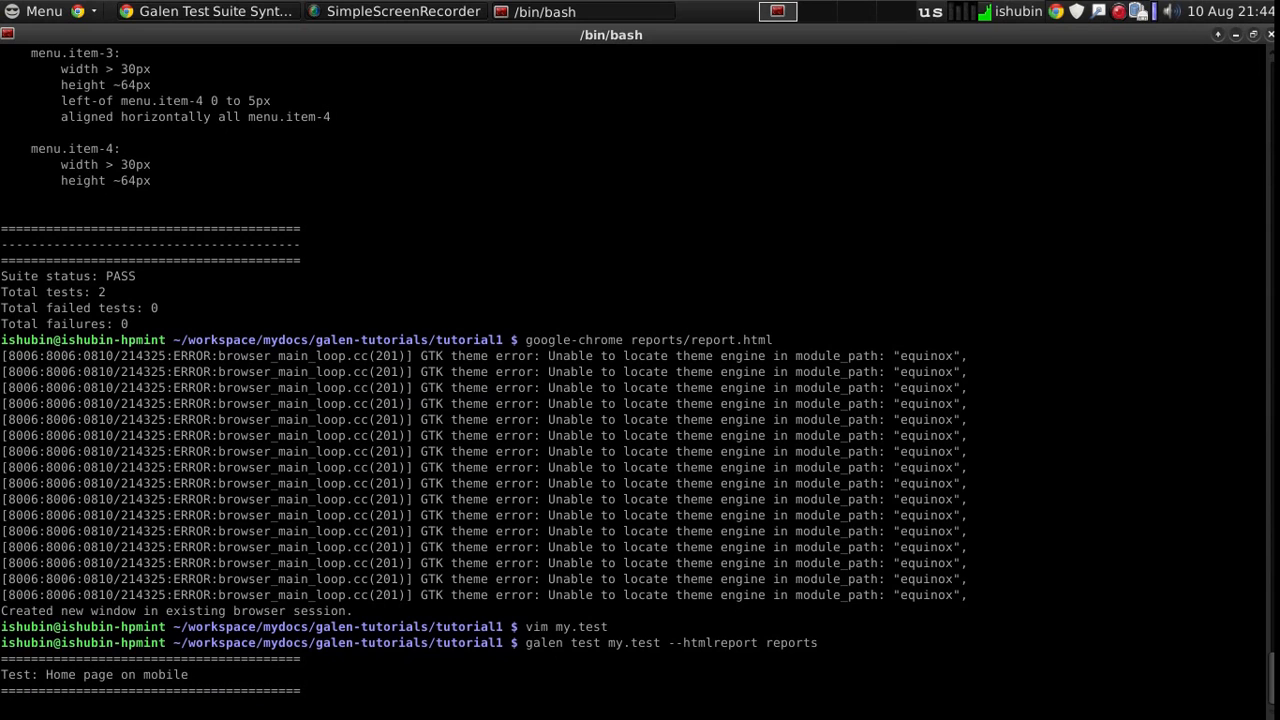